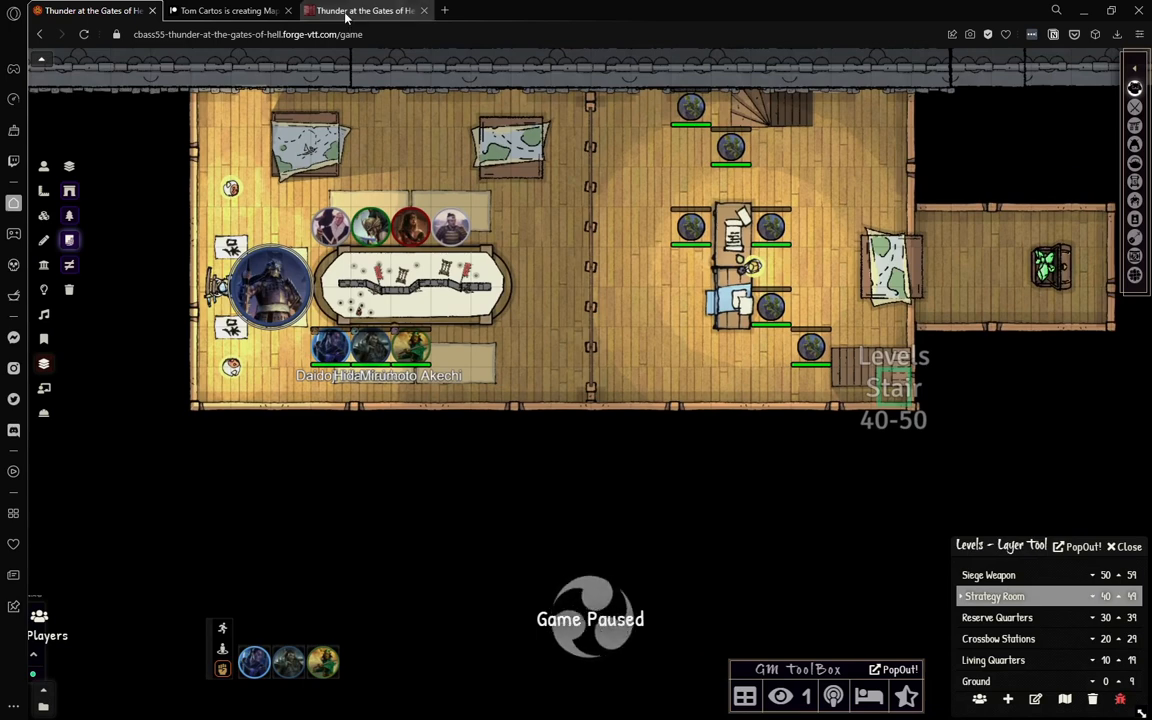
# Step: Highlight 'Diablo Hack' in the Thunder at the Gates of Hell title, then clear the selection
pyautogui.click(364, 10)
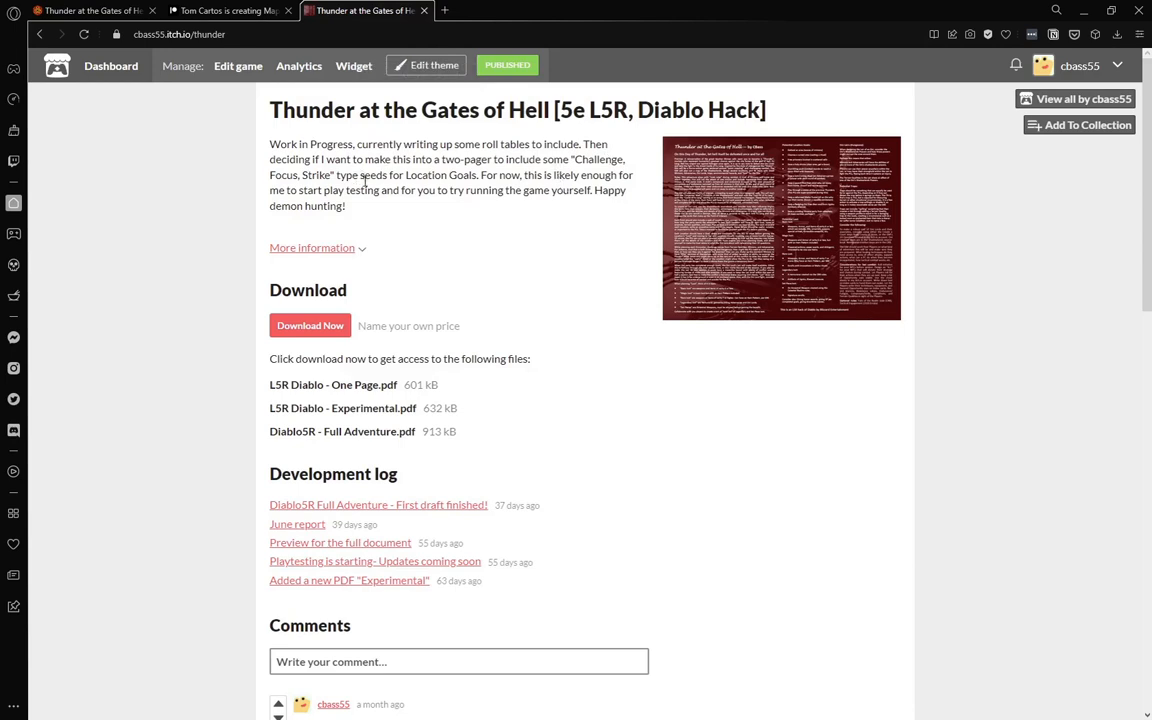
pyautogui.moveTo(376, 206)
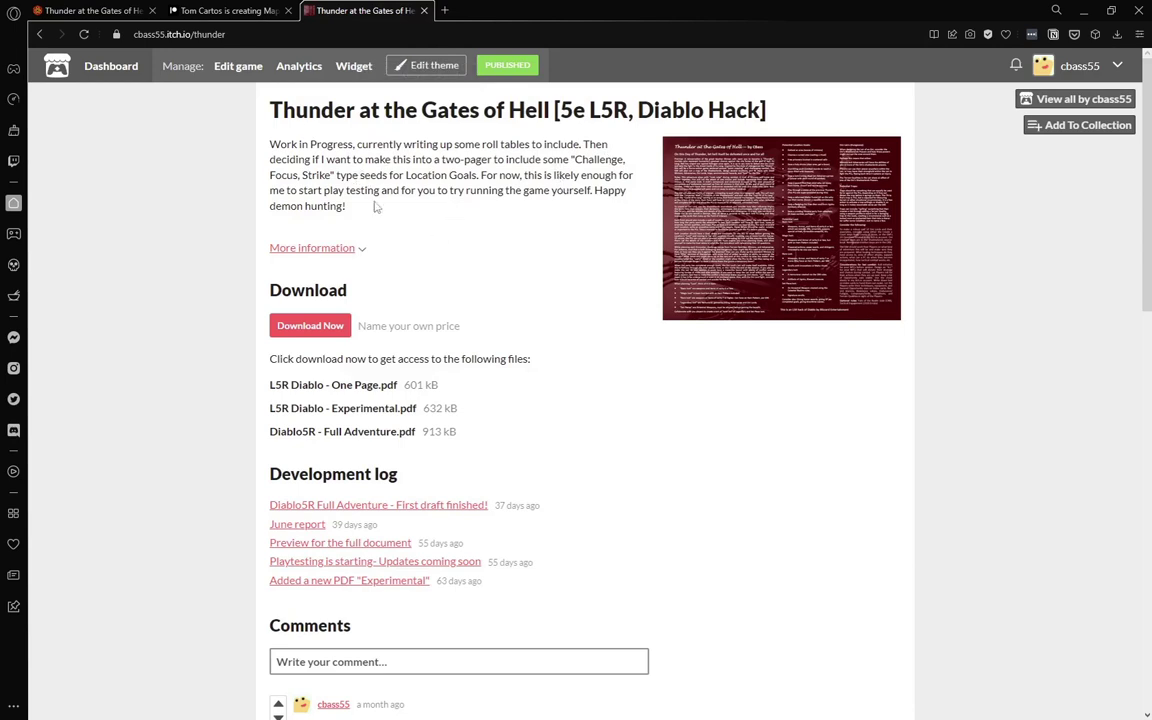
pyautogui.moveTo(584, 168)
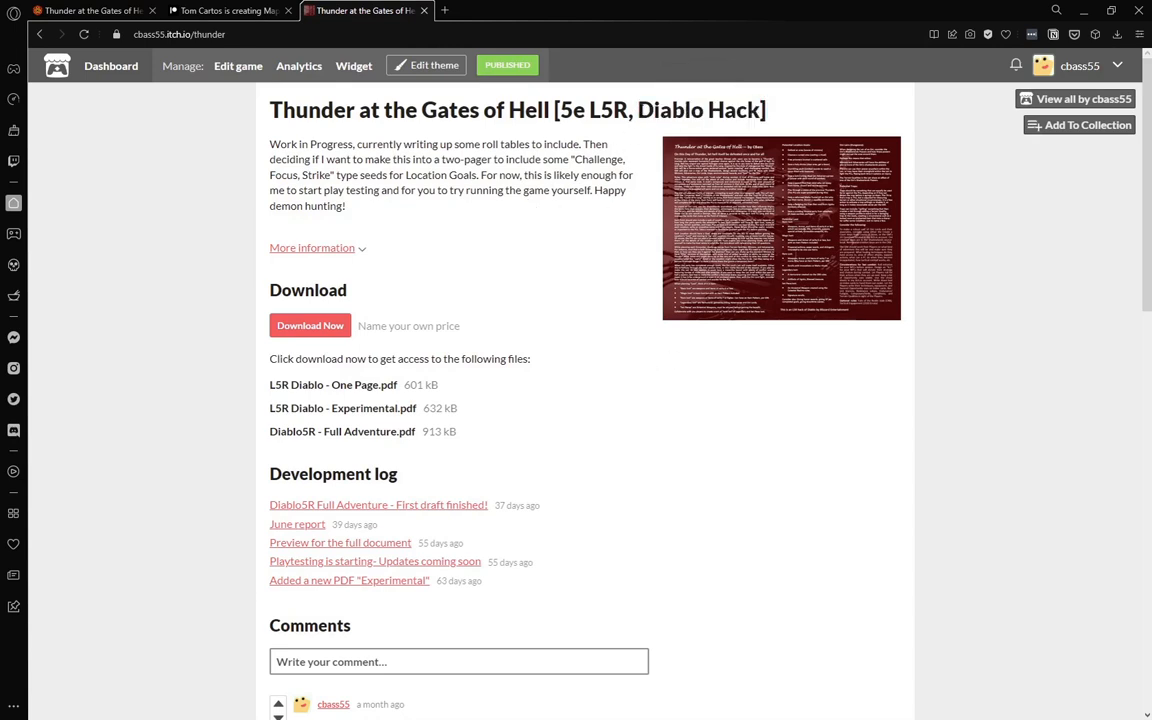
pyautogui.doubleClick(698, 110)
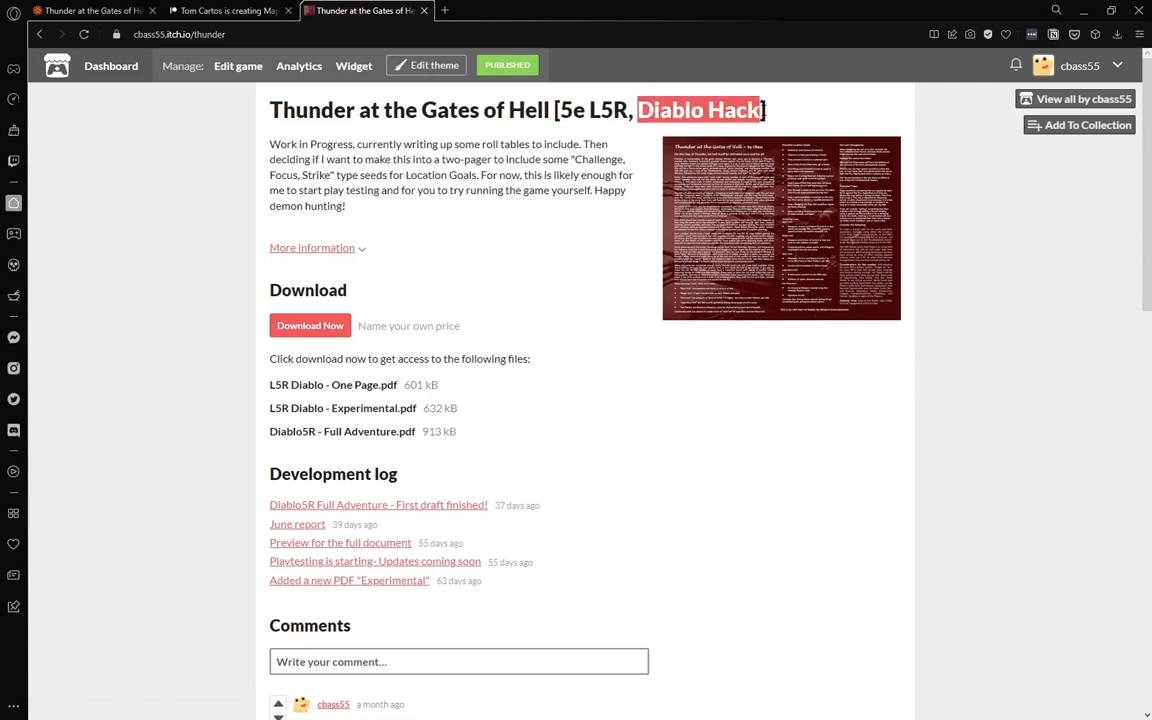
pyautogui.click(470, 190)
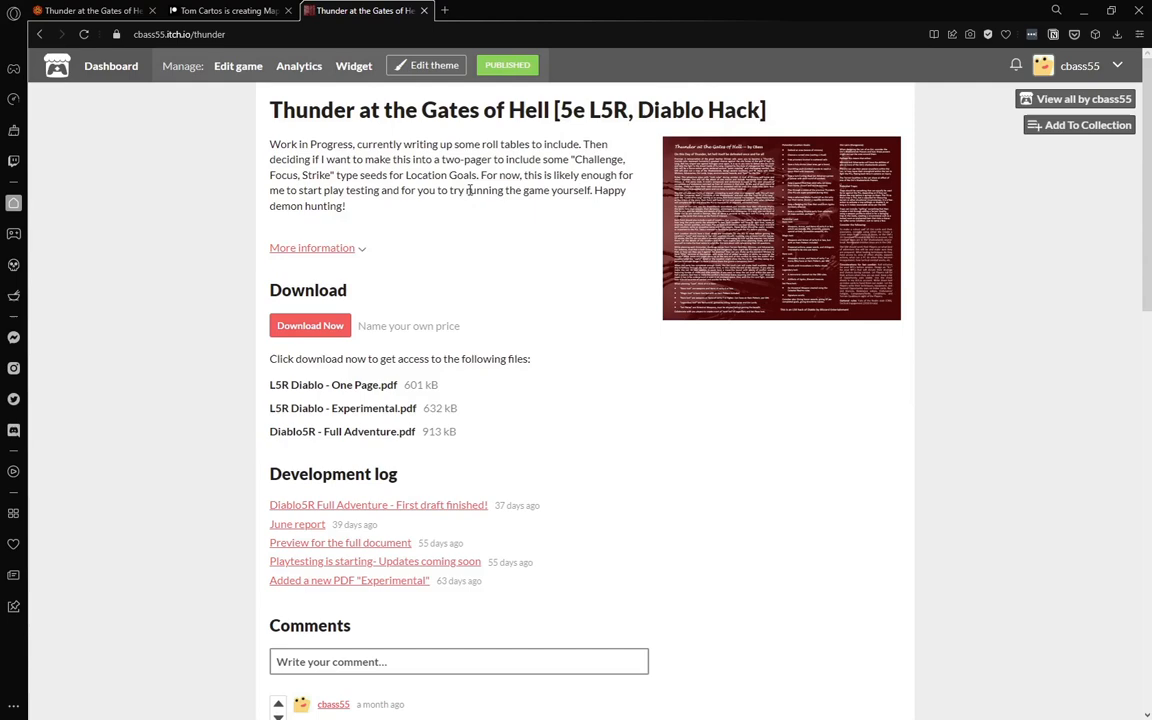
pyautogui.moveTo(212, 64)
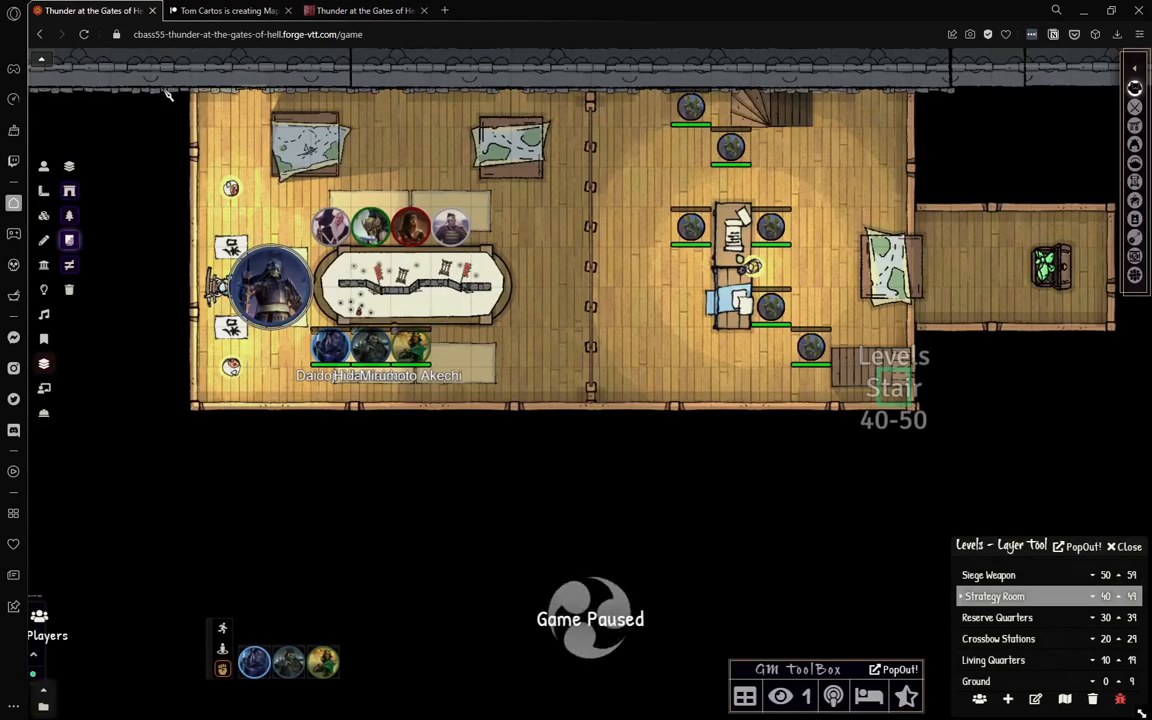
pyautogui.moveTo(424, 138)
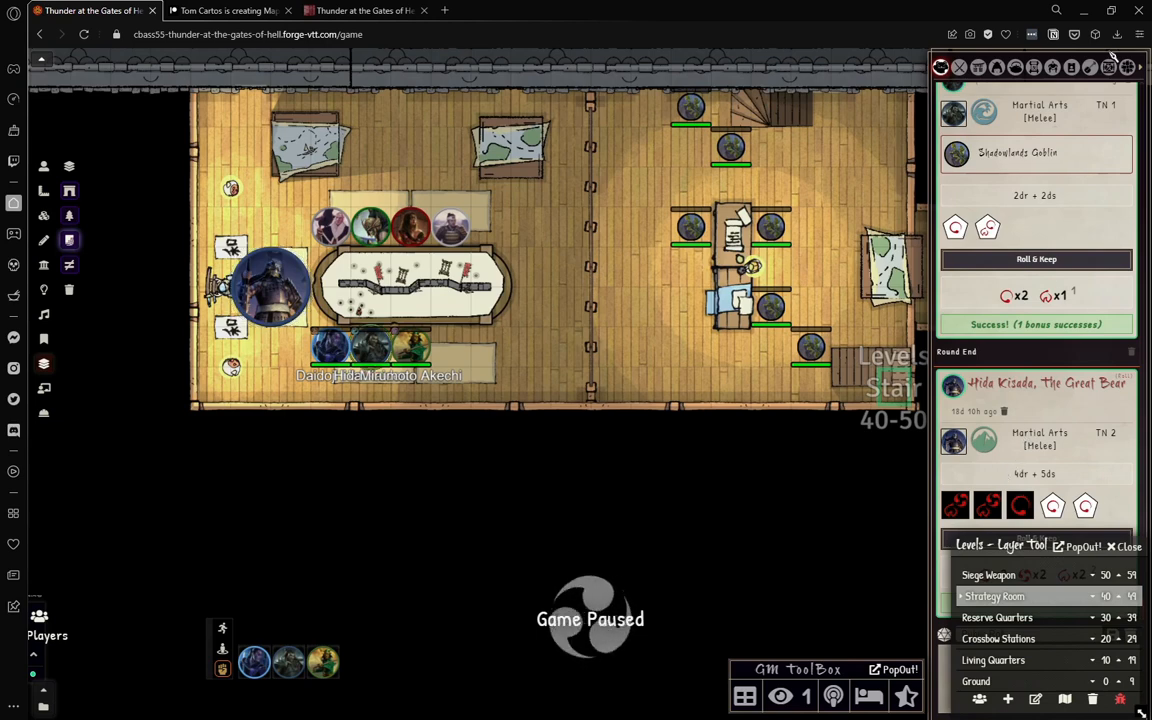
pyautogui.click(1108, 68)
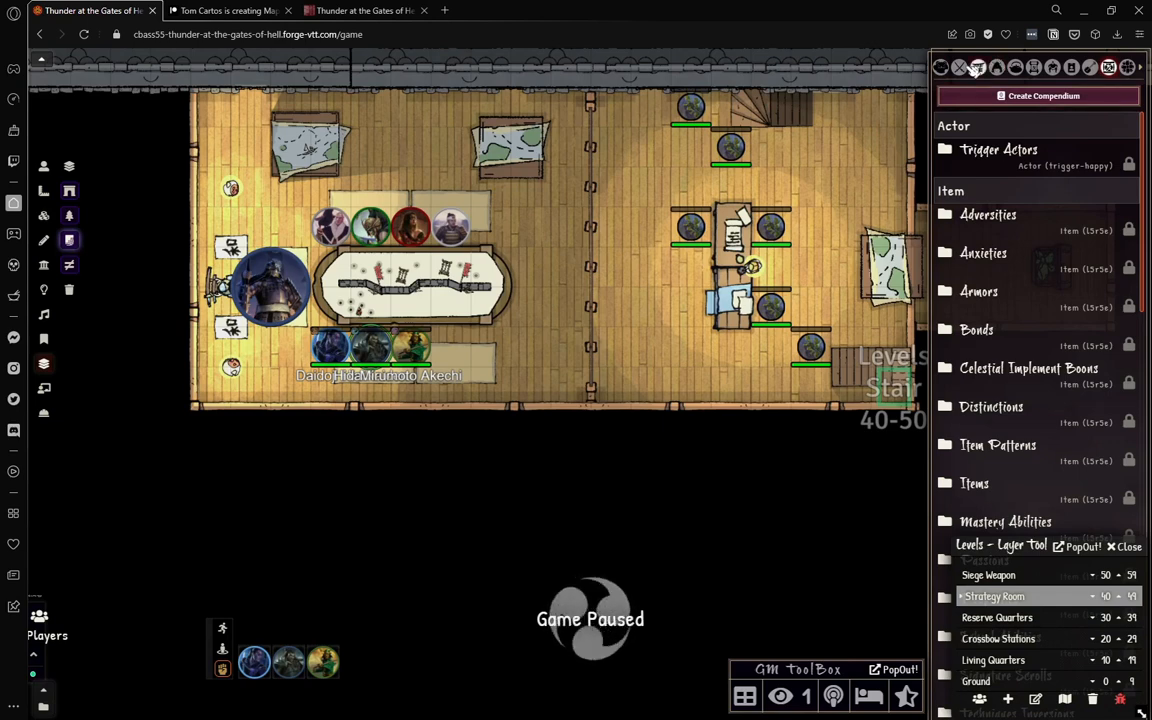
pyautogui.click(996, 68)
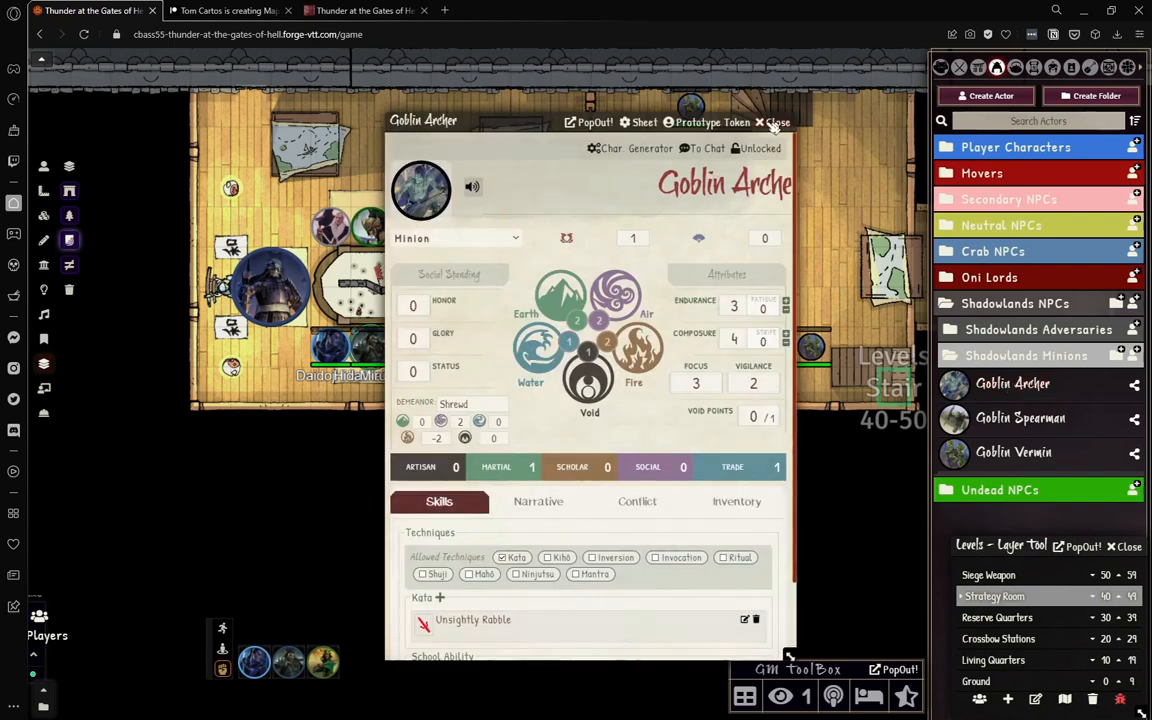
pyautogui.click(778, 122)
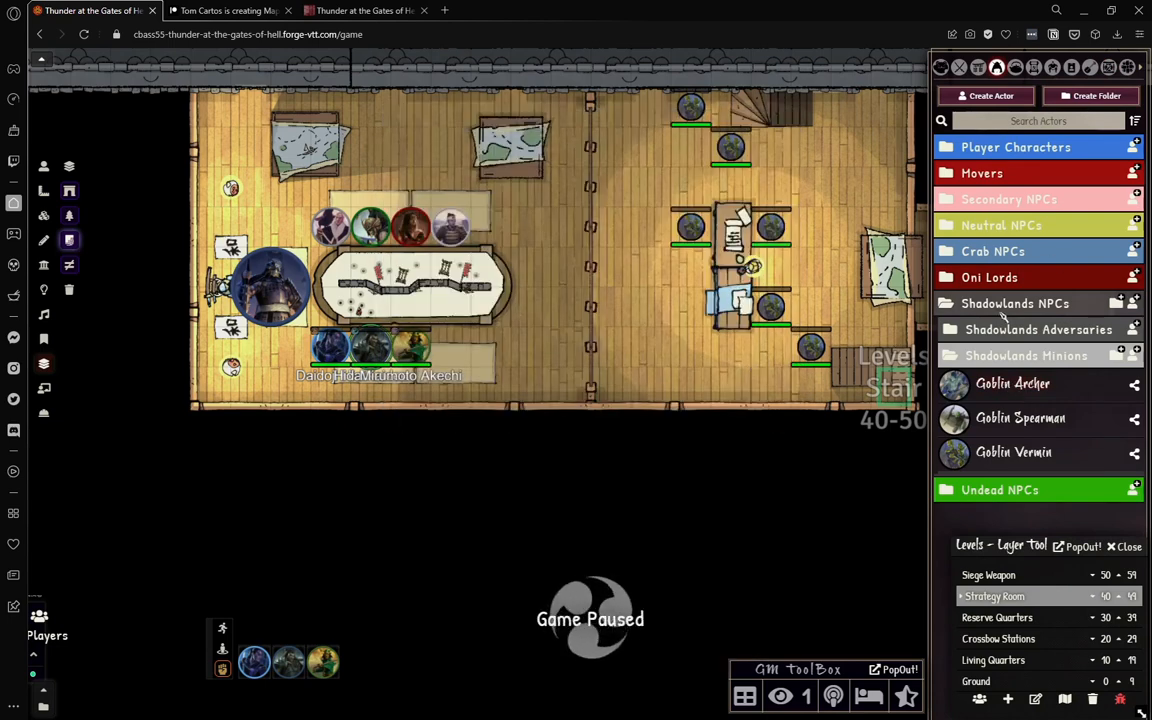
pyautogui.click(1026, 356)
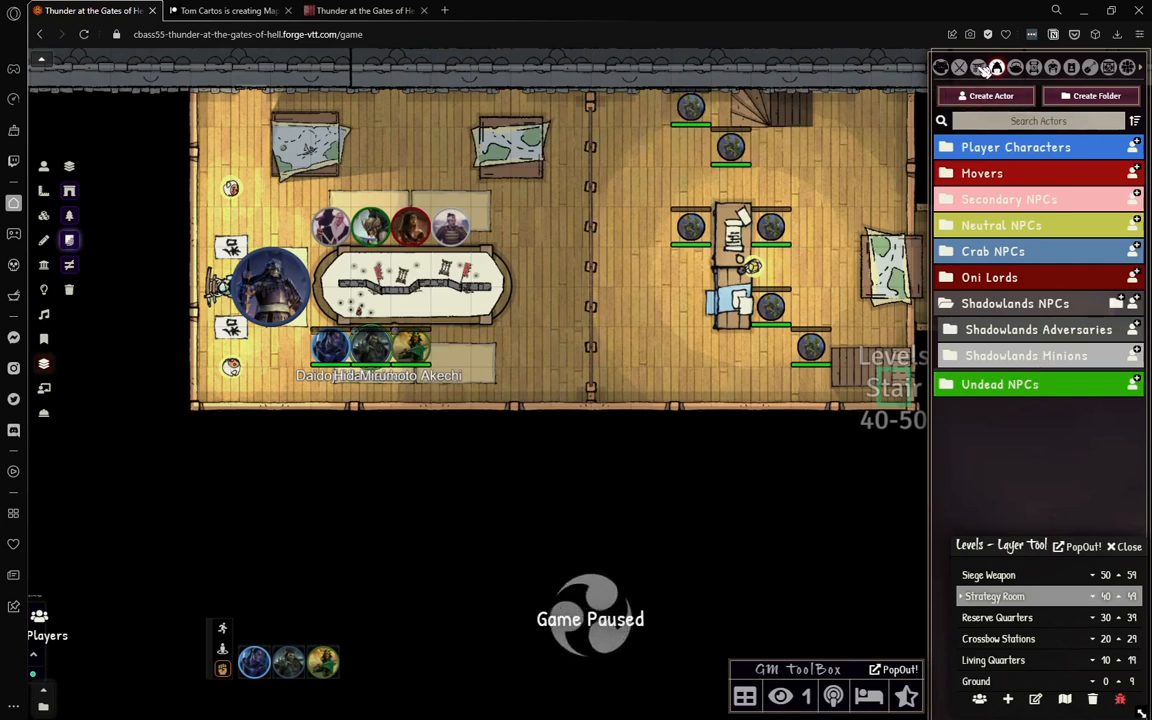
pyautogui.click(960, 68)
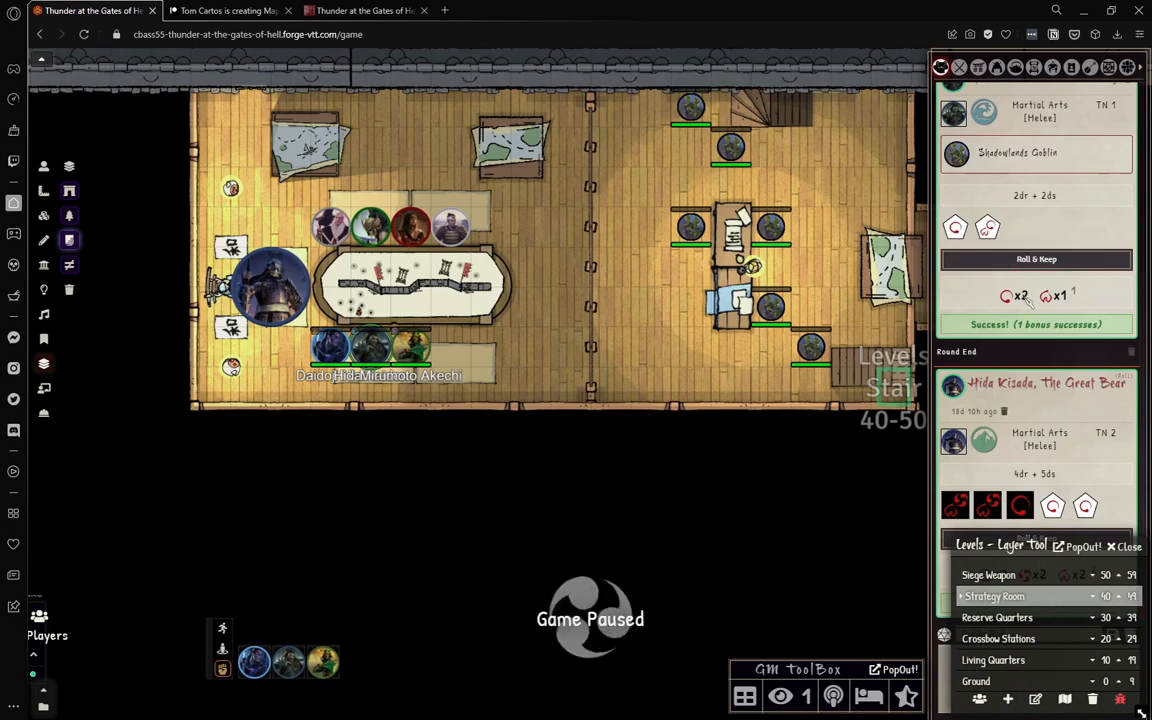
pyautogui.moveTo(710, 374)
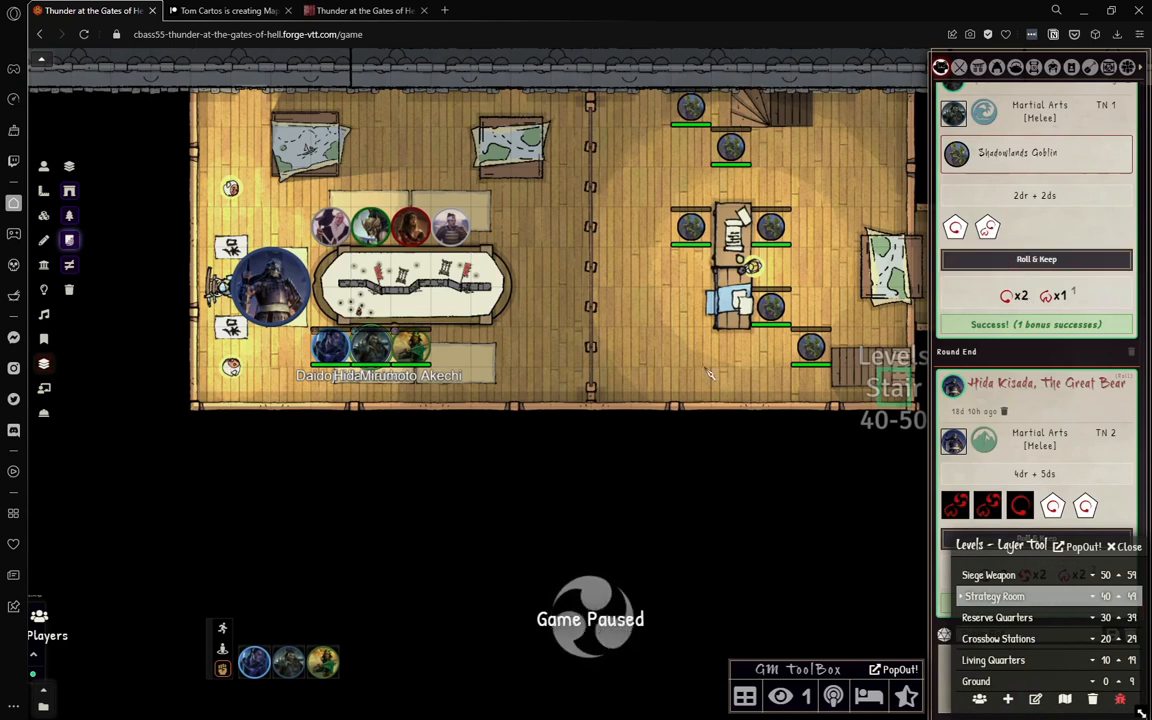
pyautogui.moveTo(644, 358)
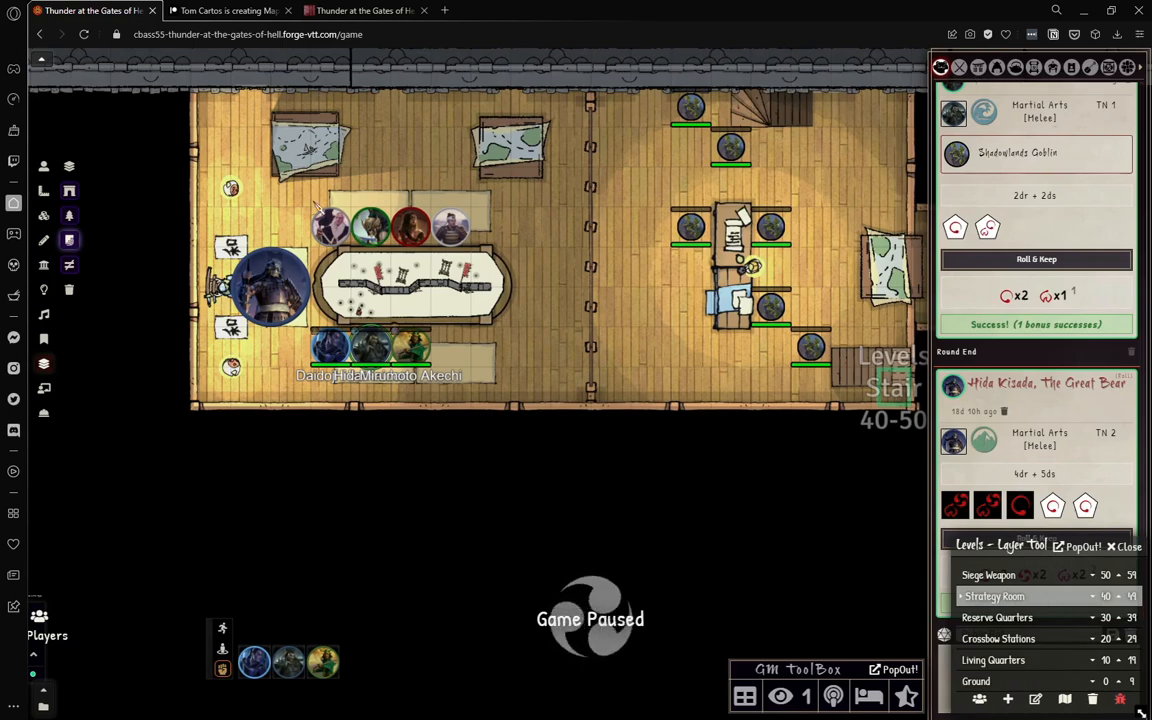
pyautogui.moveTo(588, 374)
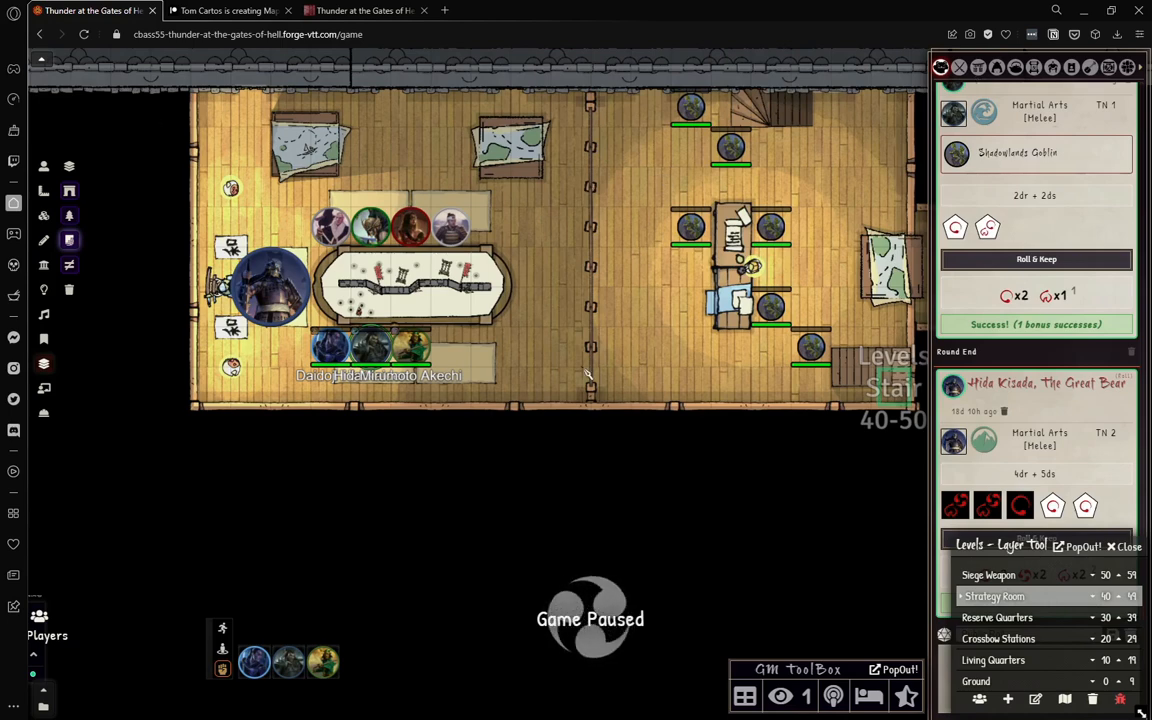
# Step: Reposition the Levels - Layer Tool window closer to the centre of the map
pyautogui.click(364, 10)
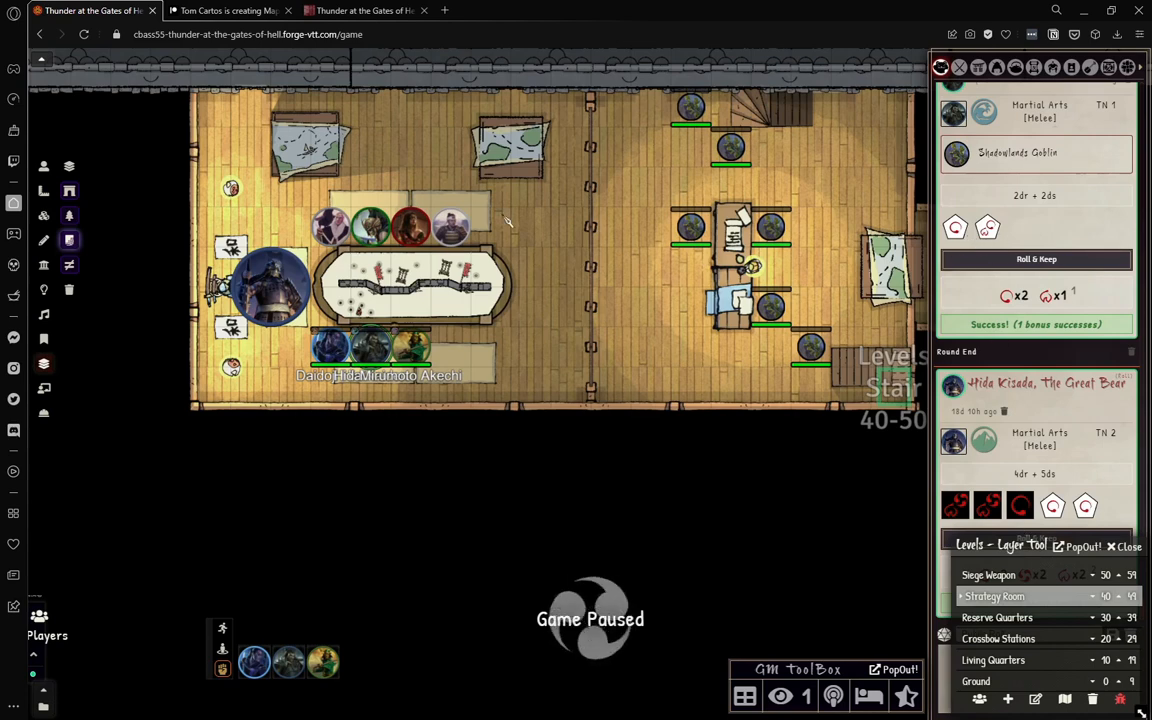
pyautogui.moveTo(600, 224)
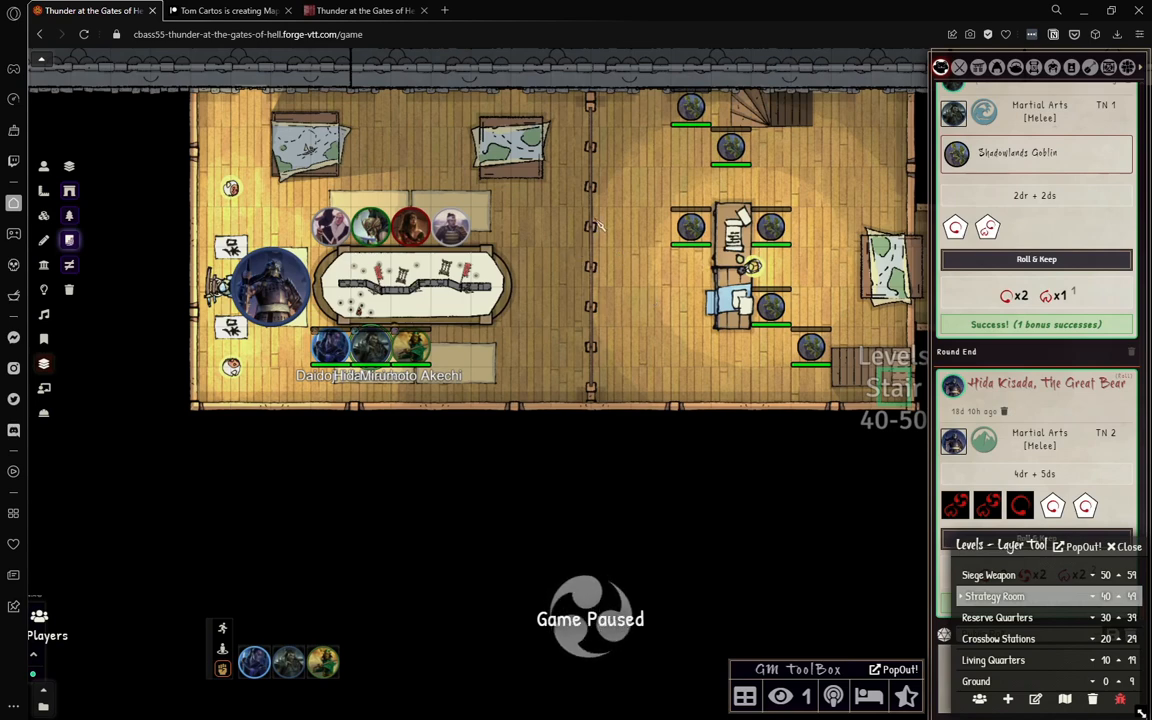
pyautogui.moveTo(450, 190)
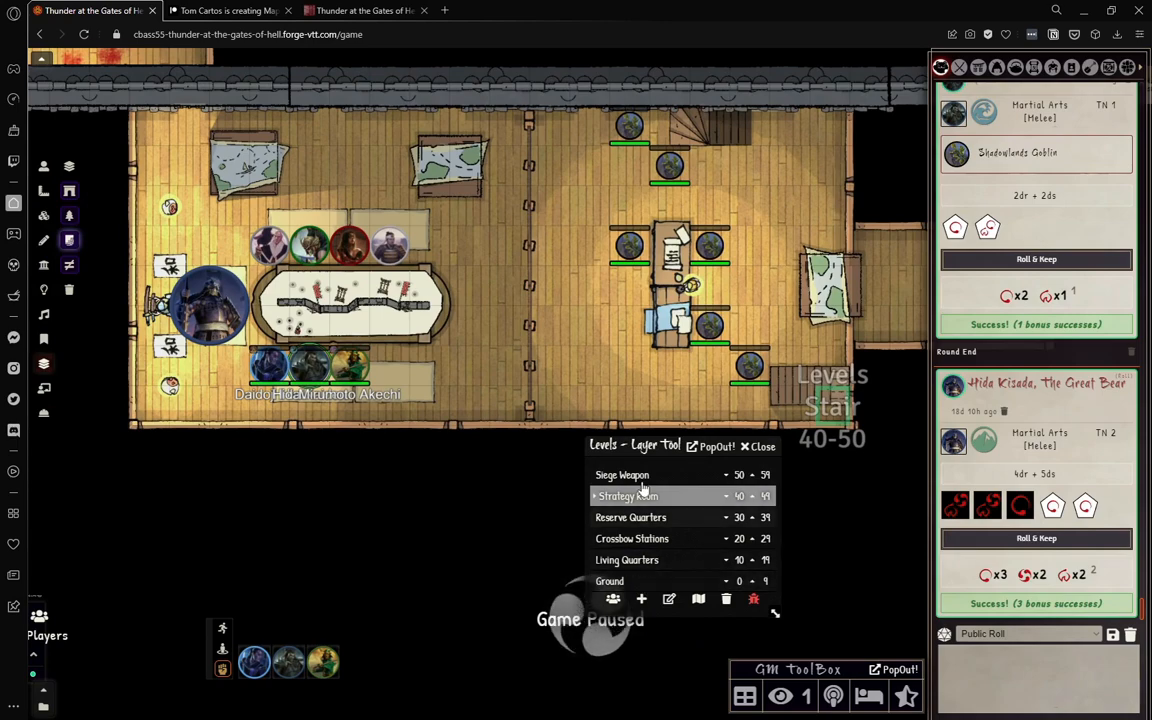
# Step: Show the Siege Weapon level with its ballista, then return to the Strategy Room level
pyautogui.click(622, 476)
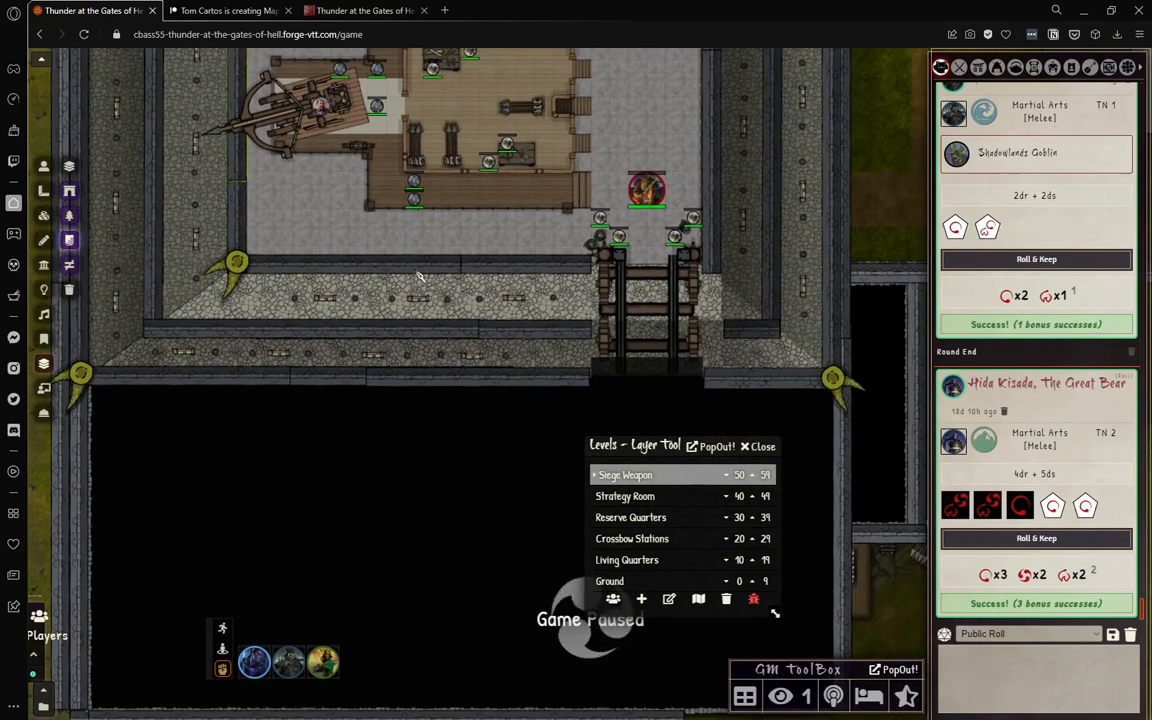
pyautogui.moveTo(420, 240)
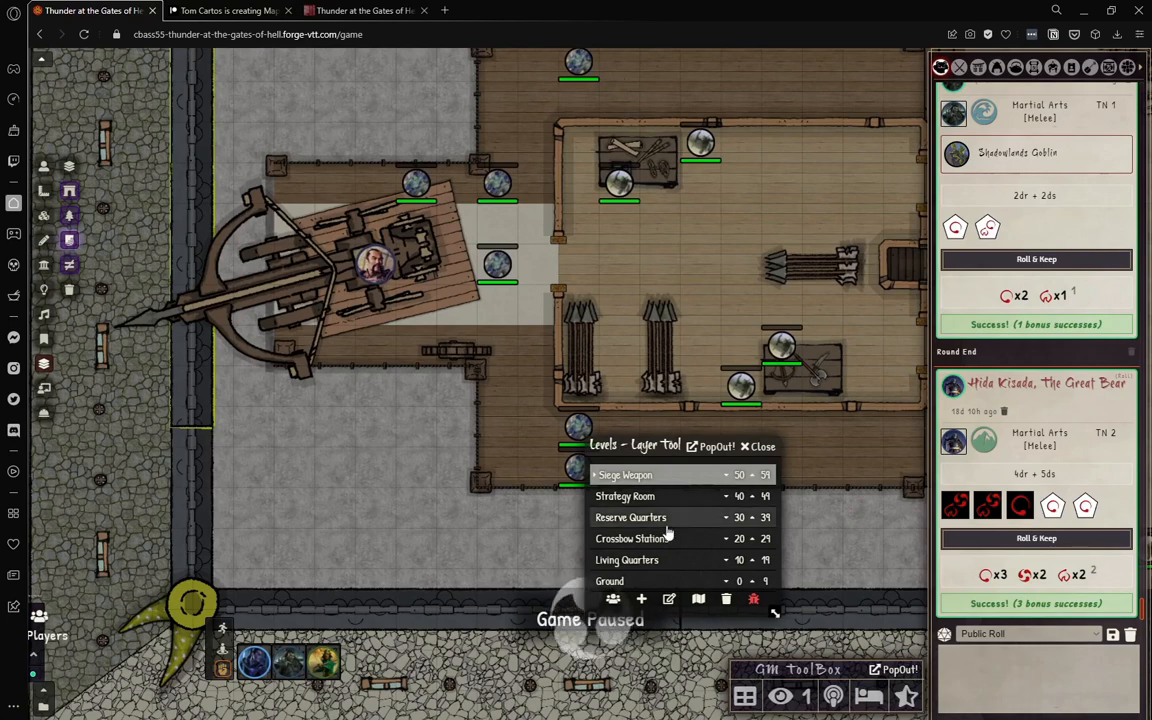
pyautogui.click(624, 496)
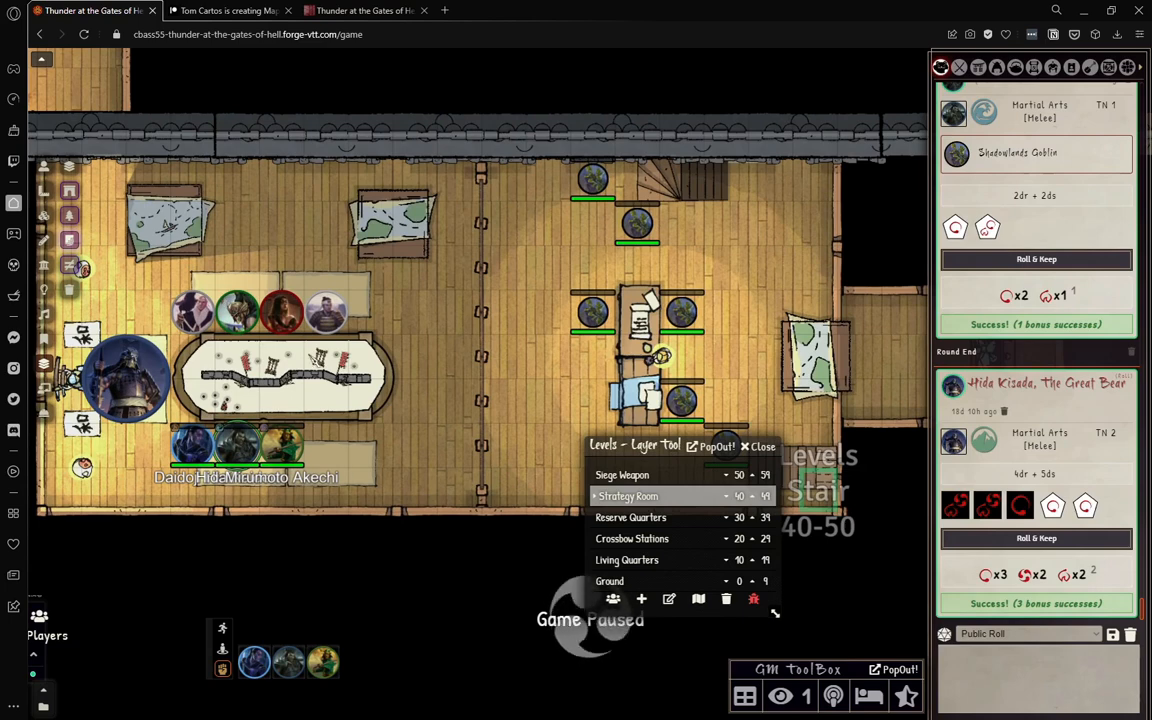
pyautogui.moveTo(310, 418)
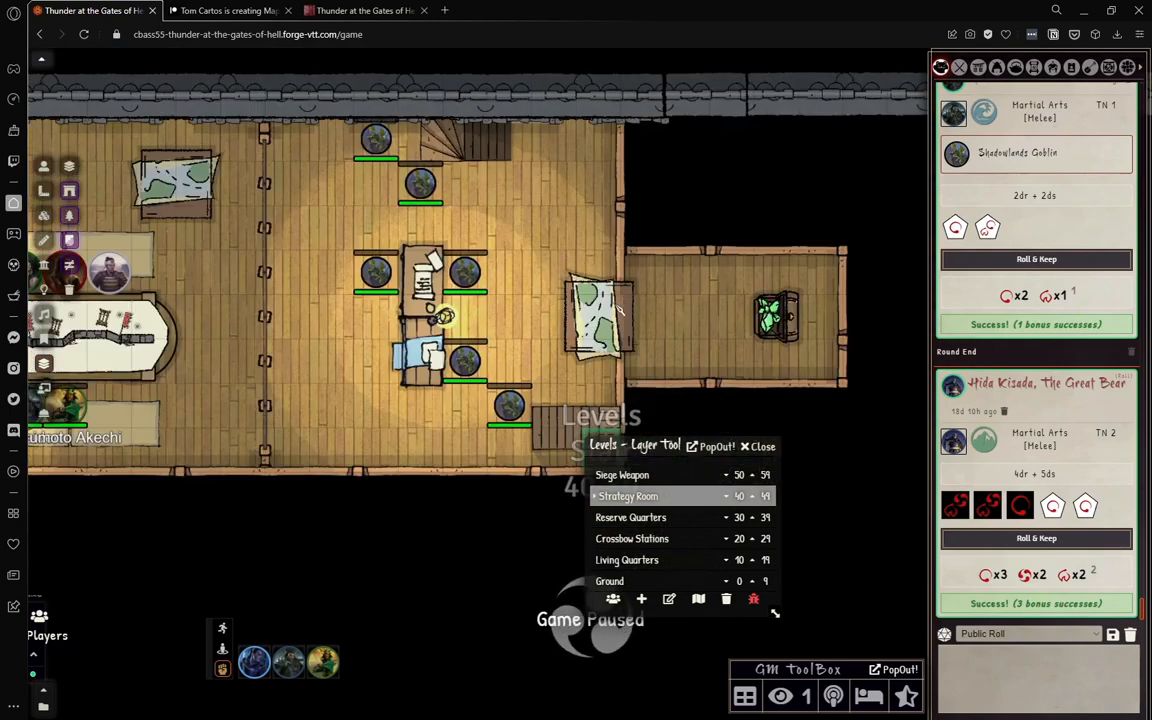
pyautogui.moveTo(790, 316)
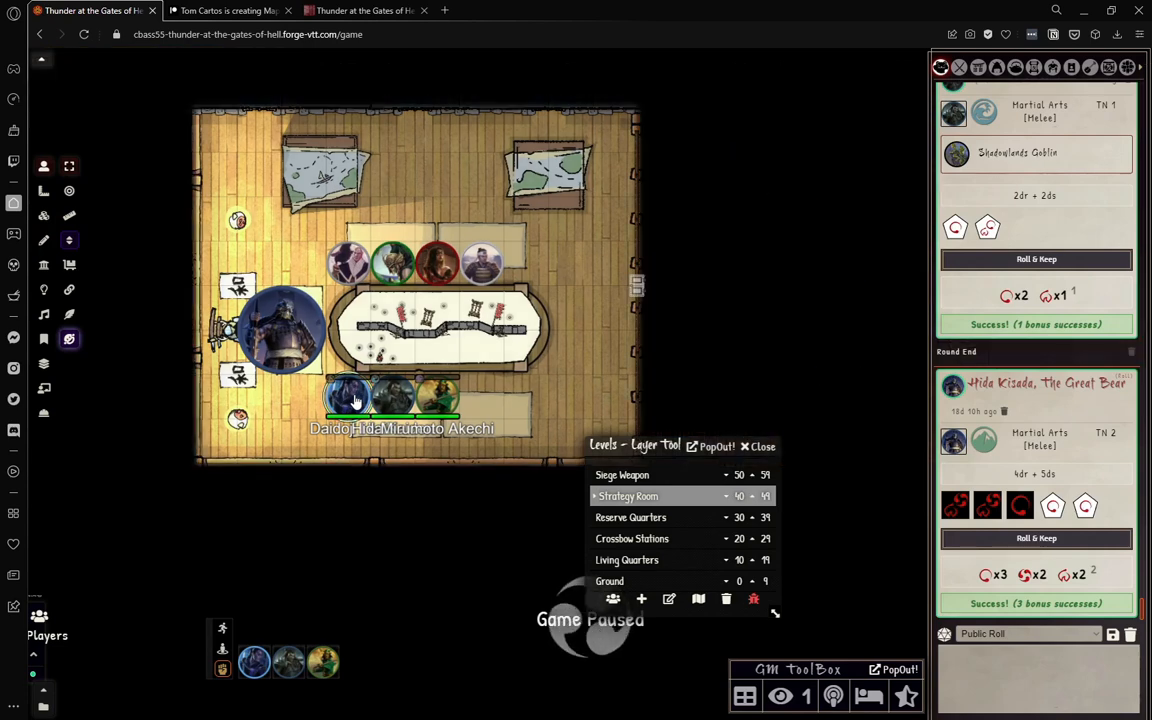
pyautogui.moveTo(348, 396)
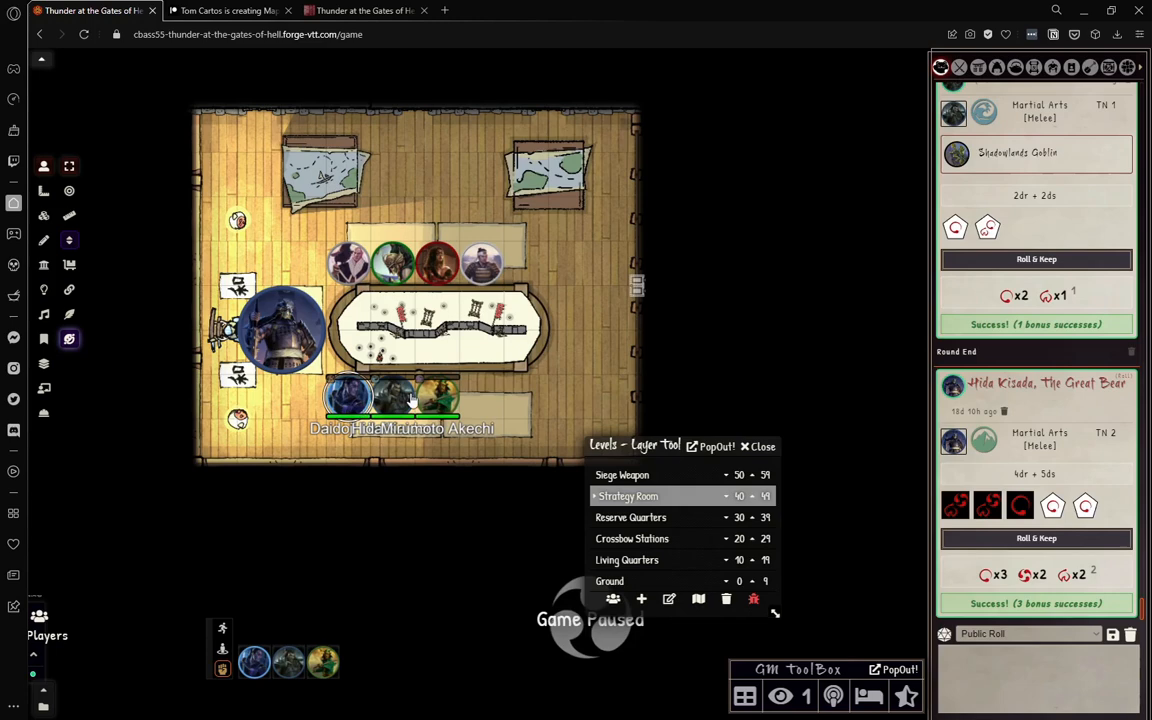
# Step: Walk the player token to the strategy room's centre and onto the stairs down to the courtyard
pyautogui.moveTo(348, 396); pyautogui.dragTo(524, 396)
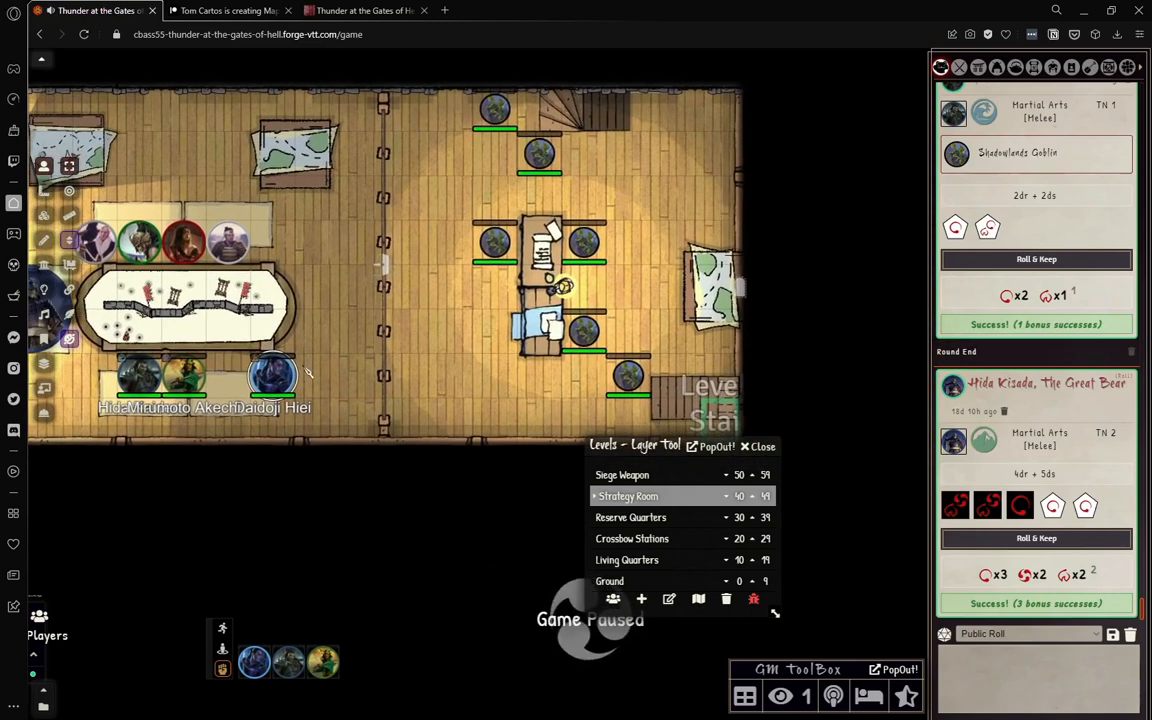
pyautogui.moveTo(272, 376); pyautogui.dragTo(450, 376)
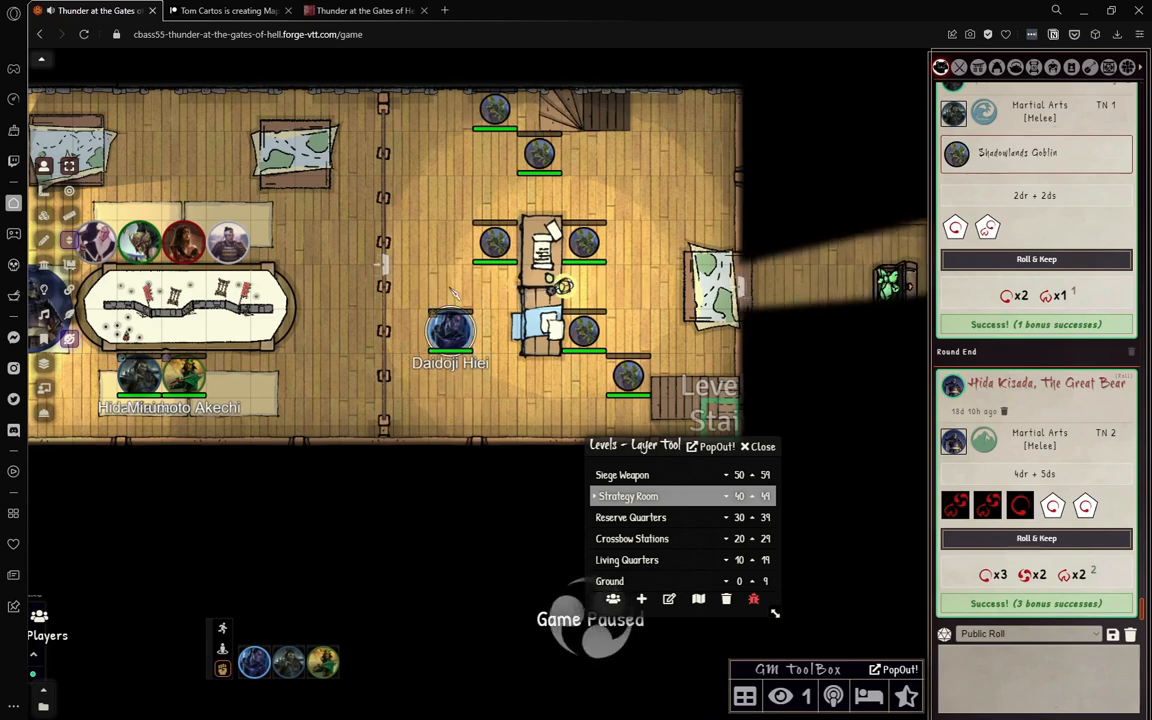
pyautogui.moveTo(452, 332); pyautogui.dragTo(452, 198)
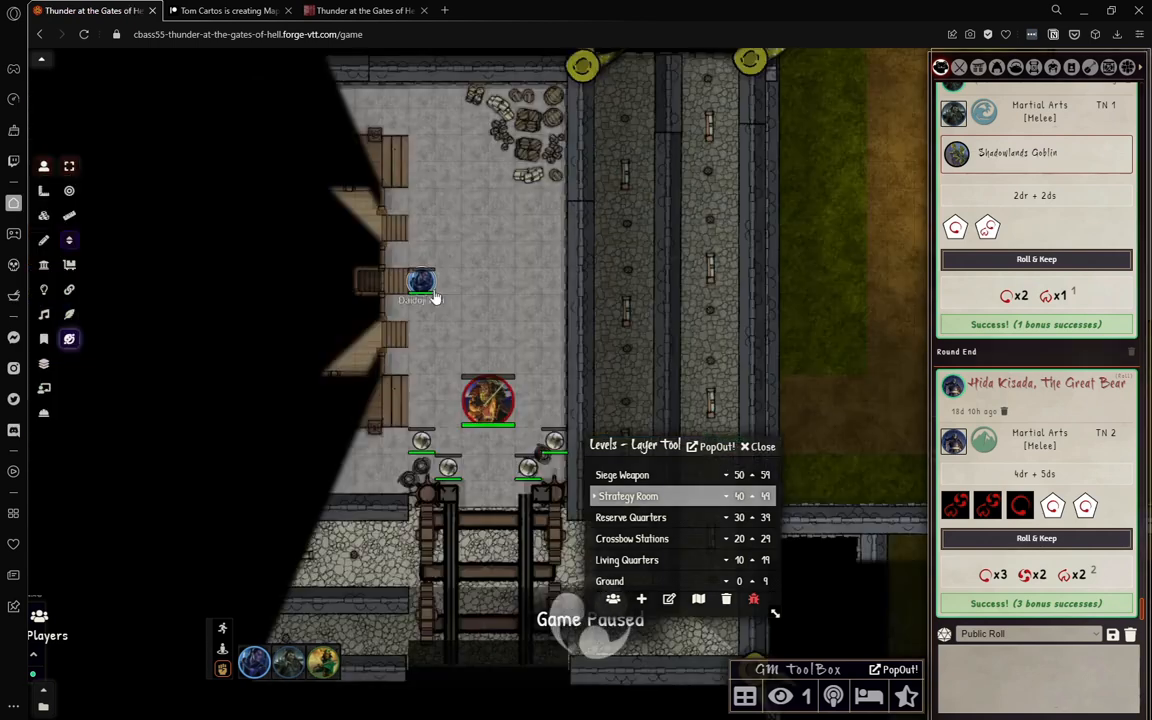
pyautogui.moveTo(392, 376)
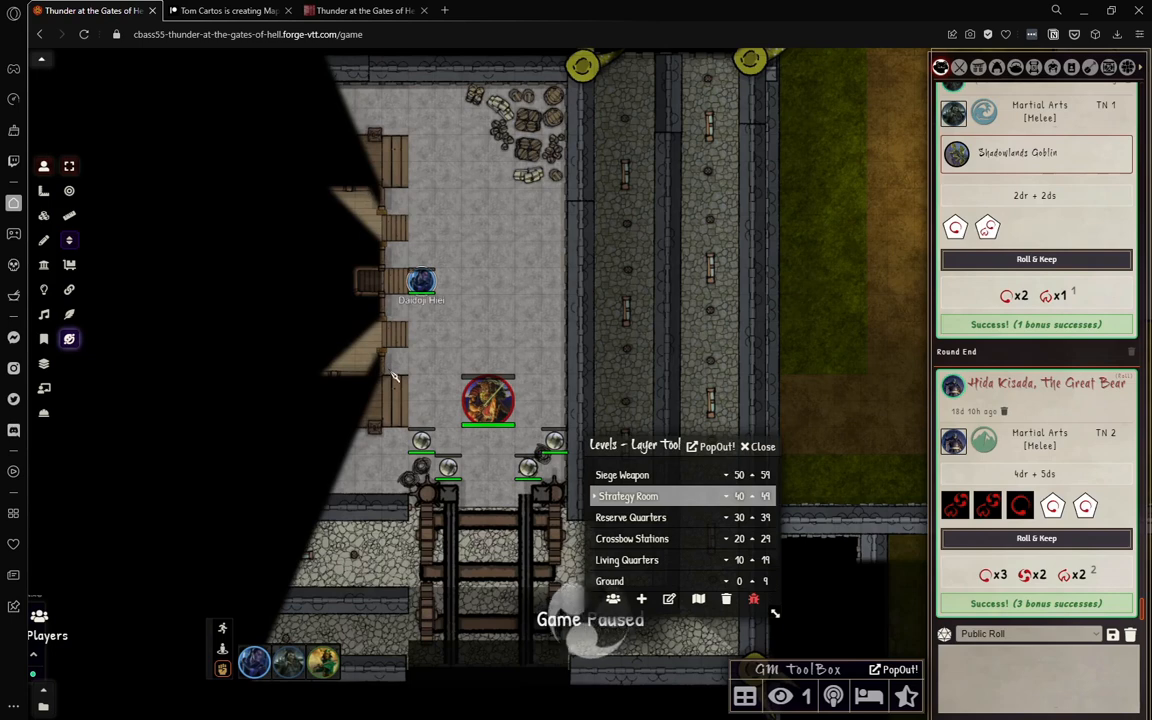
pyautogui.moveTo(420, 280)
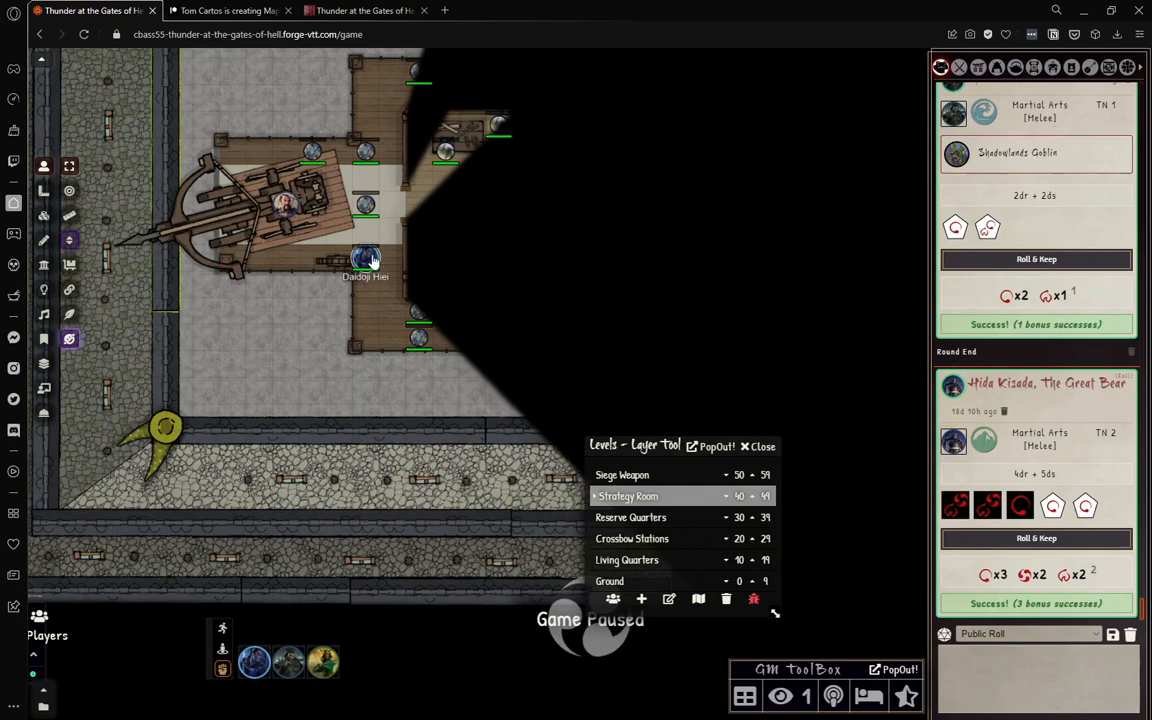
# Step: Move the hero token down off the ballista platform and along the walkway toward Stair 30–40
pyautogui.moveTo(364, 258); pyautogui.dragTo(364, 284)
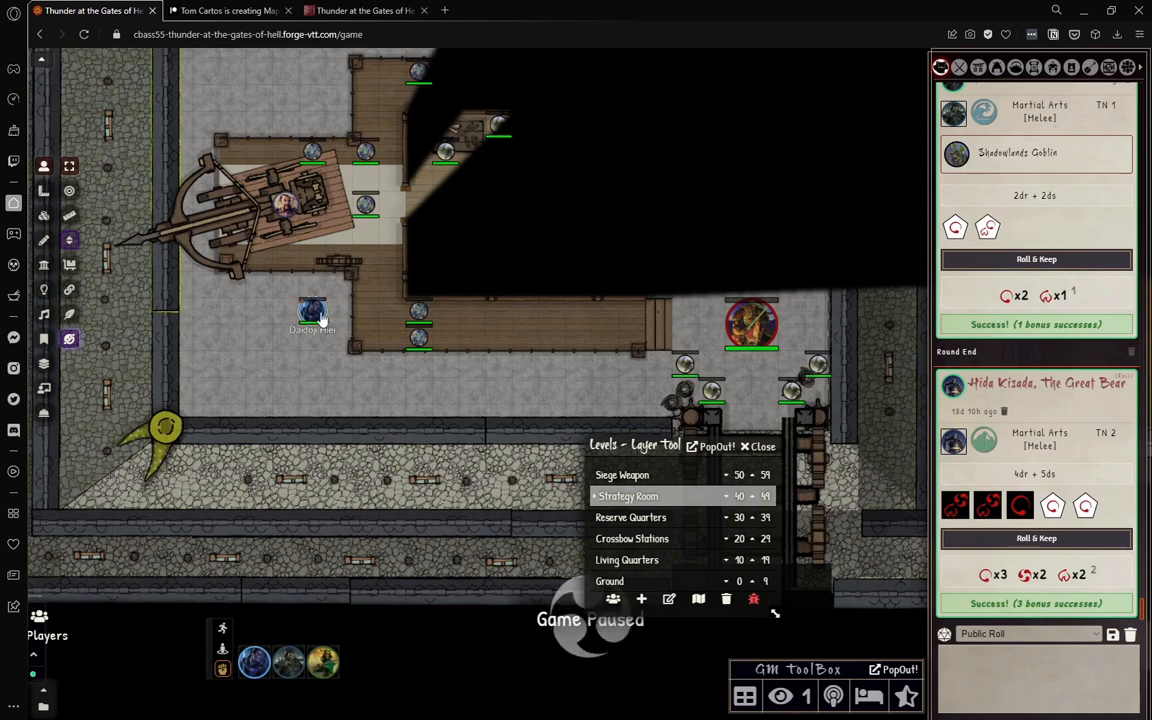
pyautogui.moveTo(312, 312); pyautogui.dragTo(338, 312)
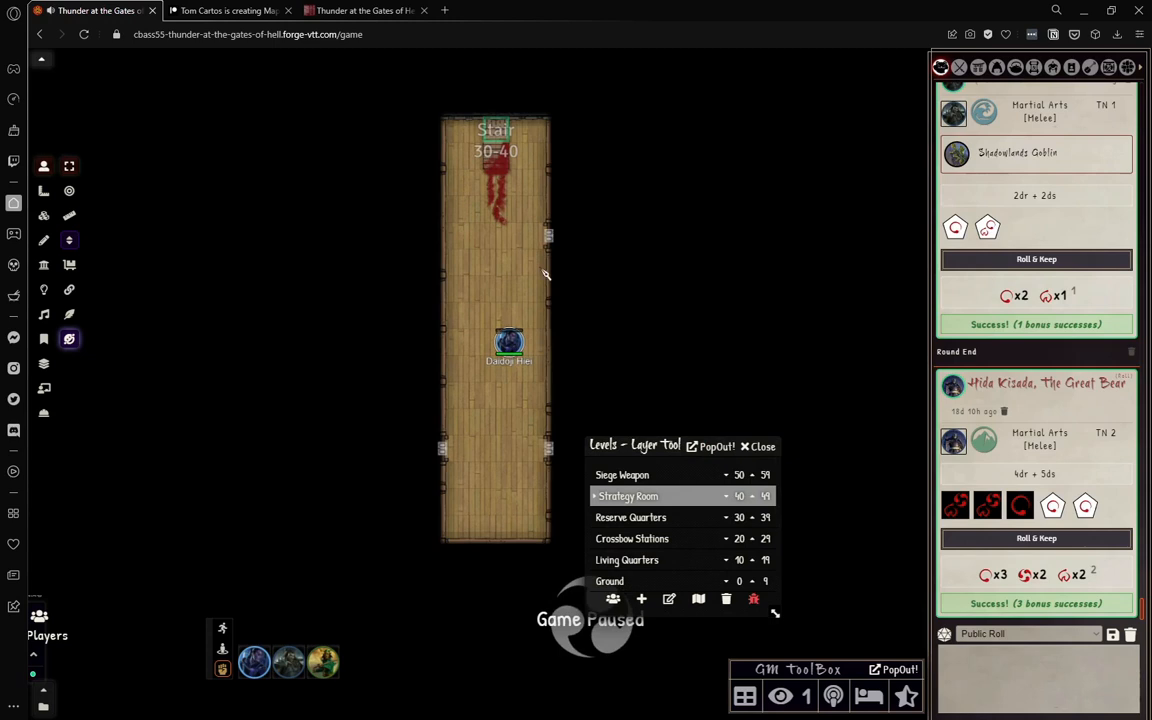
# Step: Walk the hero token from the Stair 30-40 room along the target hall into the bunk room
pyautogui.moveTo(508, 344); pyautogui.dragTo(508, 424)
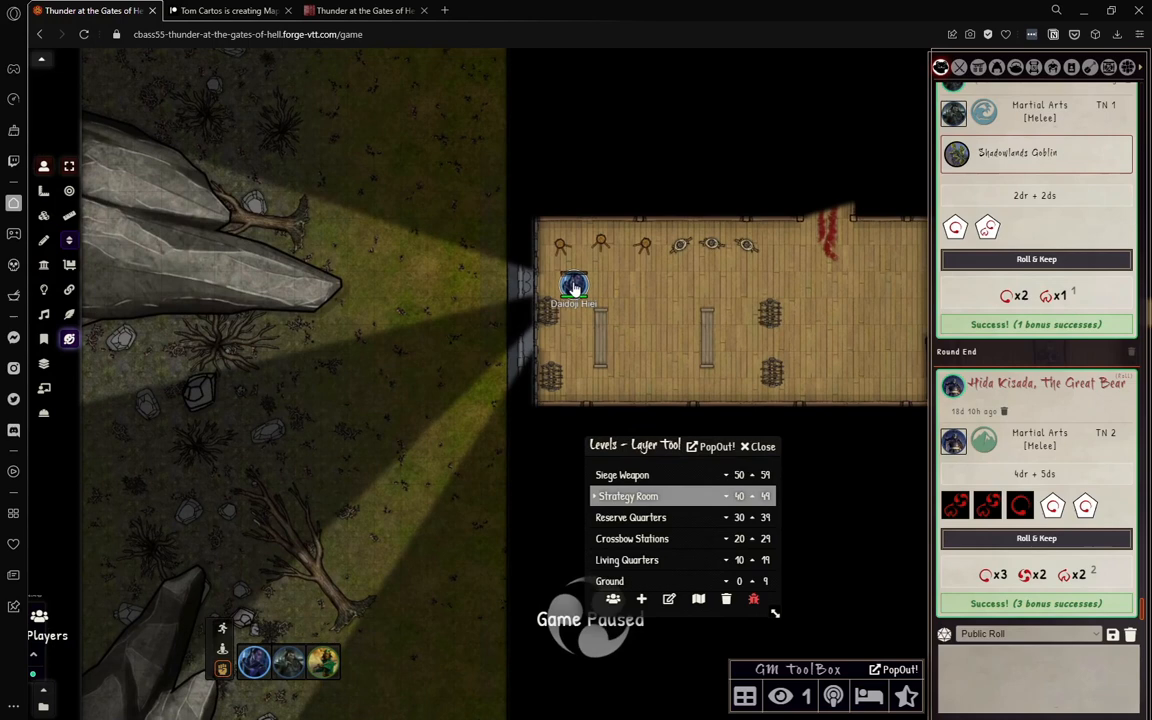
pyautogui.moveTo(574, 288); pyautogui.dragTo(574, 340)
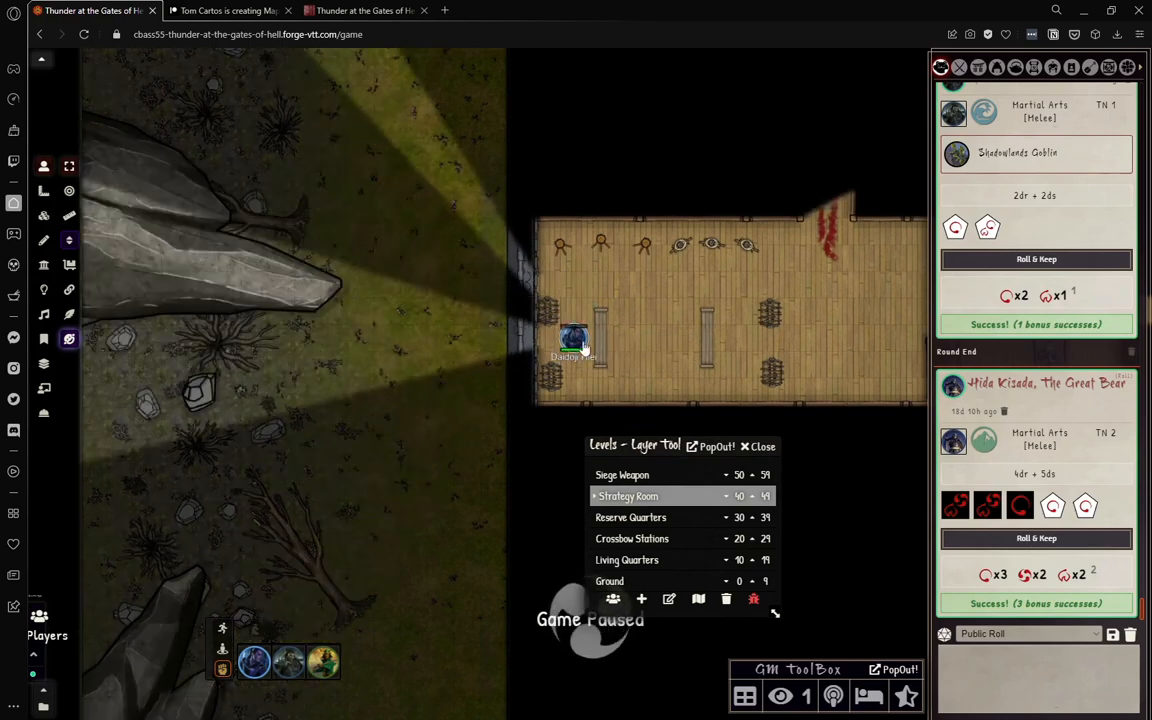
pyautogui.moveTo(572, 338); pyautogui.dragTo(690, 292)
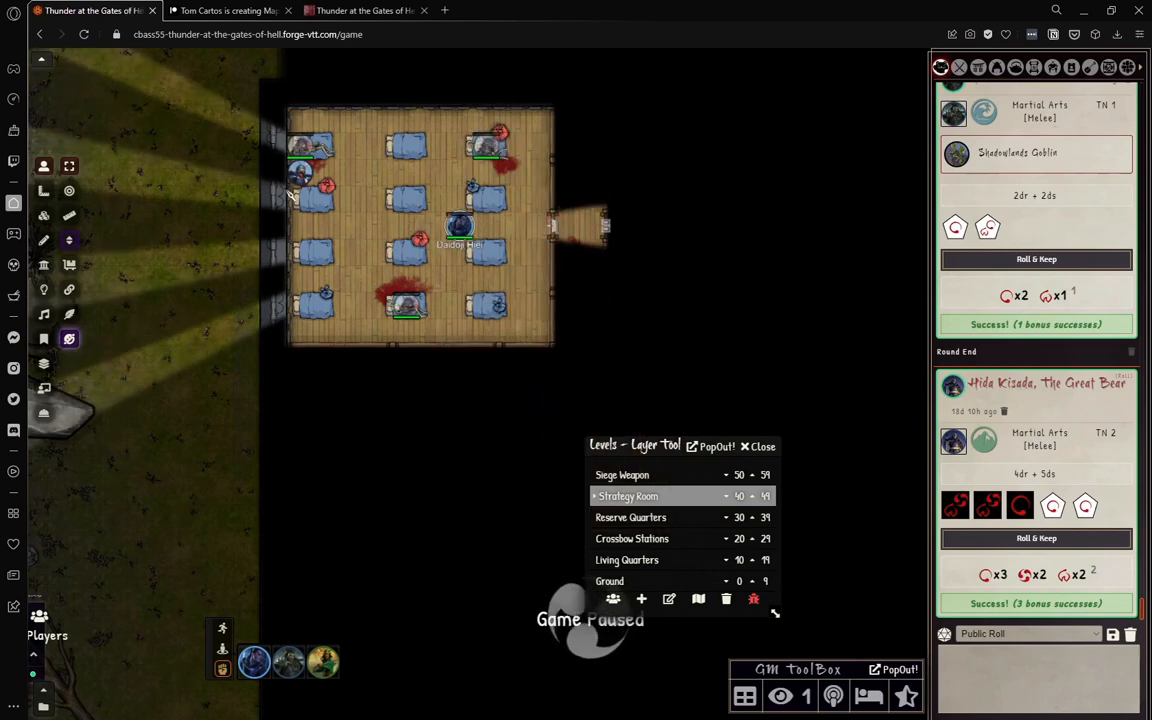
pyautogui.moveTo(340, 184)
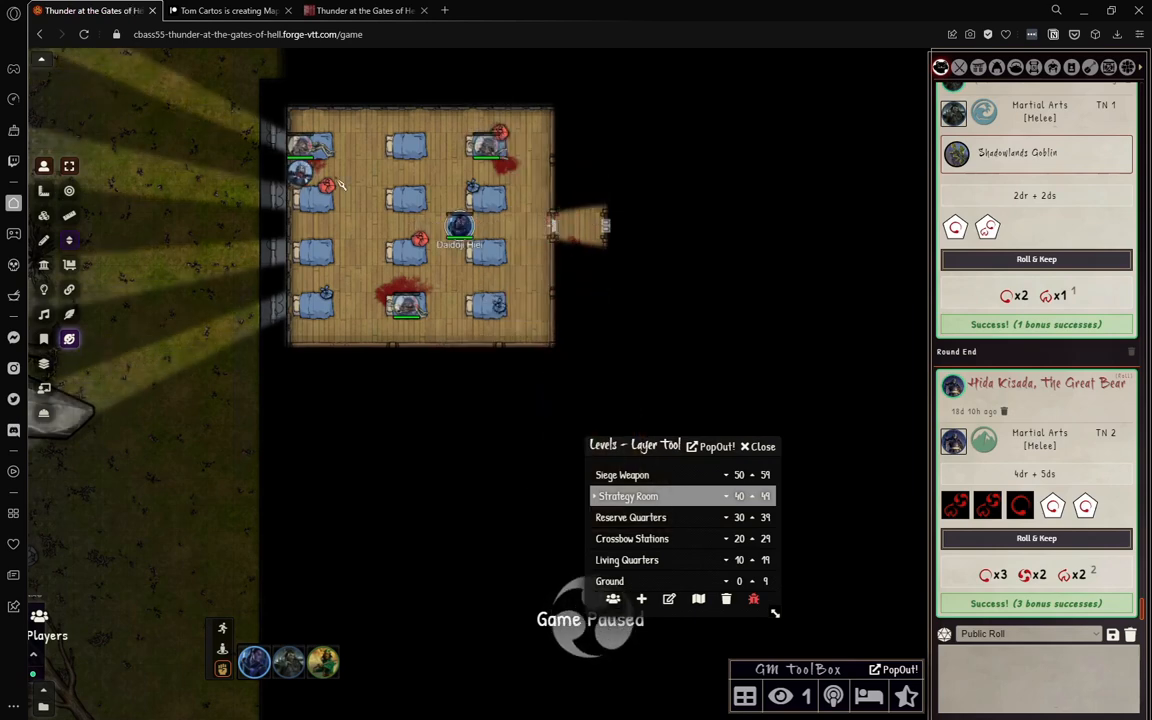
pyautogui.moveTo(360, 168)
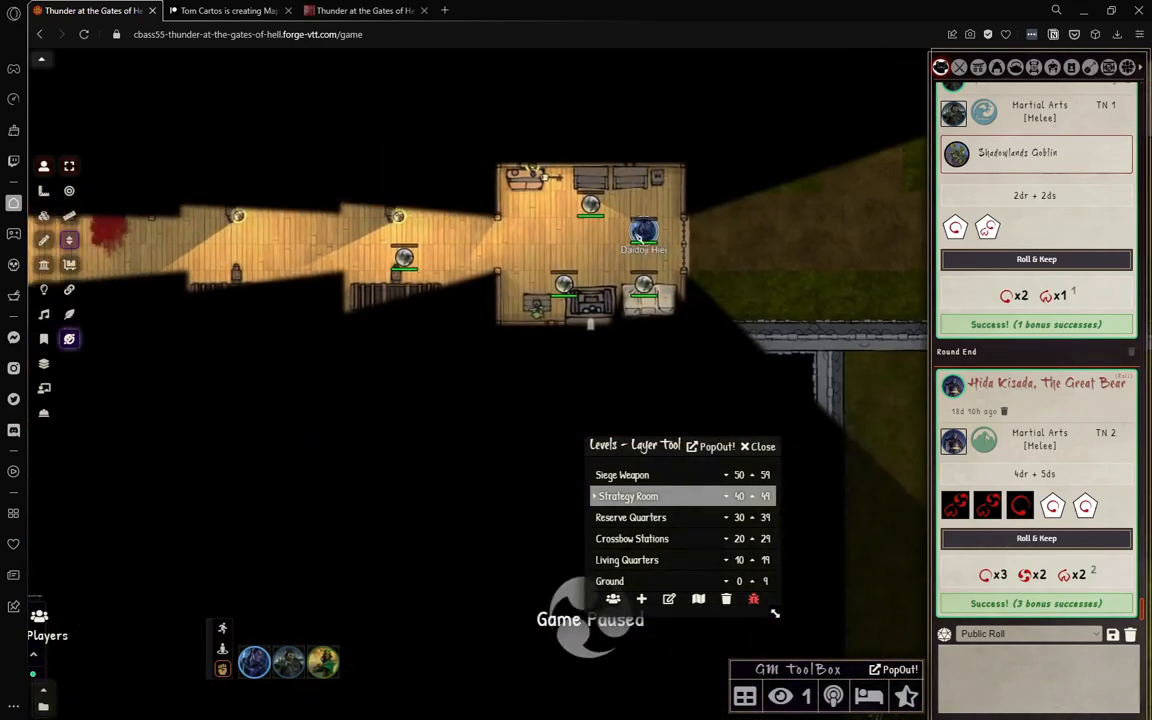
# Step: Move the hero token through the lit chamber and select the Crossbow Stations level
pyautogui.moveTo(644, 236); pyautogui.dragTo(590, 258)
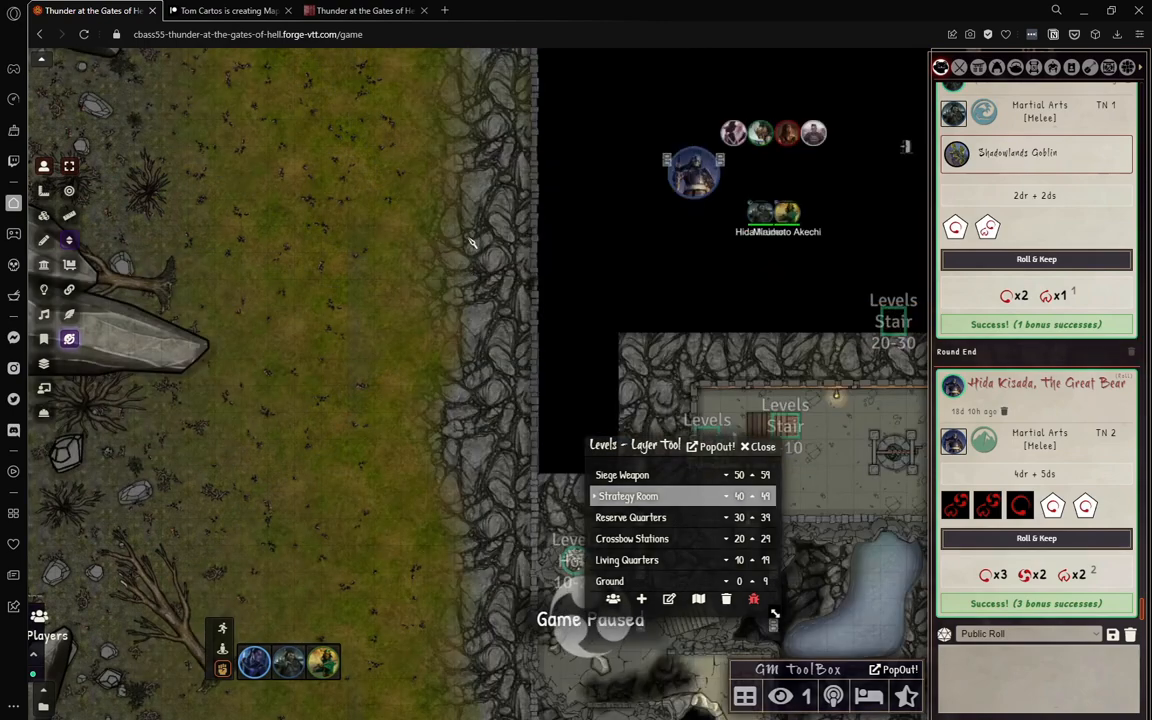
pyautogui.moveTo(824, 236)
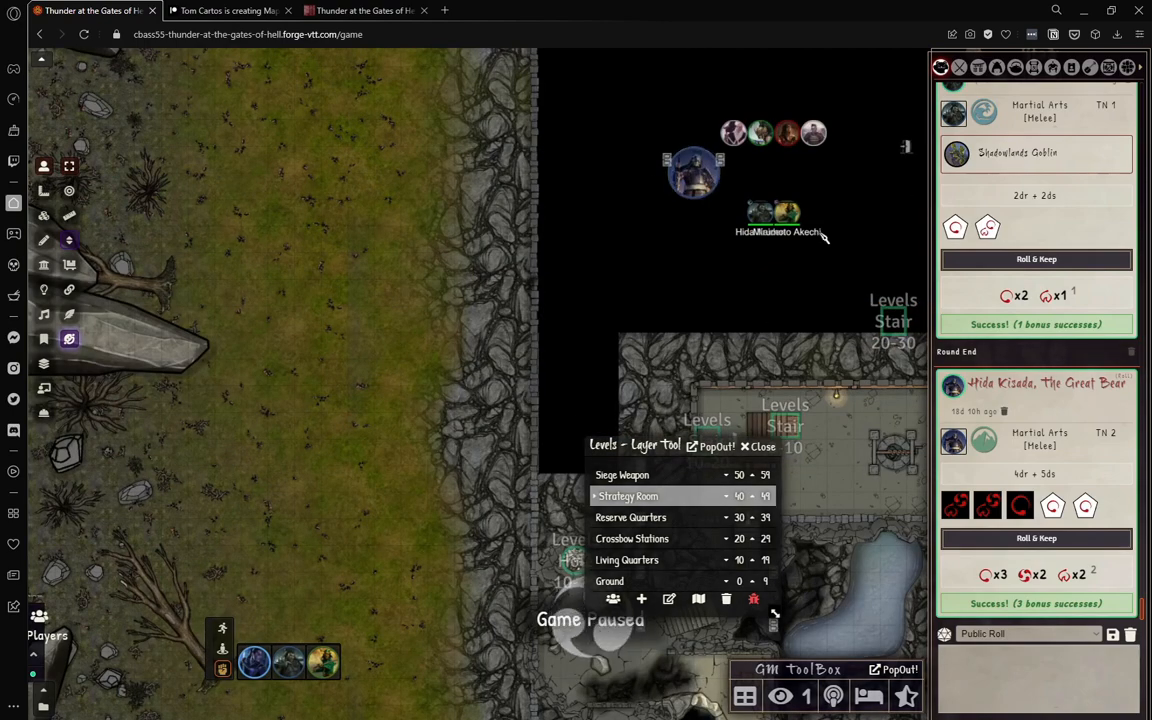
pyautogui.click(636, 538)
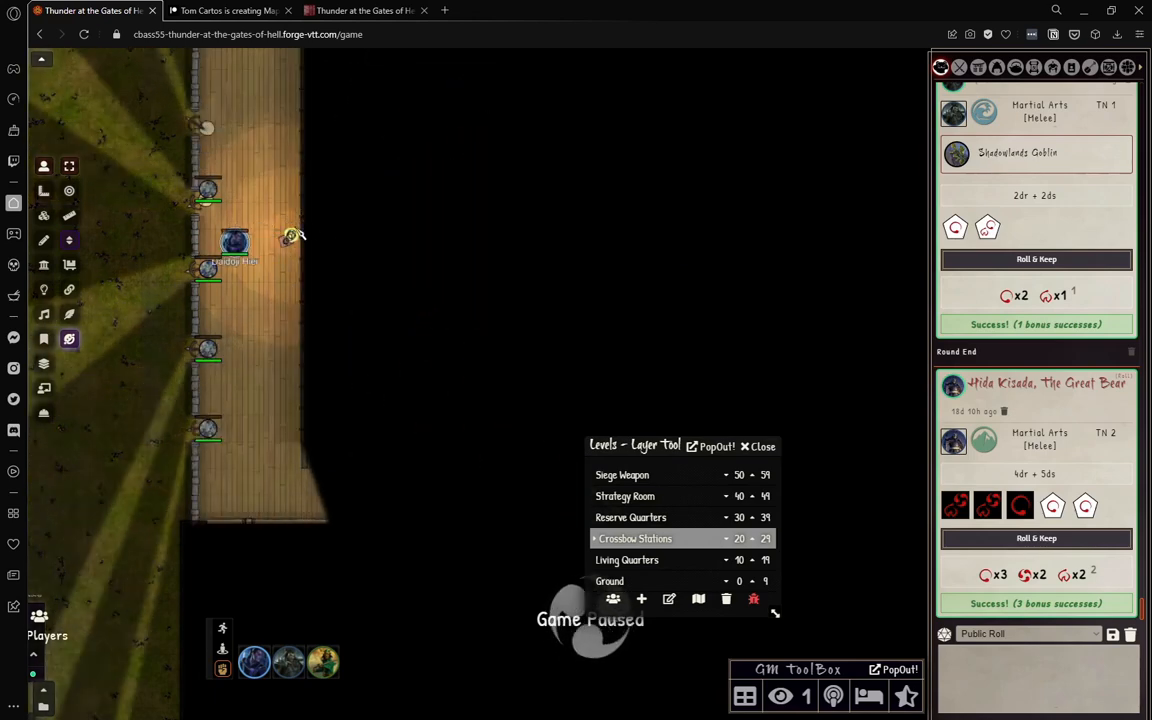
pyautogui.moveTo(438, 184)
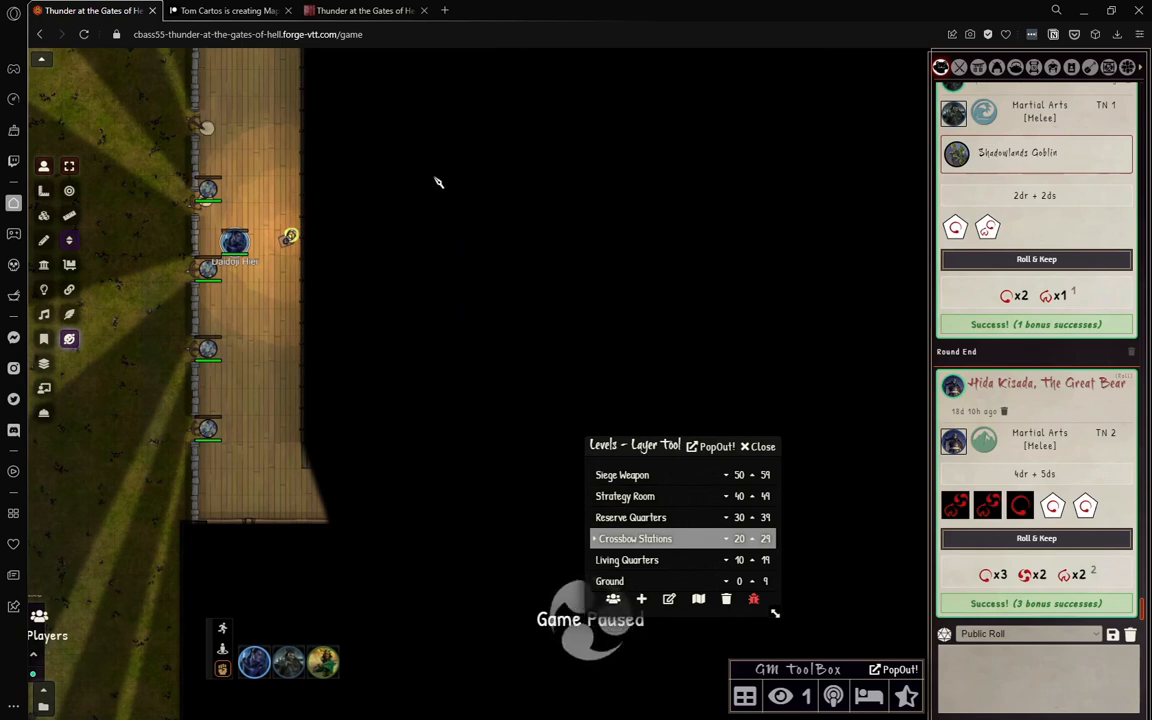
pyautogui.moveTo(232, 270)
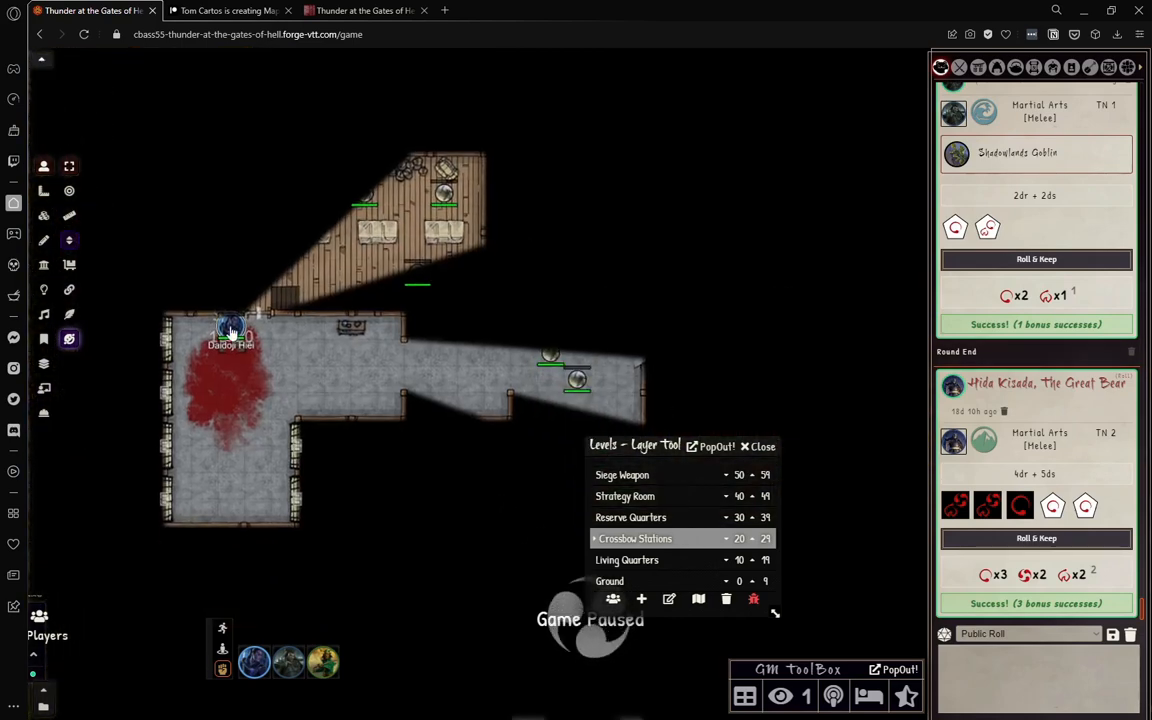
# Step: Walk the hero token off the stair and across the blood-stained stone room
pyautogui.moveTo(230, 330); pyautogui.dragTo(284, 356)
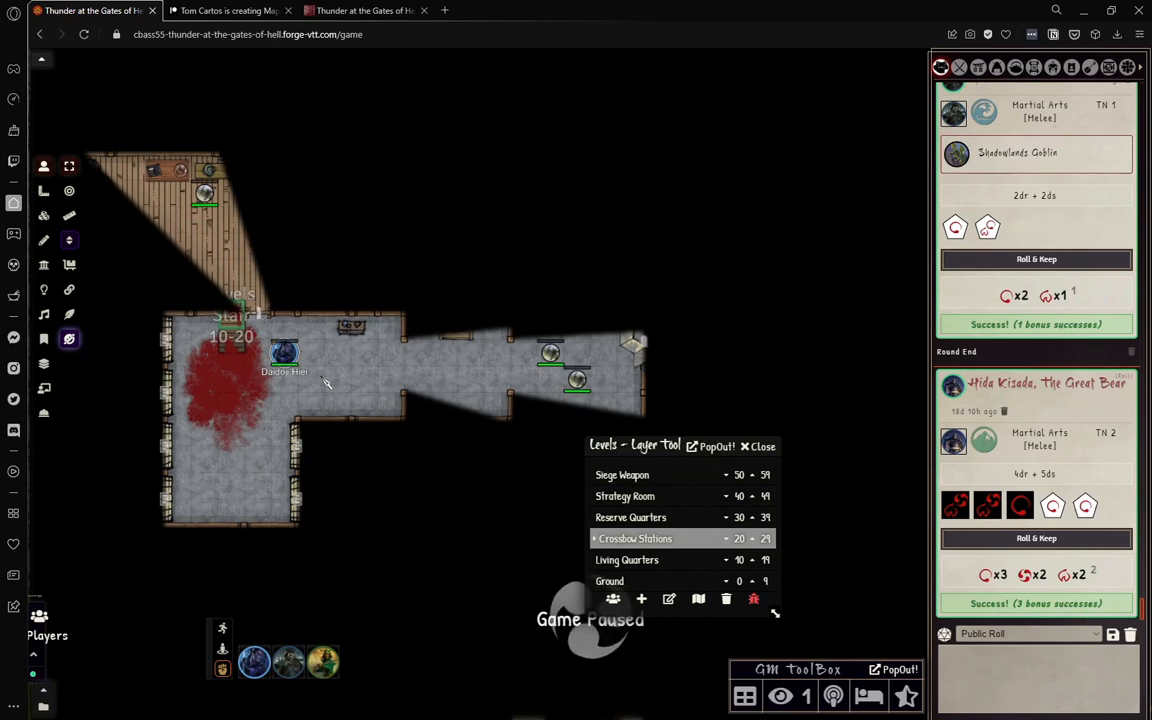
pyautogui.moveTo(400, 414)
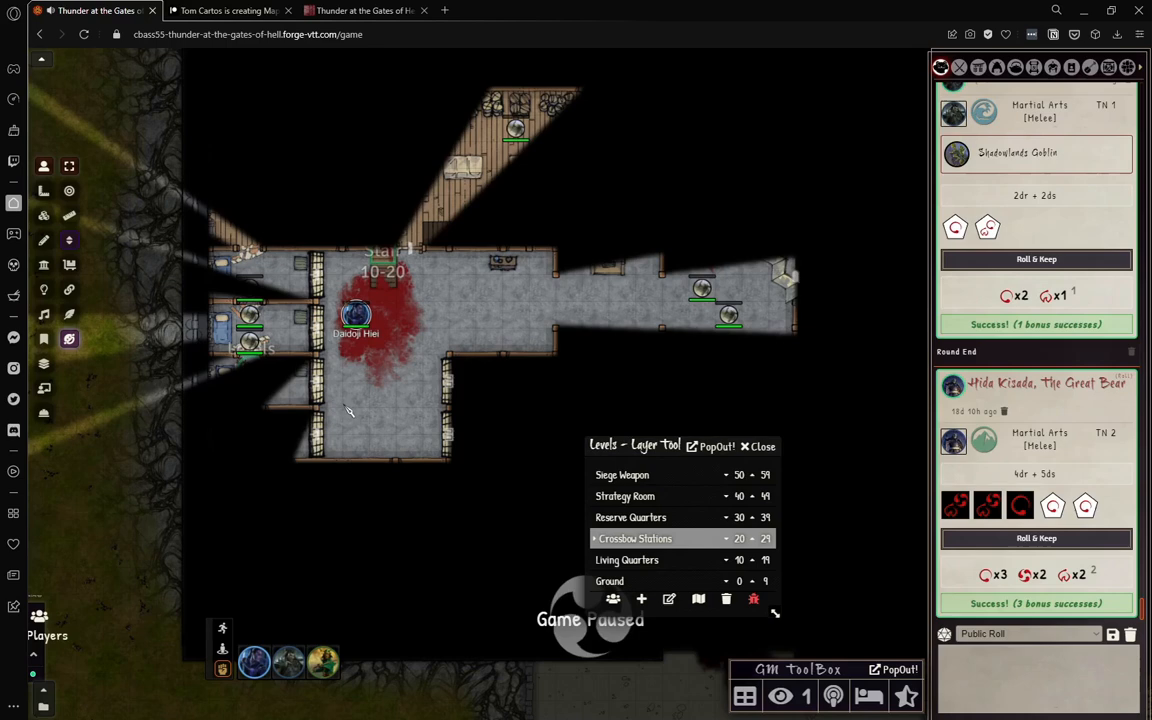
pyautogui.moveTo(356, 316); pyautogui.dragTo(356, 370)
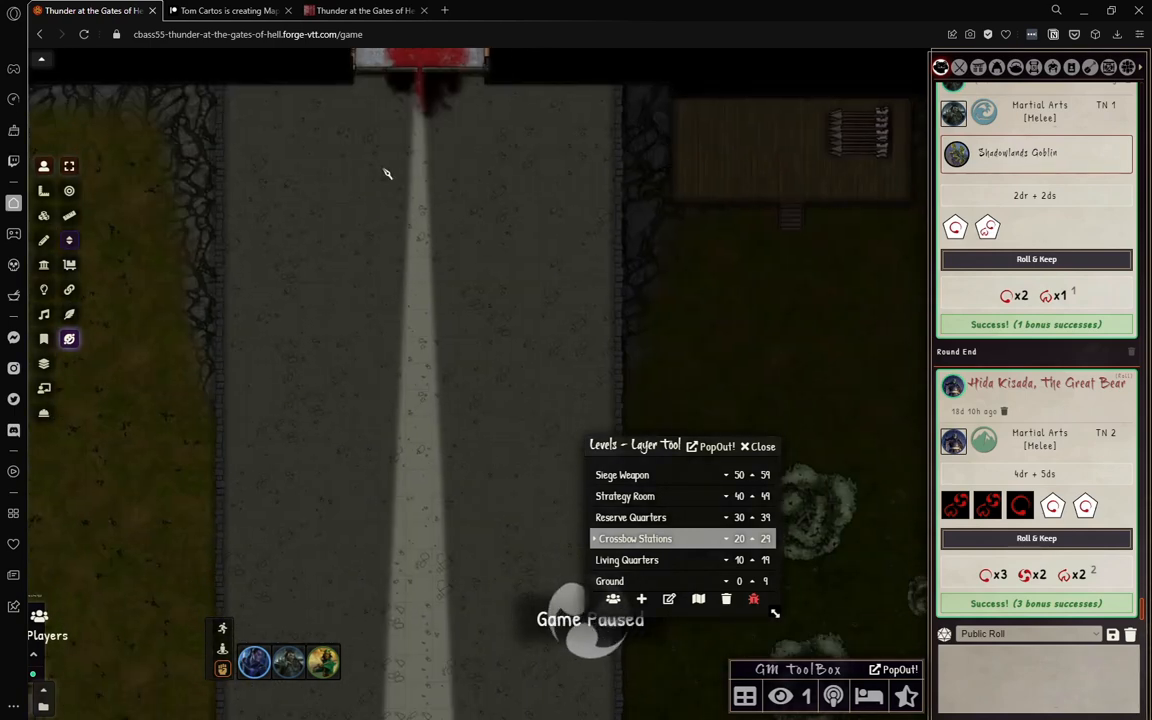
pyautogui.moveTo(360, 364)
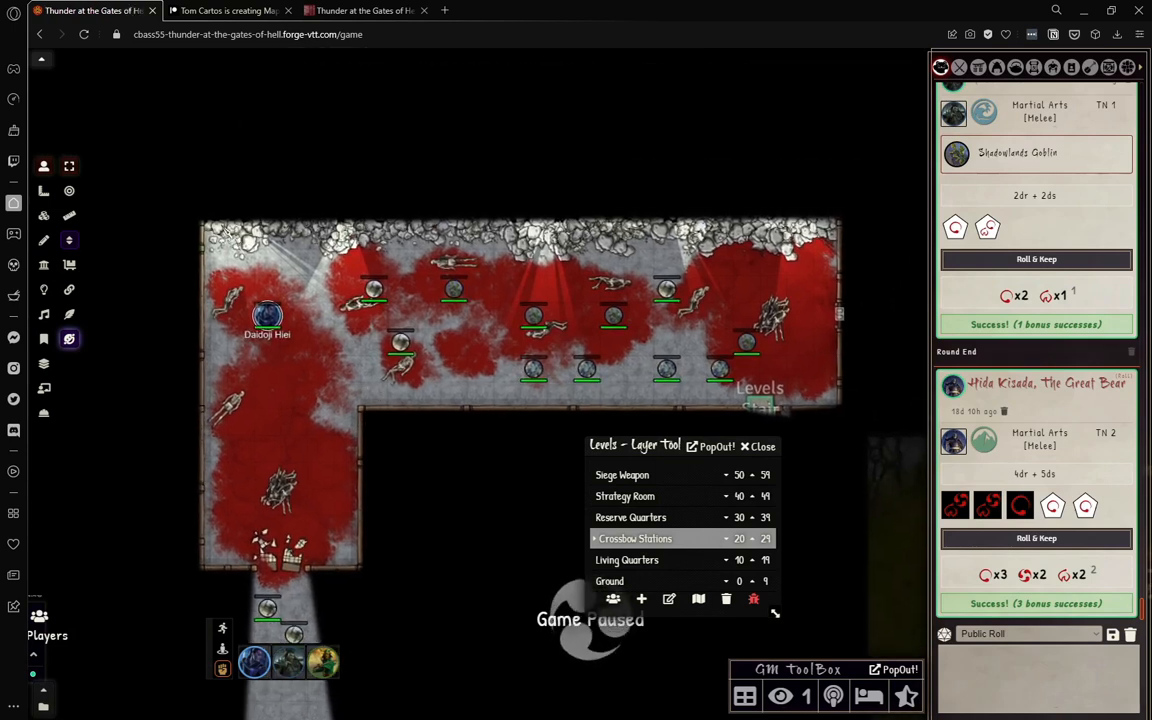
pyautogui.moveTo(288, 192)
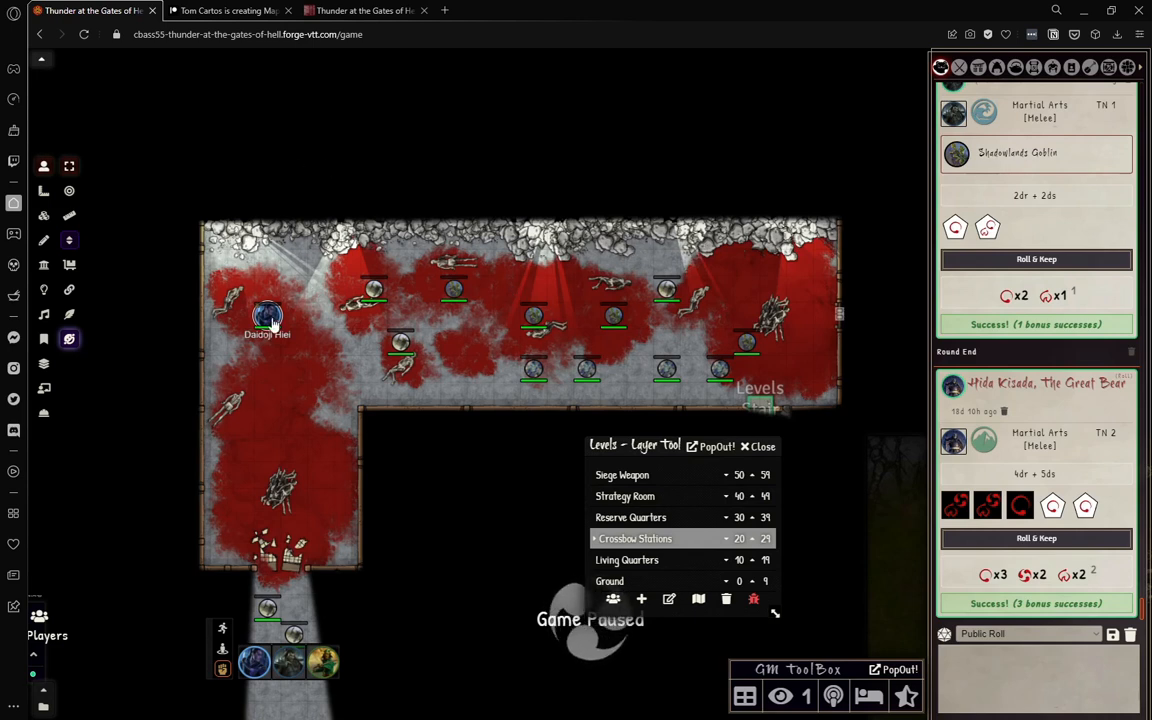
# Step: Move the hero token through the blood-soaked hall strewn with fallen enemies
pyautogui.moveTo(268, 316); pyautogui.dragTo(664, 330)
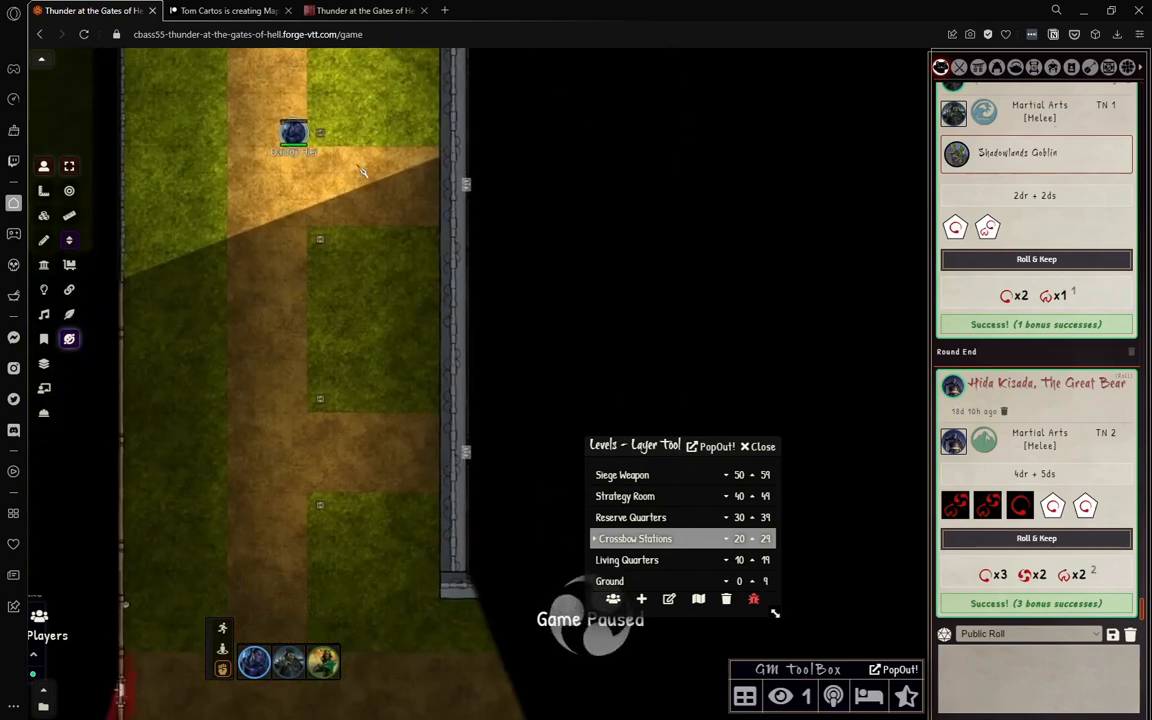
# Step: Walk the hero token down the grassy yard toward the small roofed shrine
pyautogui.moveTo(292, 132); pyautogui.dragTo(358, 584)
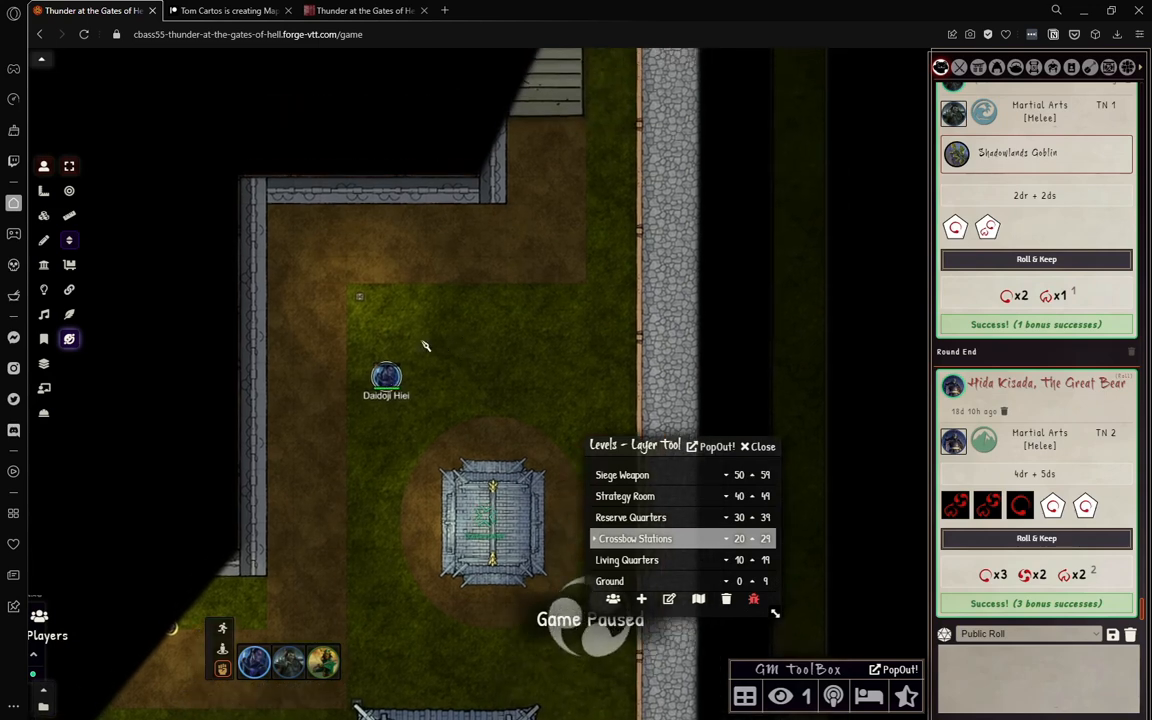
pyautogui.moveTo(386, 376); pyautogui.dragTo(446, 300)
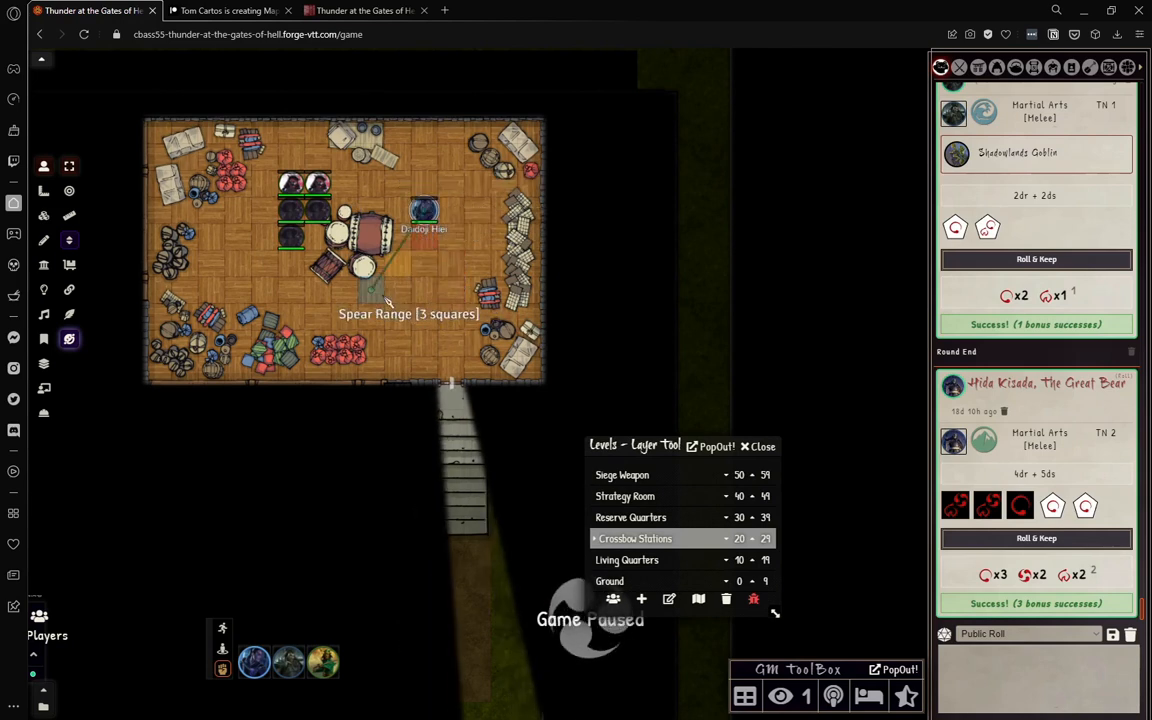
# Step: Walk the hero token around the storeroom table into spear range
pyautogui.moveTo(424, 210); pyautogui.dragTo(370, 296)
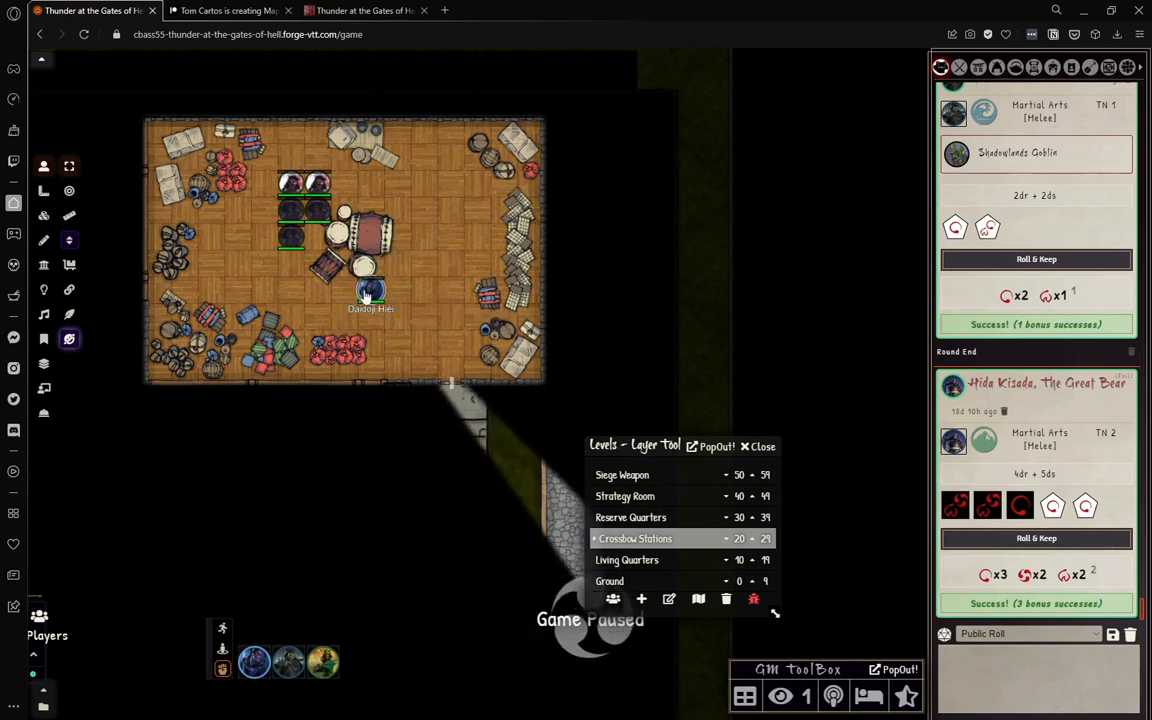
pyautogui.moveTo(370, 296); pyautogui.dragTo(398, 292)
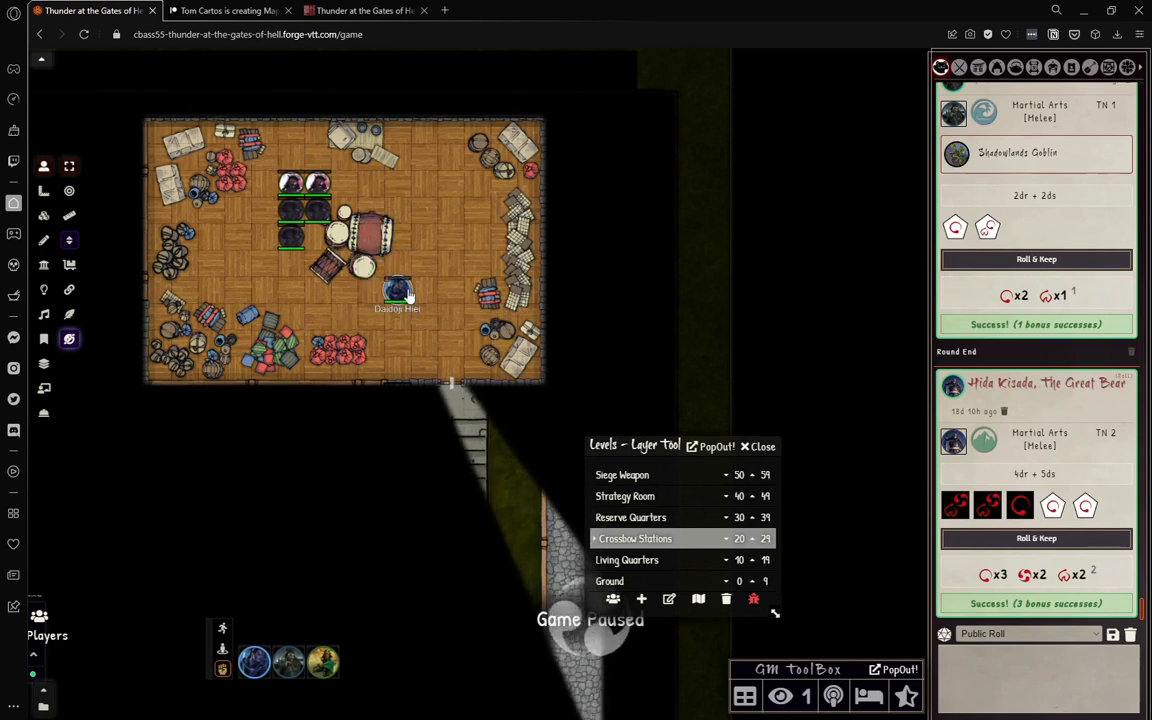
pyautogui.moveTo(396, 292); pyautogui.dragTo(396, 238)
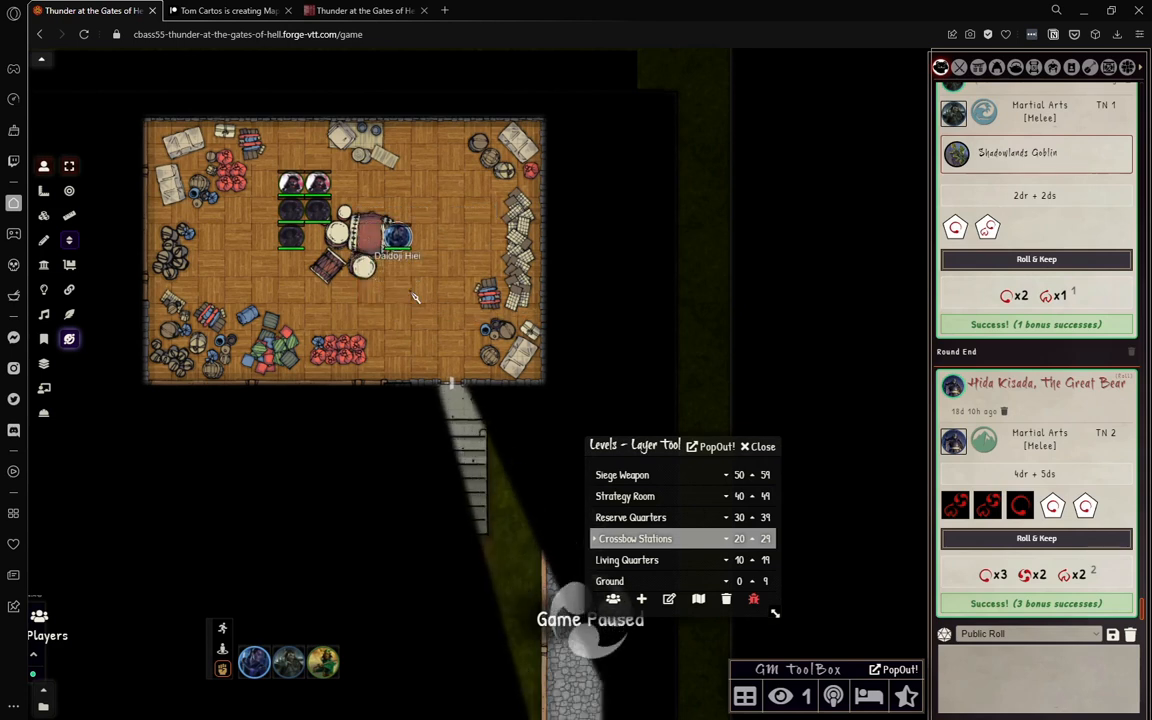
pyautogui.moveTo(396, 238); pyautogui.dragTo(368, 264)
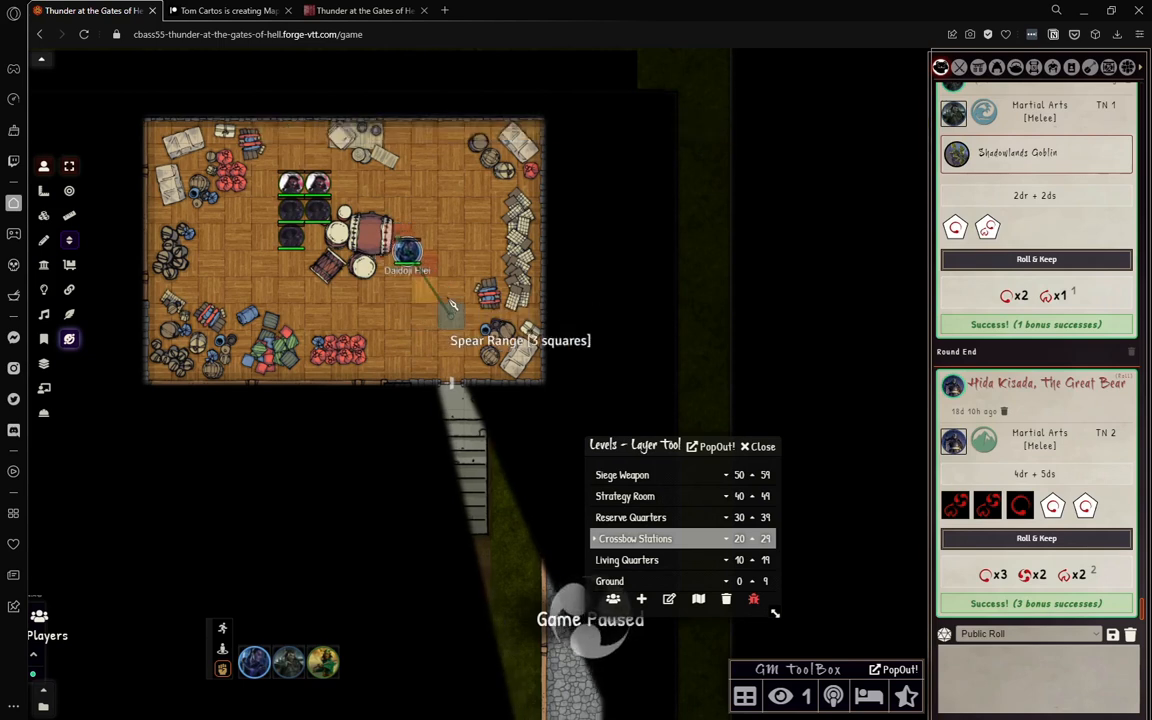
# Step: Lead the hero token out of the storeroom through the wall opening into the next area
pyautogui.moveTo(408, 250); pyautogui.dragTo(450, 210)
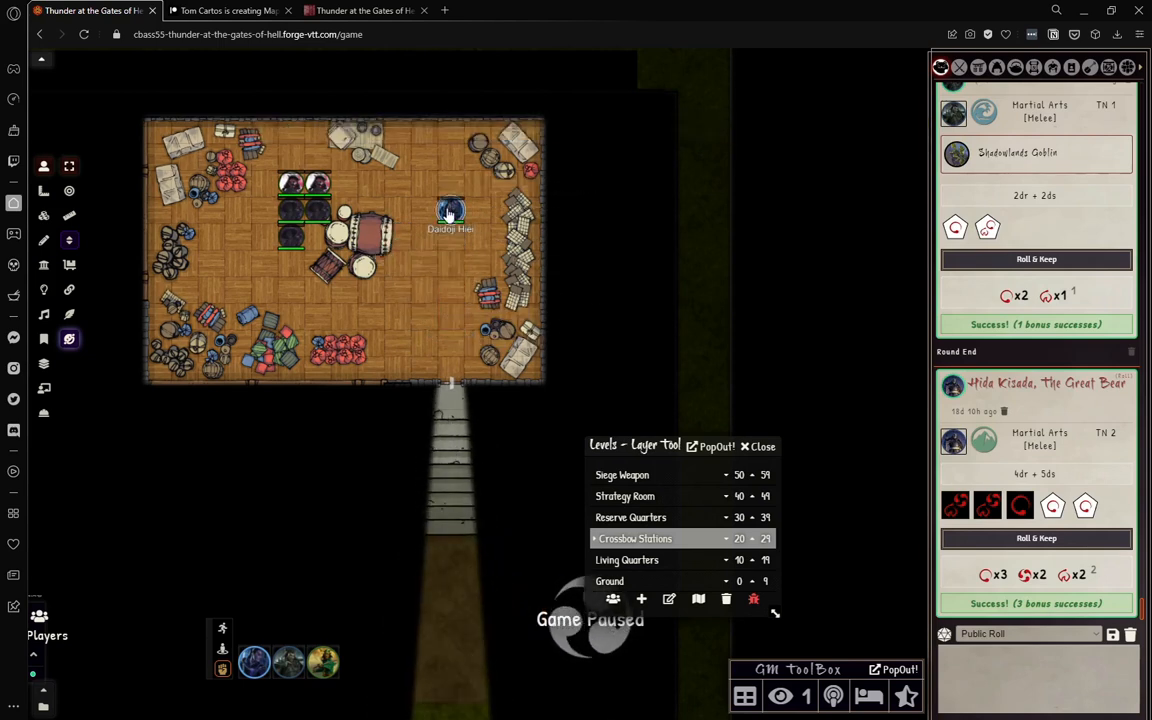
pyautogui.moveTo(450, 216); pyautogui.dragTo(396, 184)
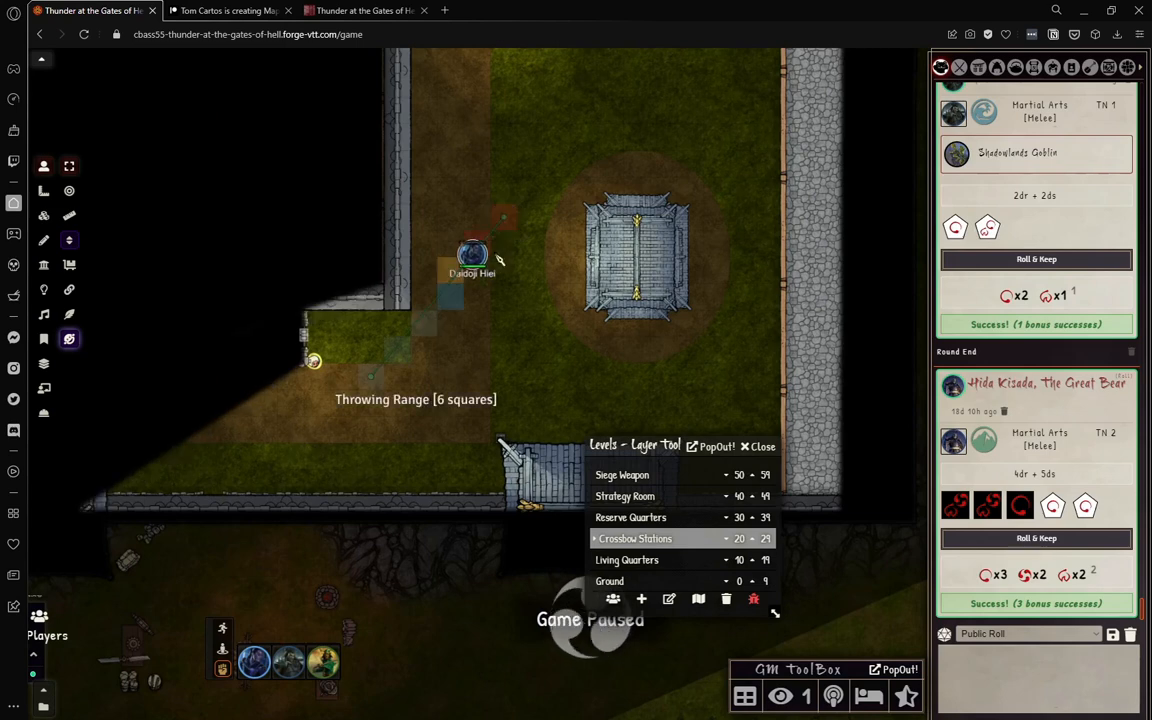
pyautogui.moveTo(472, 252); pyautogui.dragTo(370, 378)
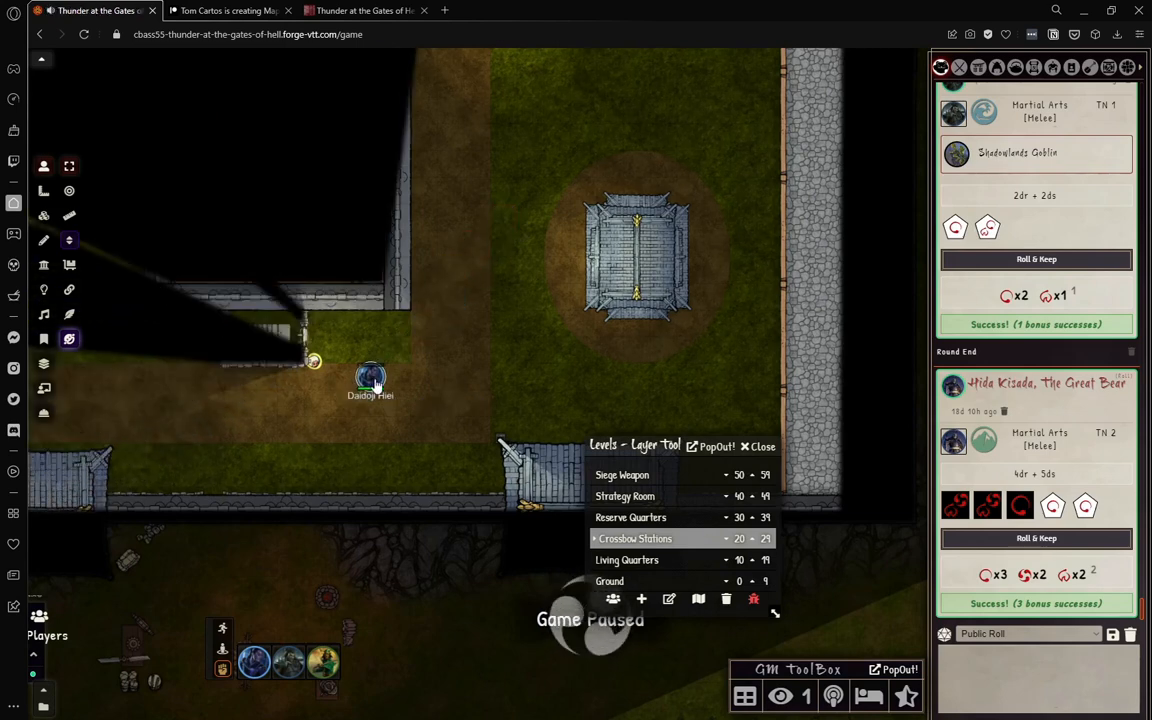
pyautogui.moveTo(370, 378); pyautogui.dragTo(270, 340)
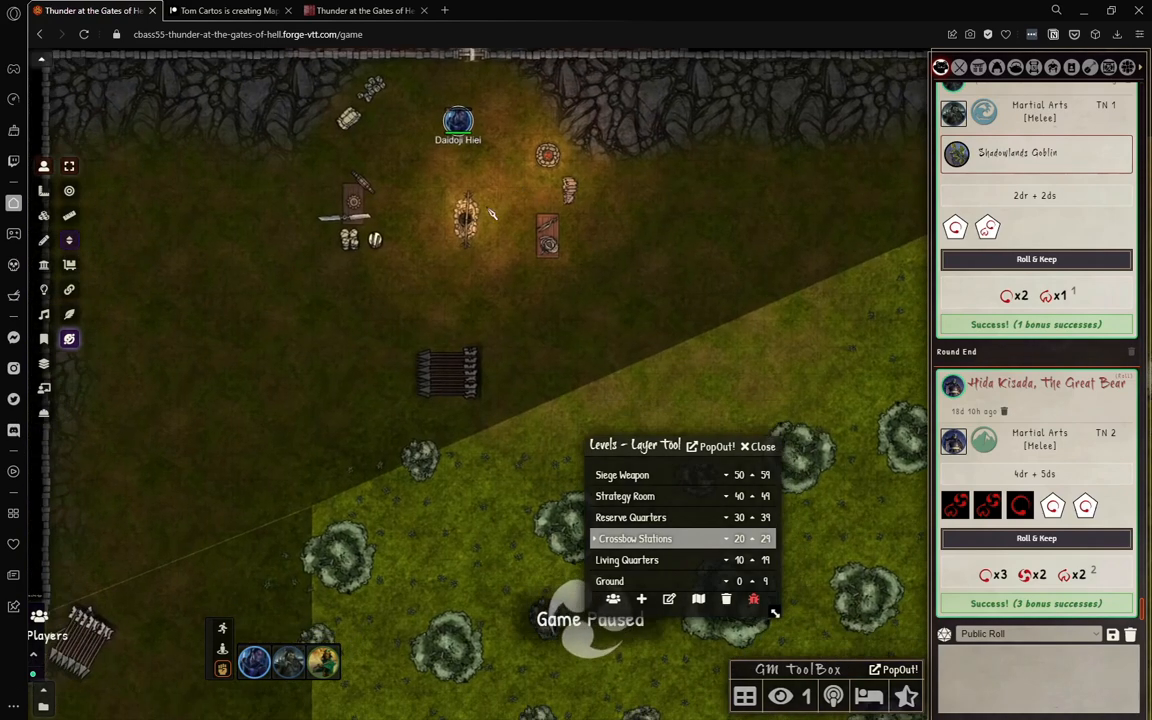
pyautogui.moveTo(530, 328)
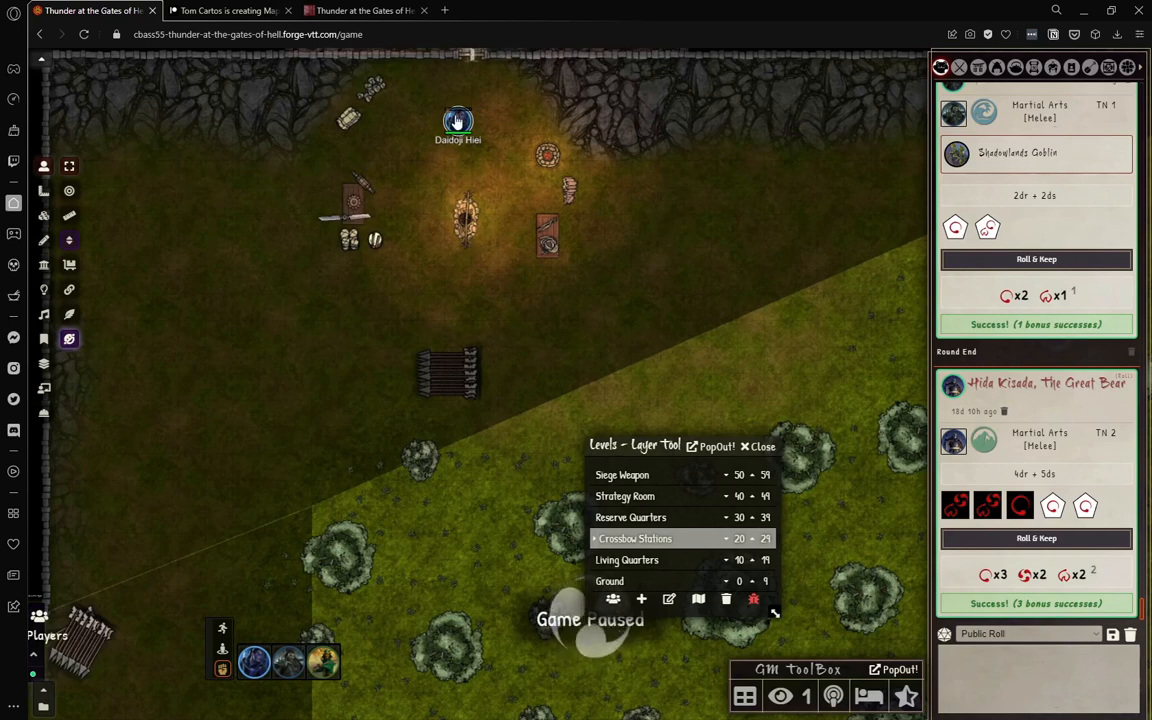
# Step: Measure the token's 8-square bow range, then pan to another part of the tower
pyautogui.moveTo(458, 120); pyautogui.dragTo(416, 232)
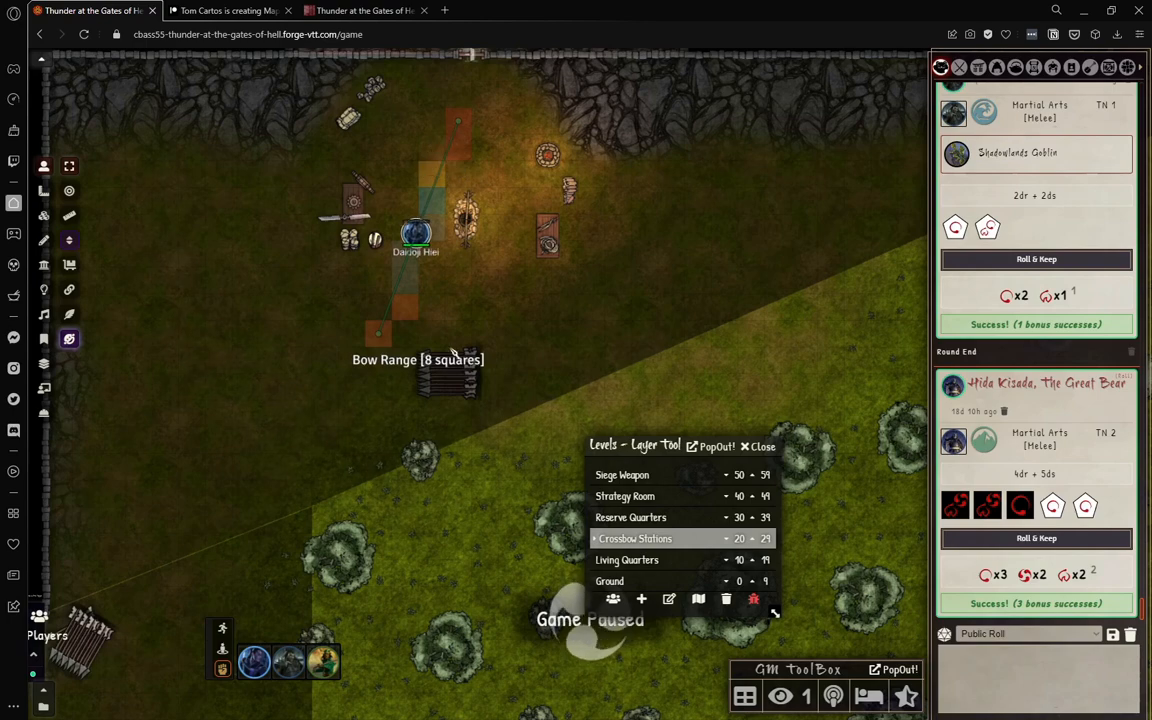
pyautogui.moveTo(416, 236); pyautogui.dragTo(378, 332)
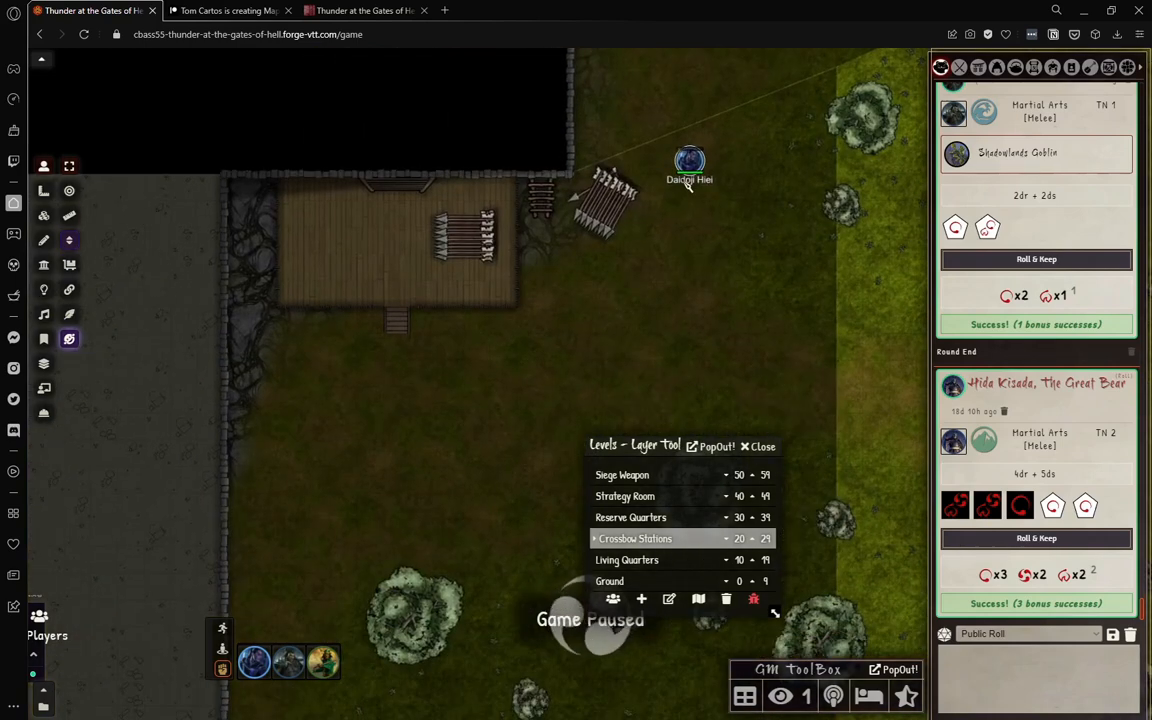
pyautogui.moveTo(688, 162); pyautogui.dragTo(592, 258)
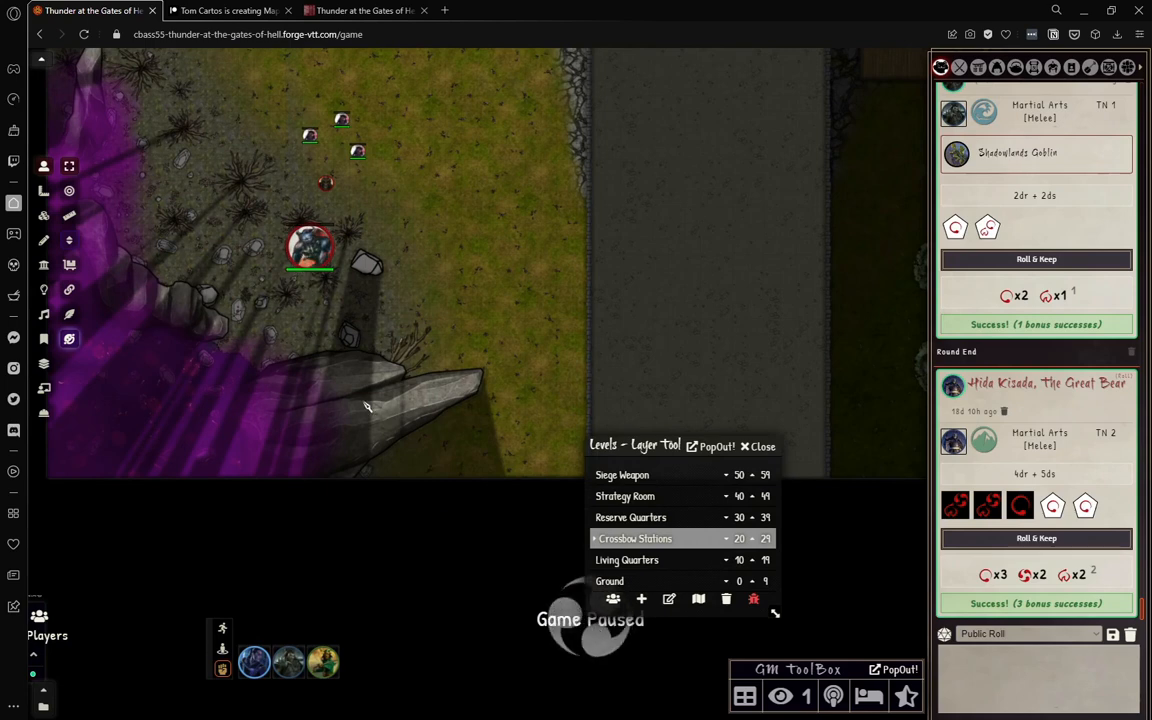
pyautogui.moveTo(876, 340)
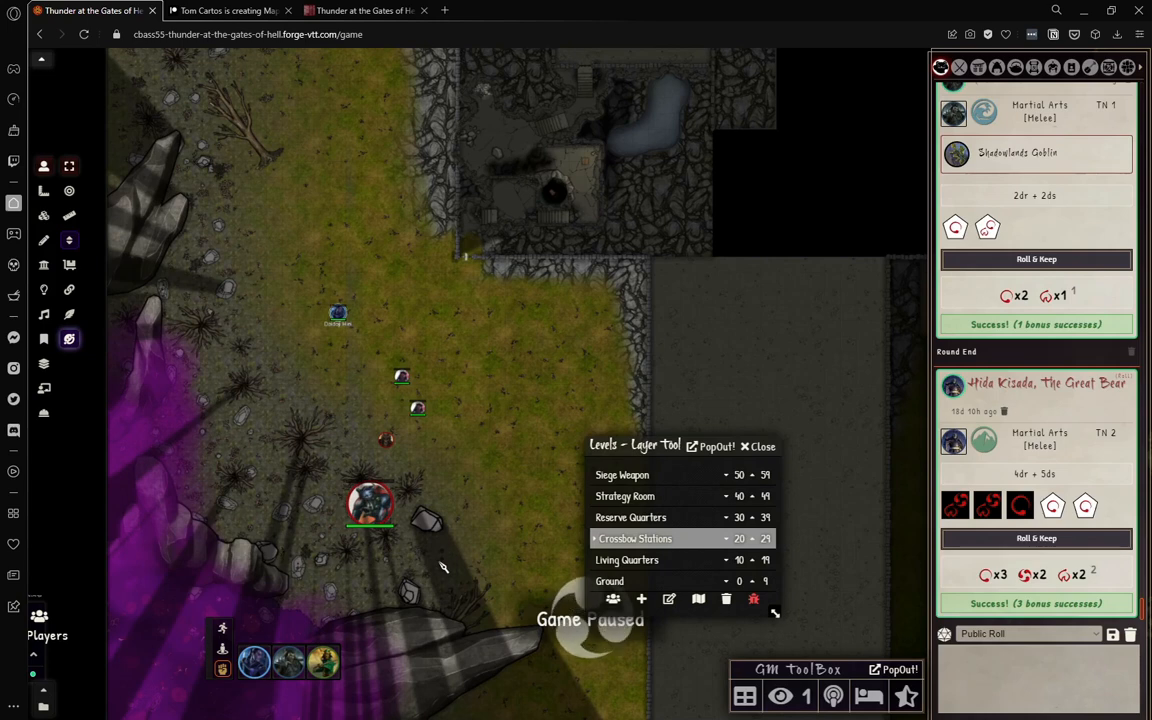
# Step: Pan along the purple-tainted ground beside the tower on the Ground level
pyautogui.moveTo(336, 312); pyautogui.dragTo(480, 330)
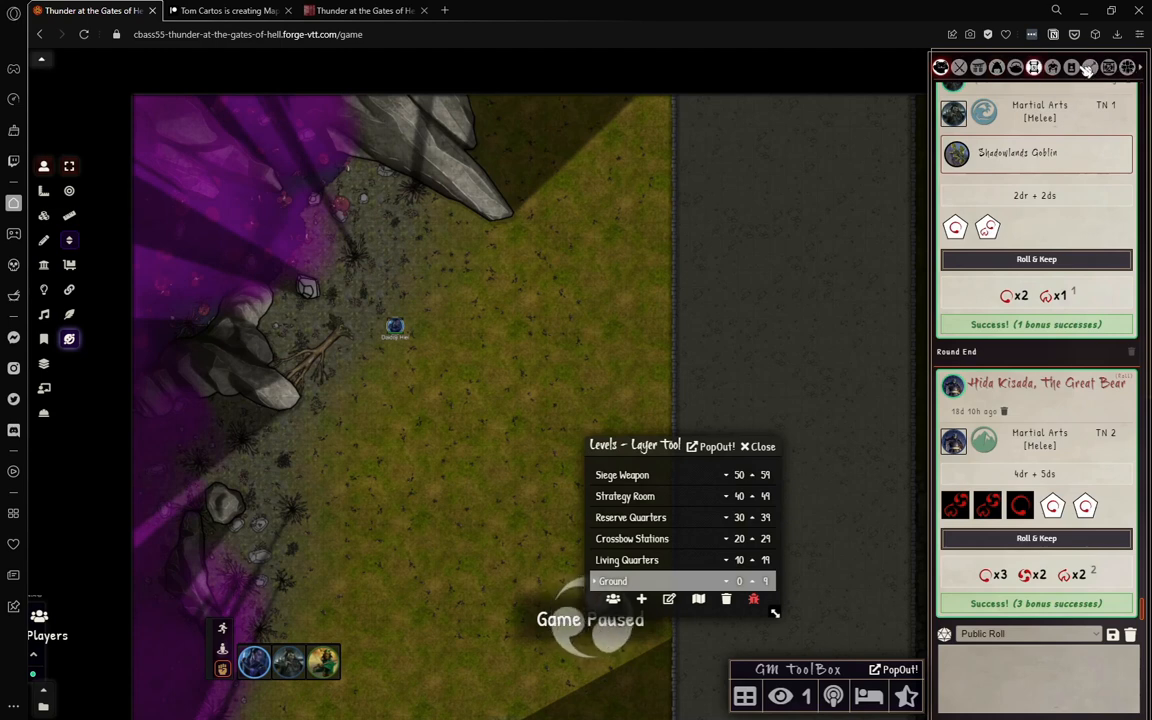
pyautogui.moveTo(1056, 68)
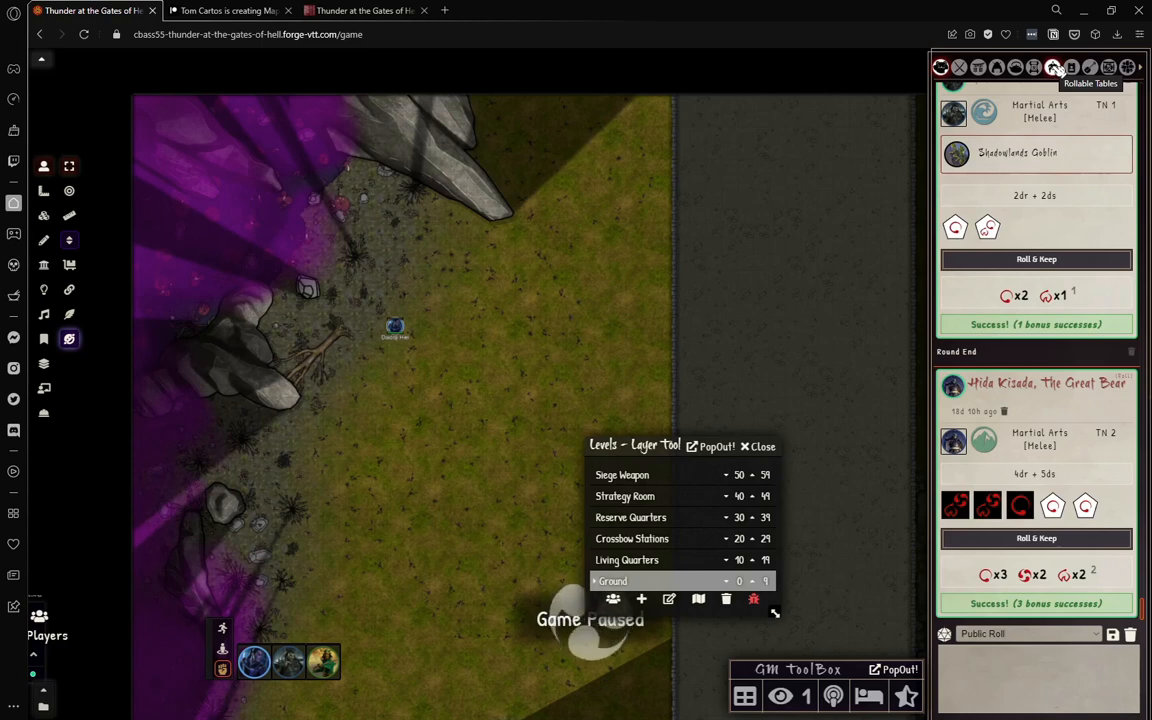
# Step: Browse the Rollable Tables, Scenes (Kaiu Watchtower, Kyuden Hida) and Actors directories
pyautogui.click(1054, 68)
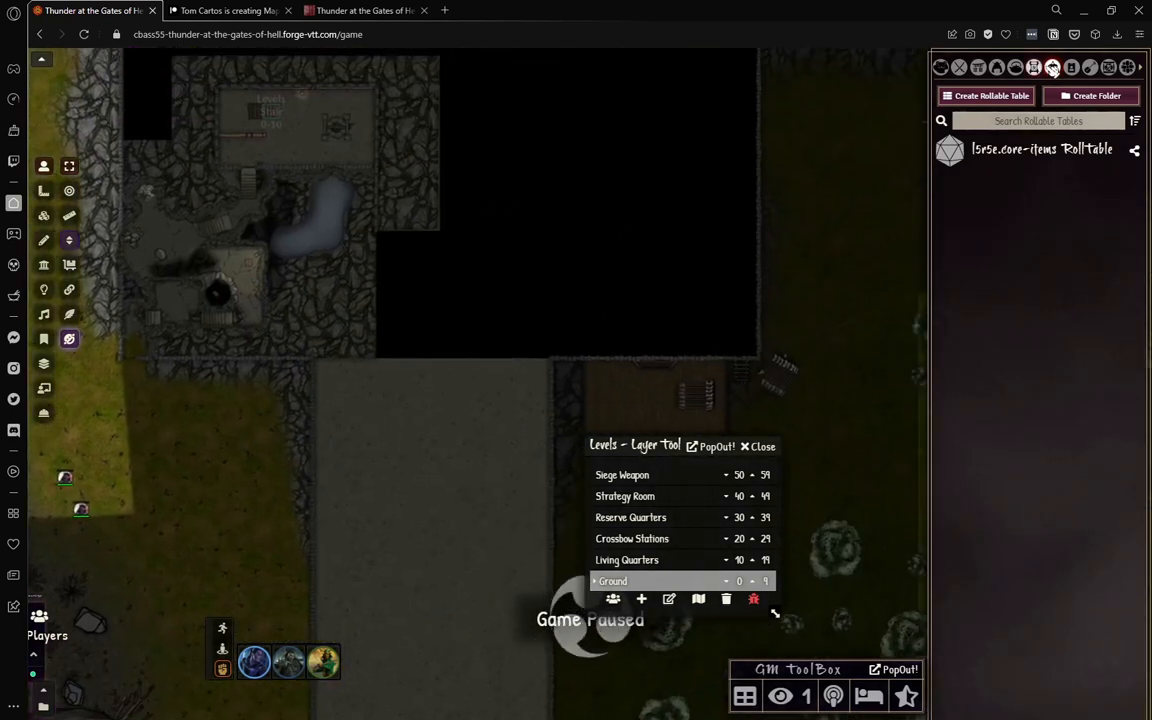
pyautogui.click(978, 68)
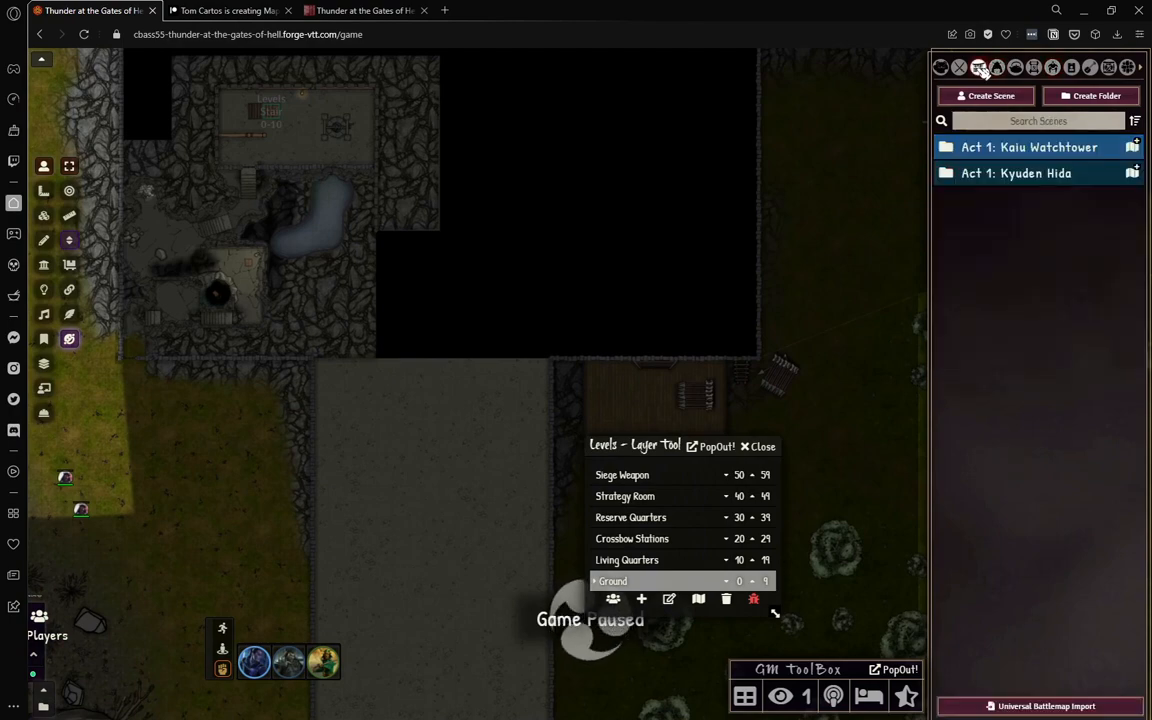
pyautogui.click(996, 68)
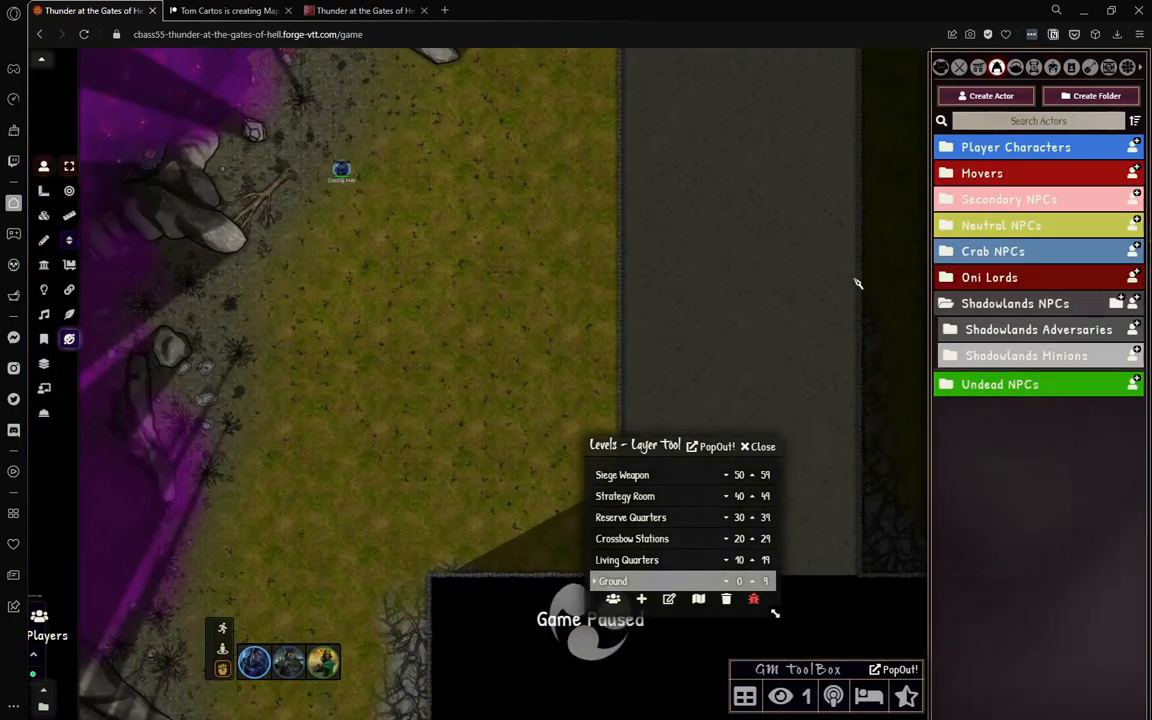
# Step: Expand Shadowlands Minions to show Goblin Archer, Spearman and Vermin, then switch to the itch.io page
pyautogui.click(1026, 356)
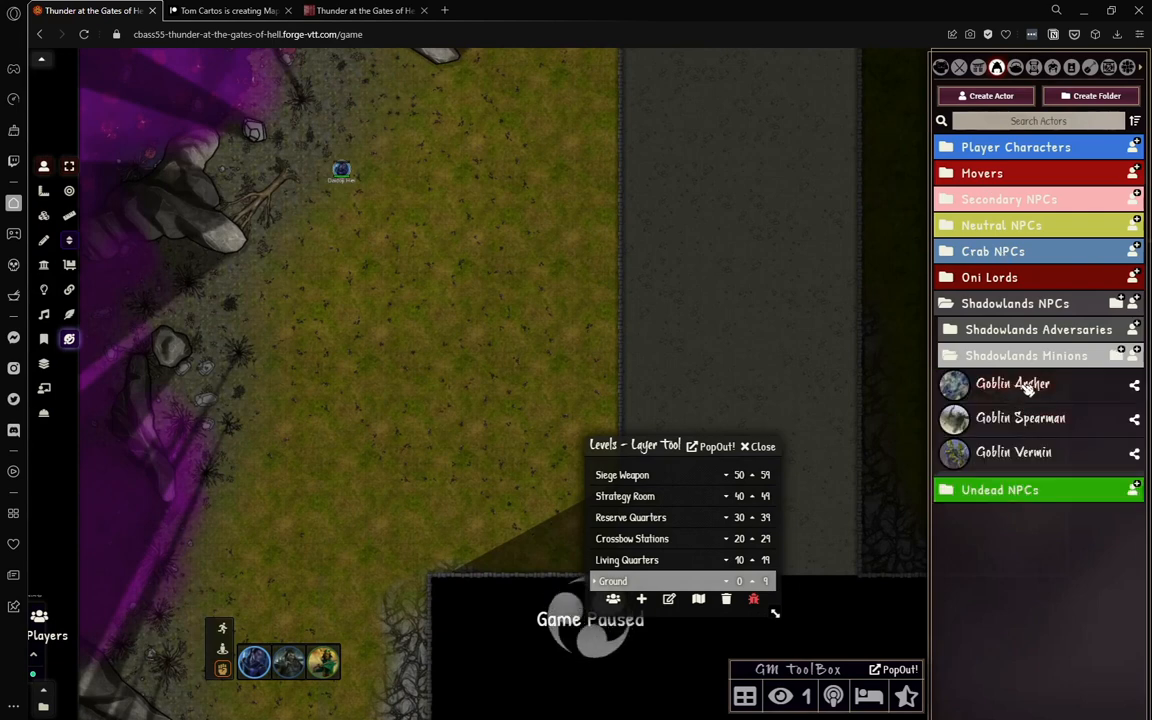
pyautogui.moveTo(440, 262)
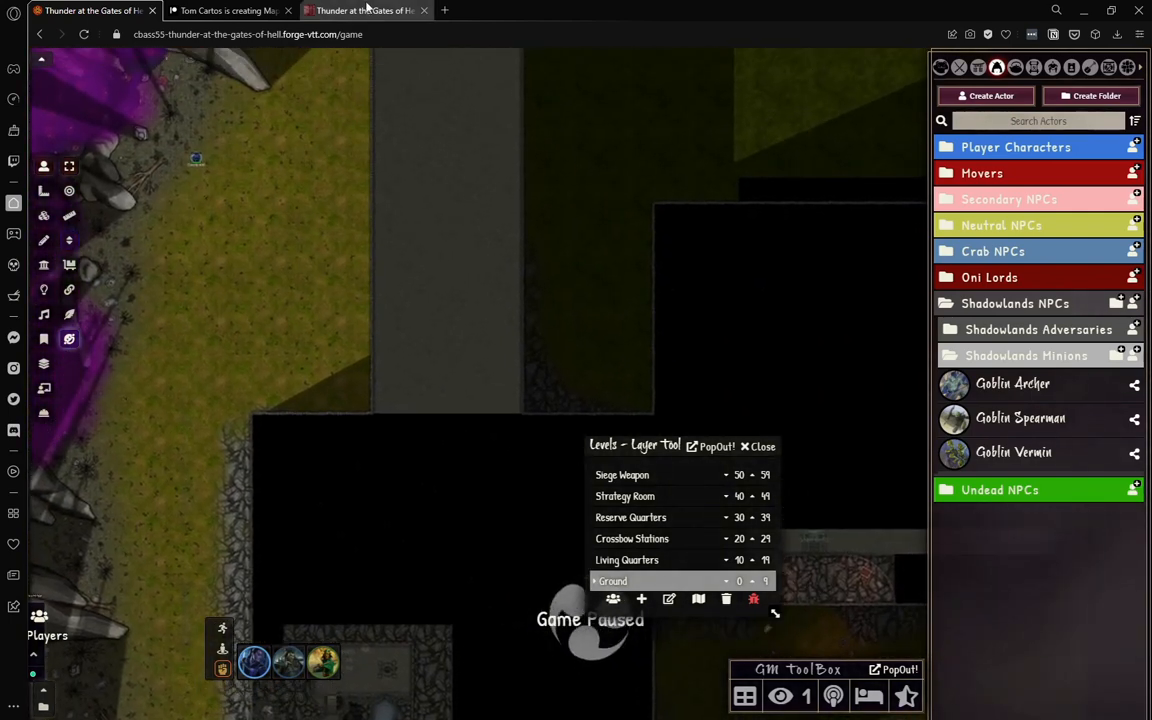
pyautogui.click(364, 10)
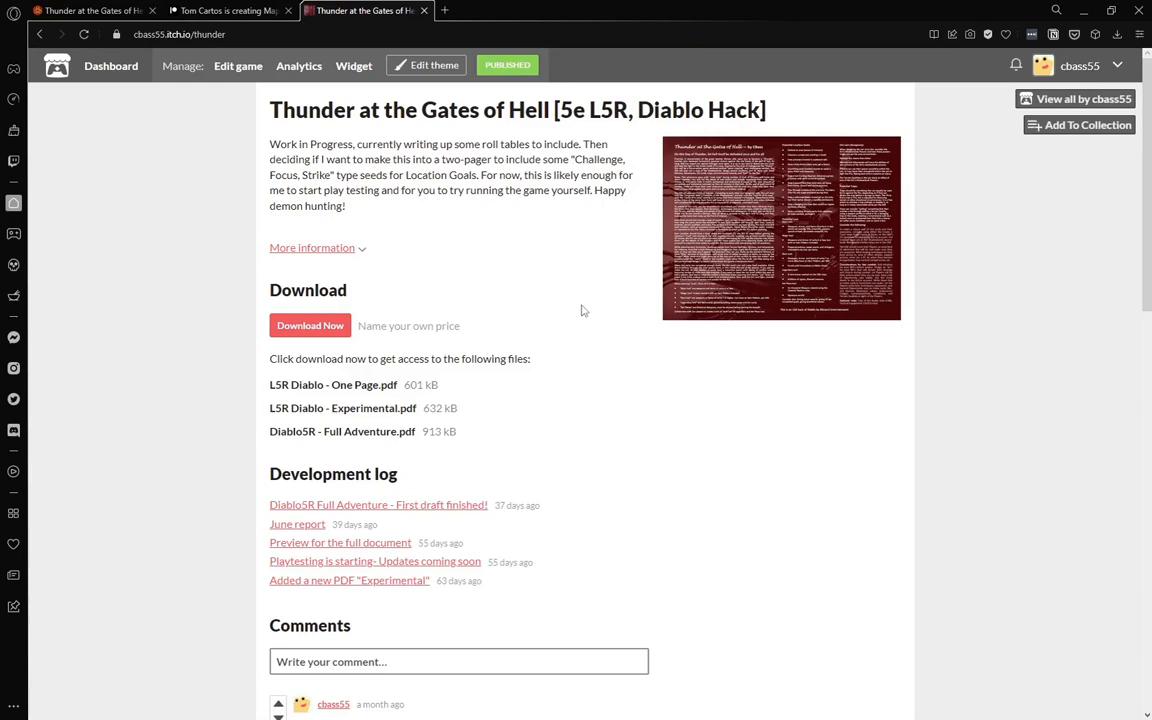
# Step: Return from the Thunder at the Gates of Hell itch.io page to the Foundry game
pyautogui.click(90, 10)
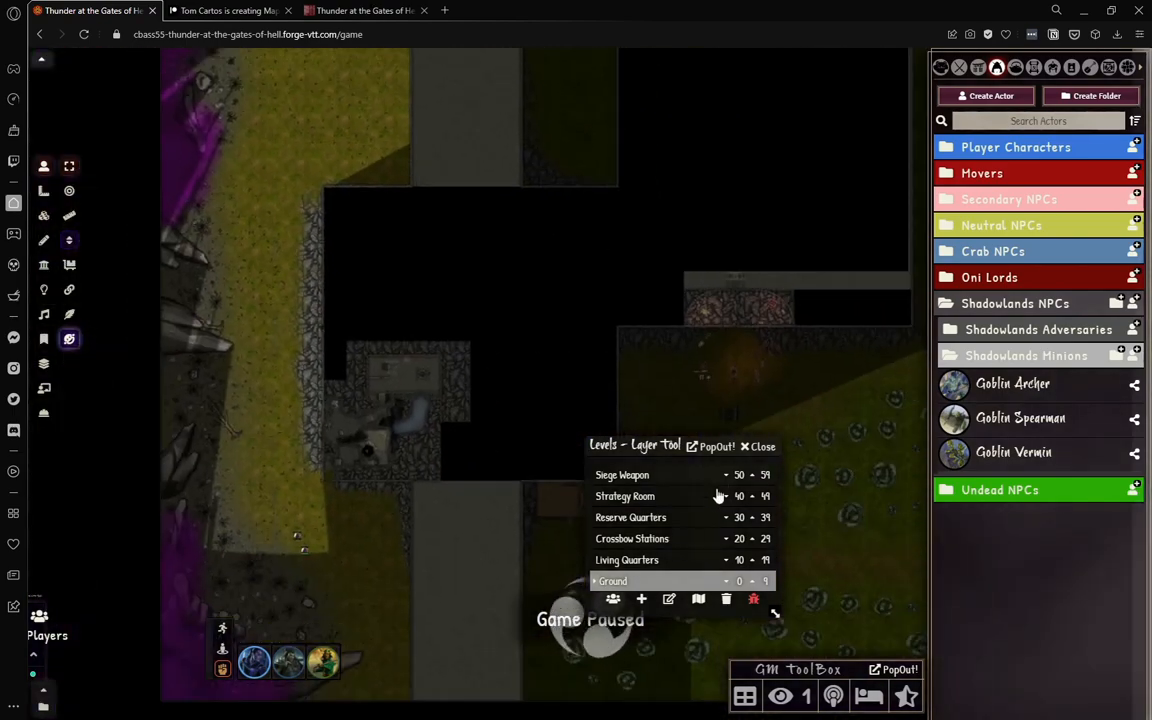
# Step: Show the Siege Weapon level's ballista, then switch to Tom Cartos's Patreon page
pyautogui.click(624, 476)
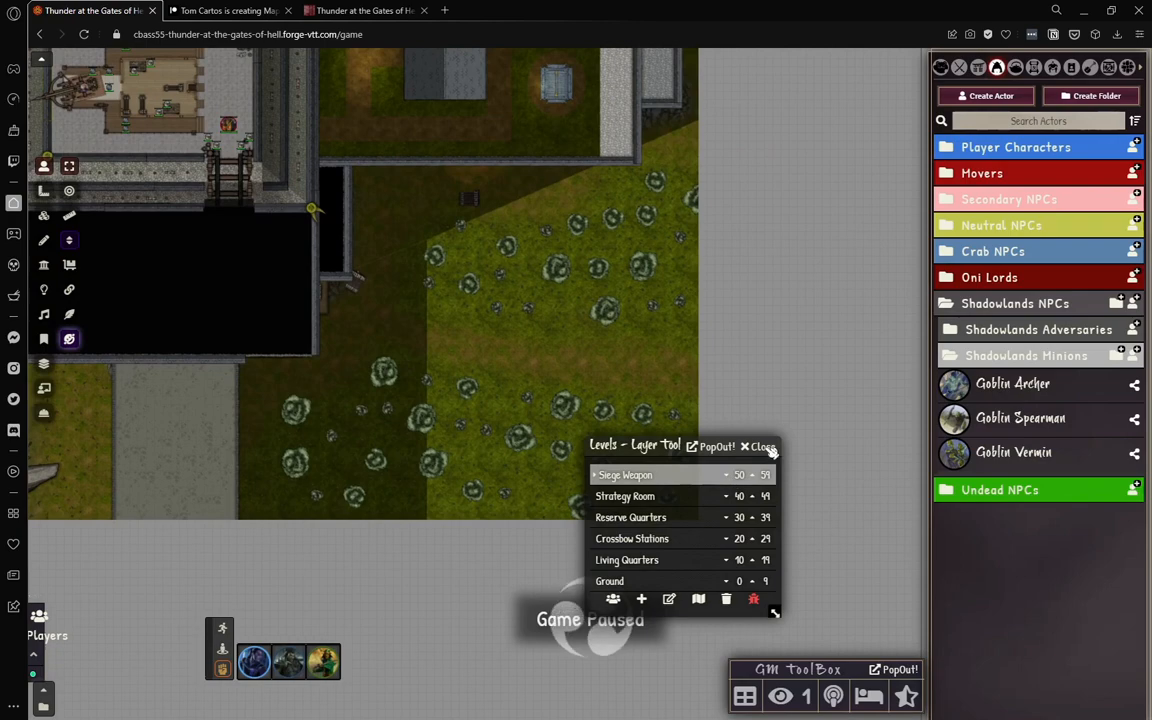
pyautogui.moveTo(396, 244)
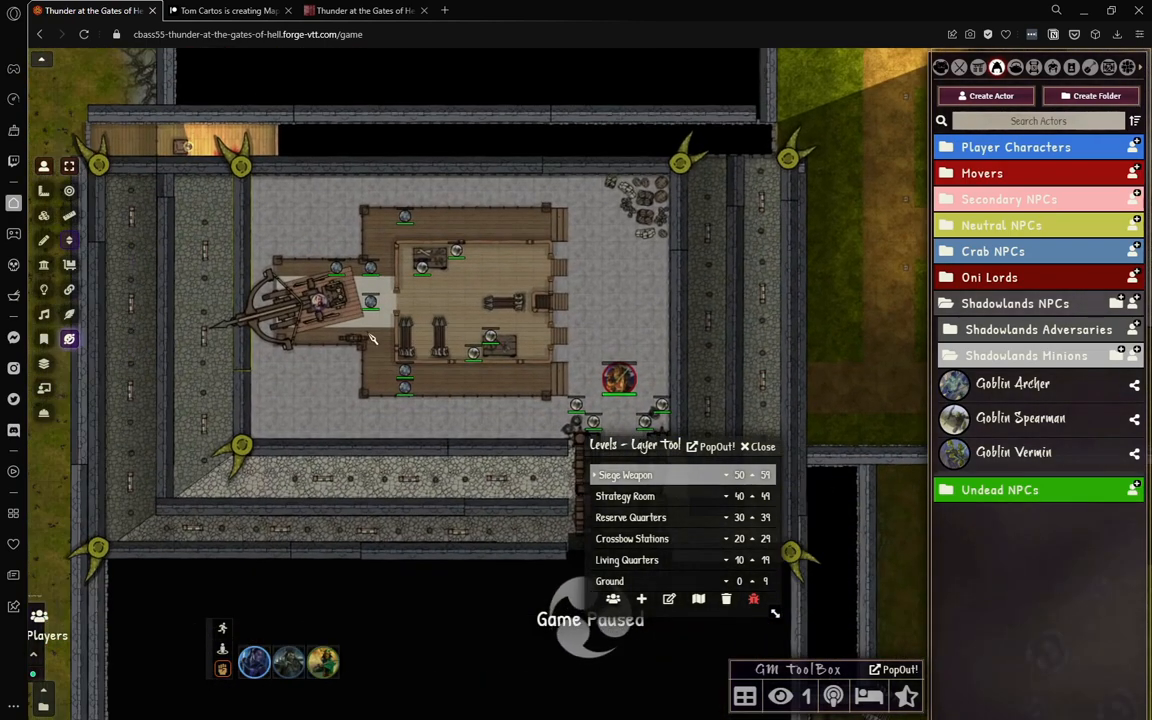
pyautogui.moveTo(660, 188)
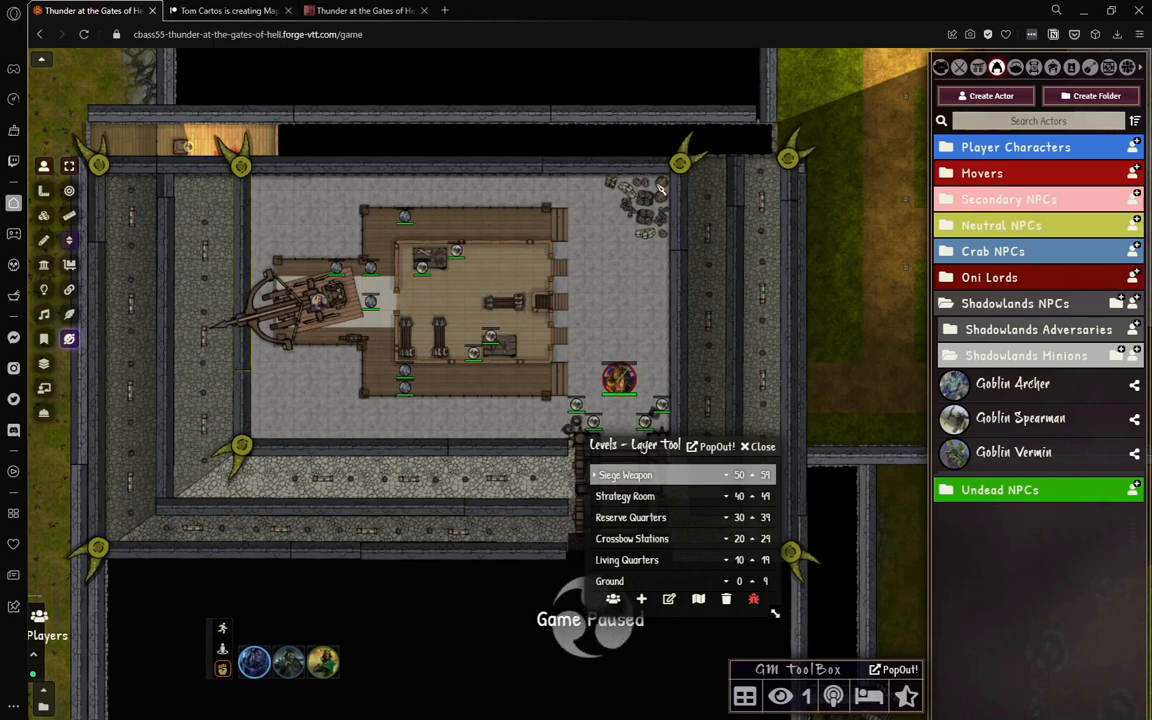
pyautogui.click(224, 10)
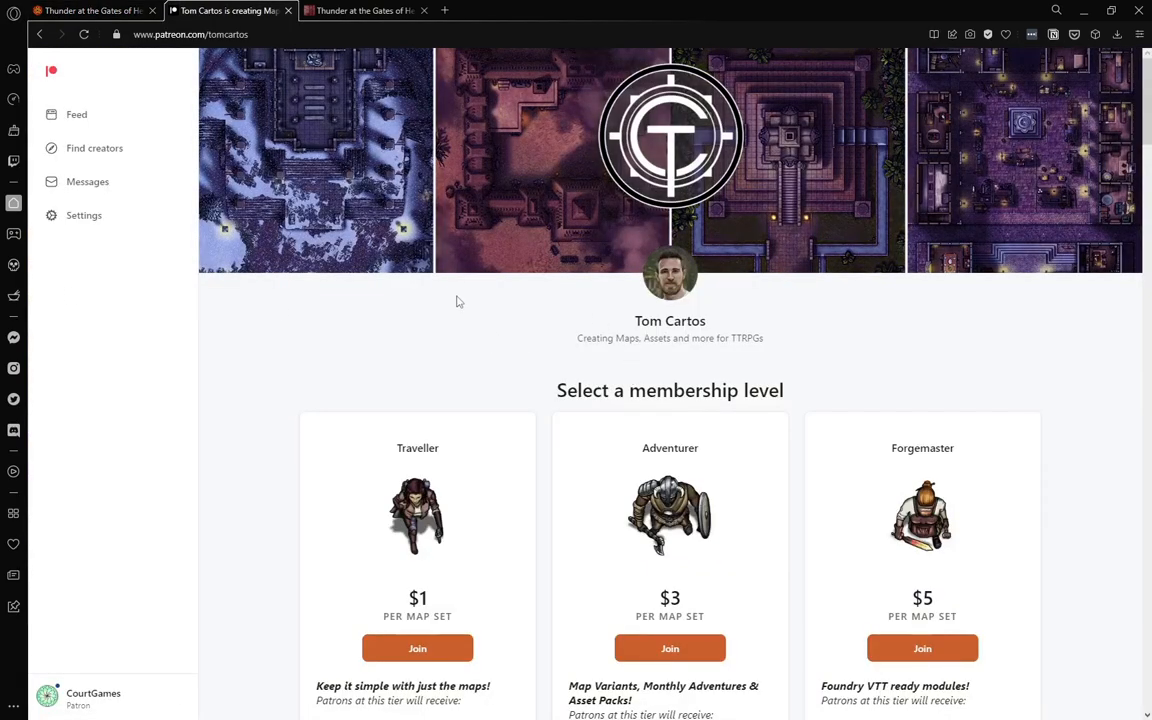
# Step: Scroll through Tom Cartos's Patreon membership tiers and profile, then return to the Foundry game
pyautogui.scroll(-3)
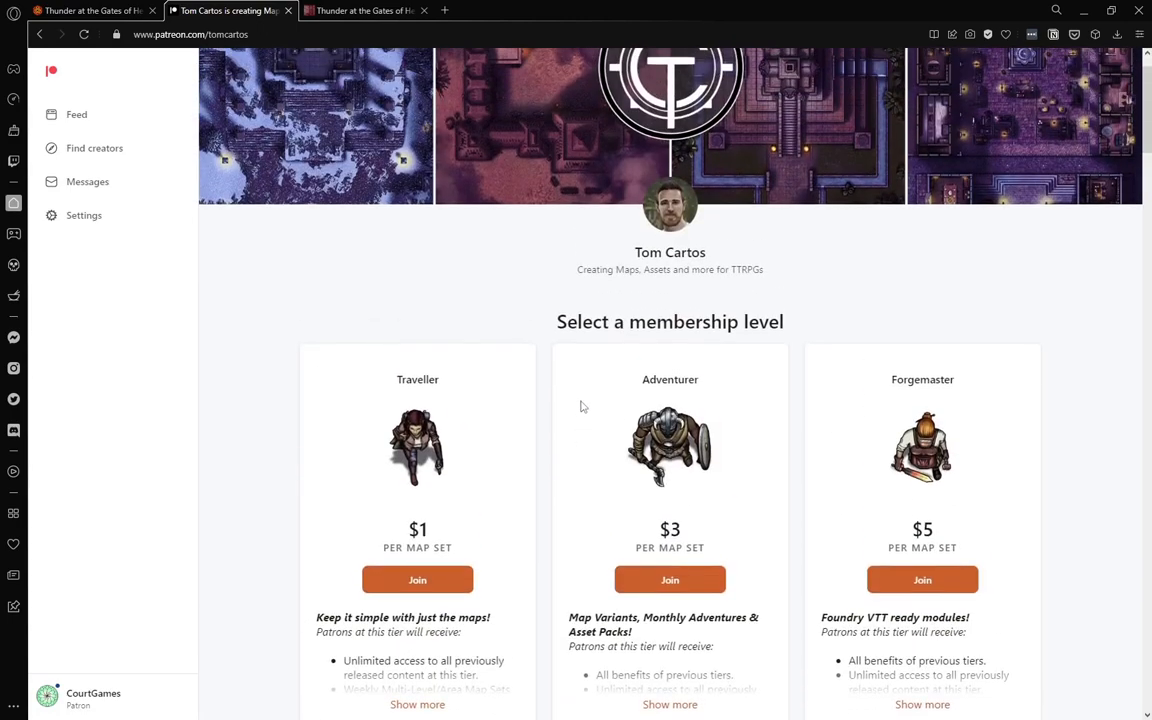
pyautogui.scroll(3)
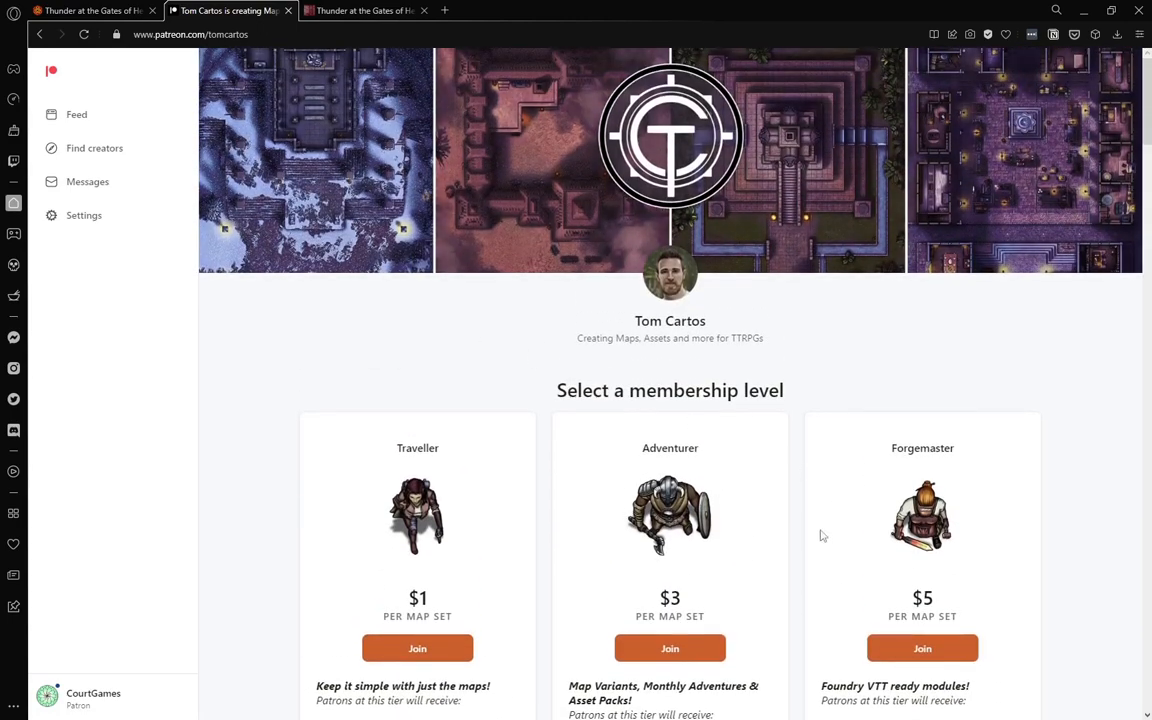
pyautogui.scroll(-3)
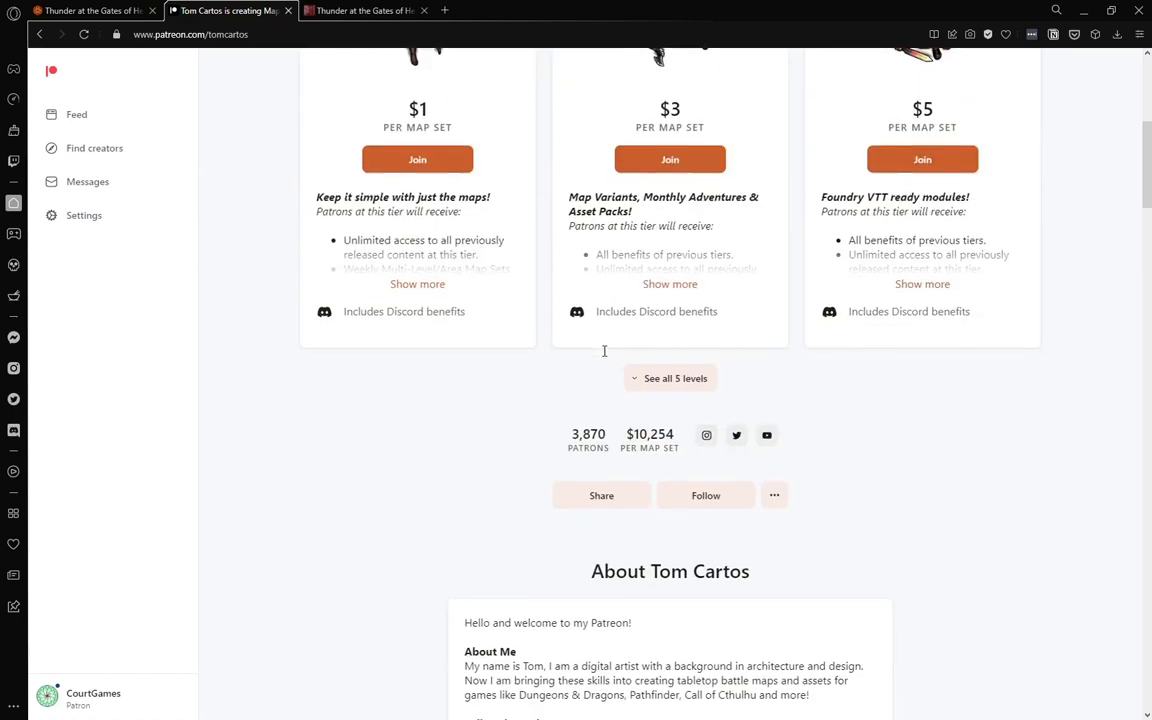
pyautogui.scroll(3)
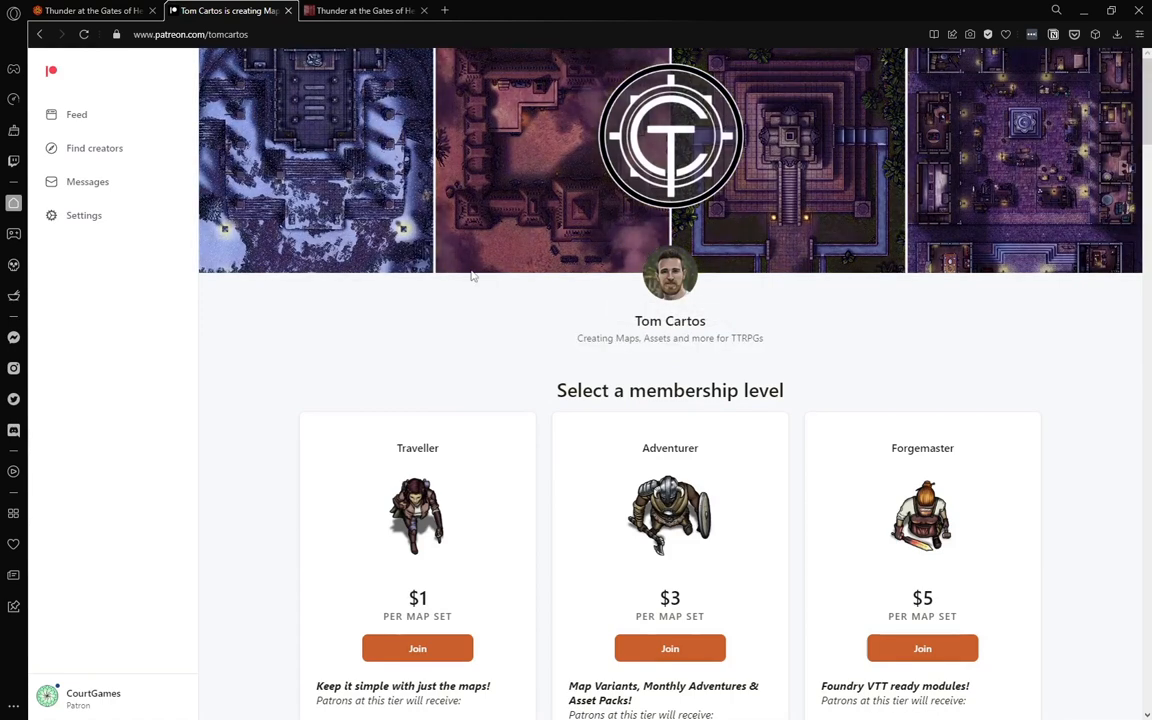
pyautogui.moveTo(784, 340)
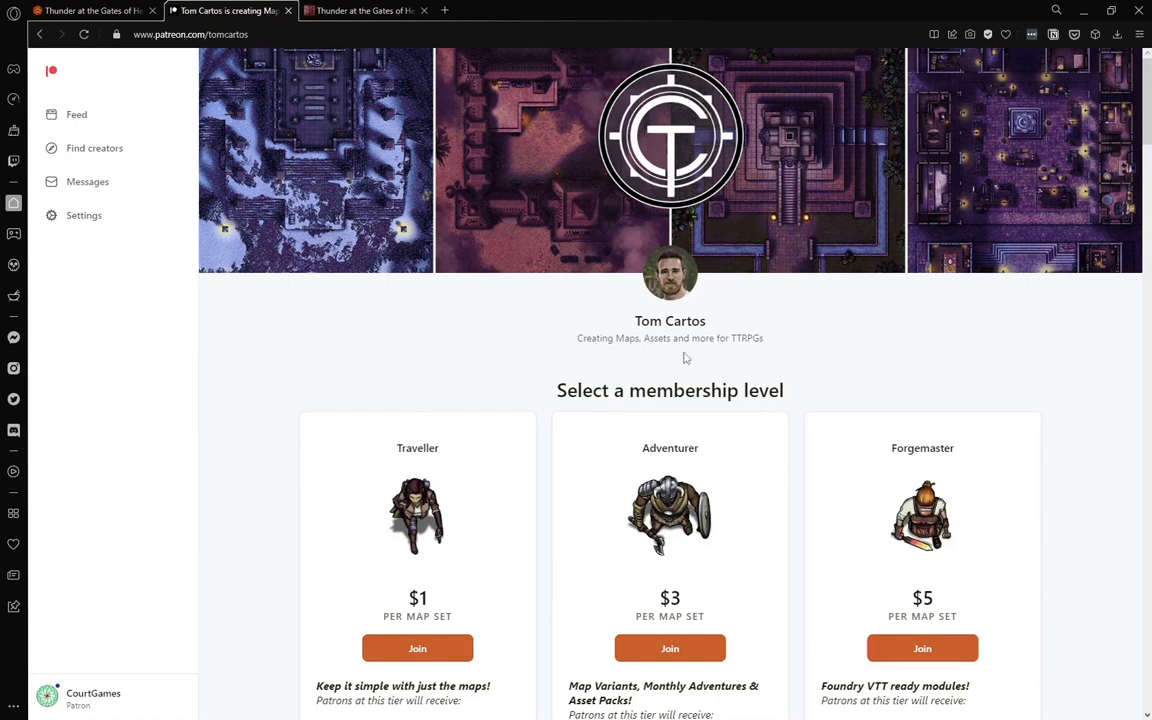
pyautogui.doubleClick(670, 338)
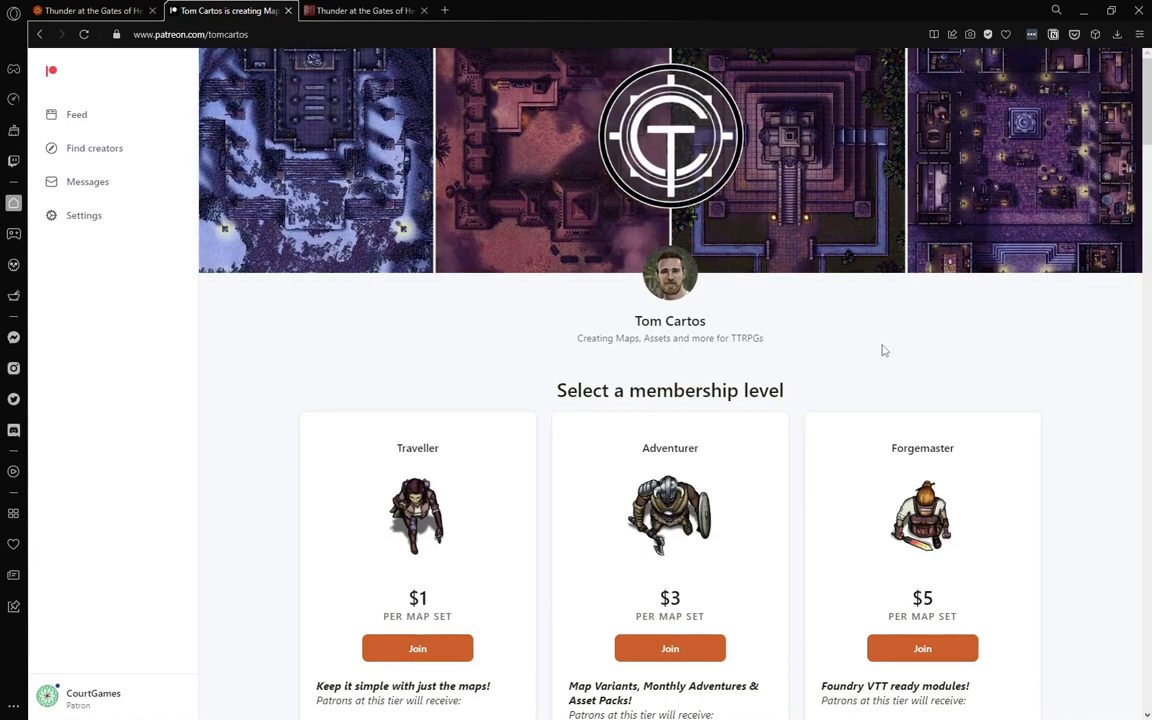
pyautogui.moveTo(716, 380)
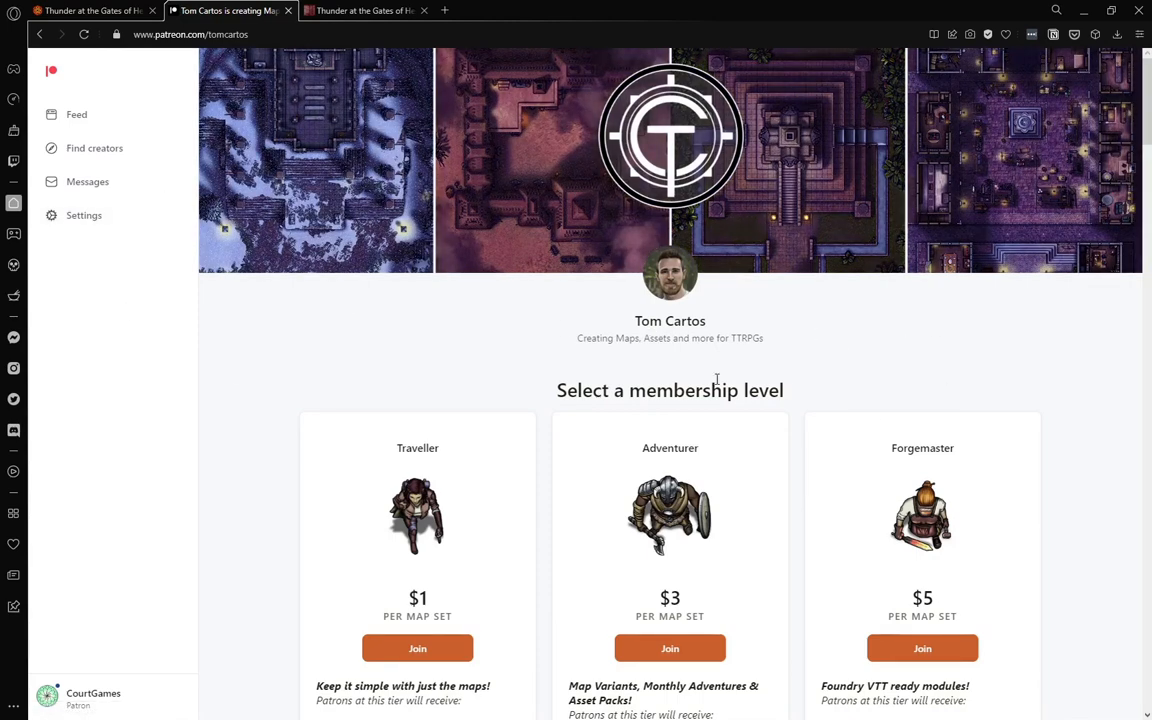
pyautogui.click(90, 10)
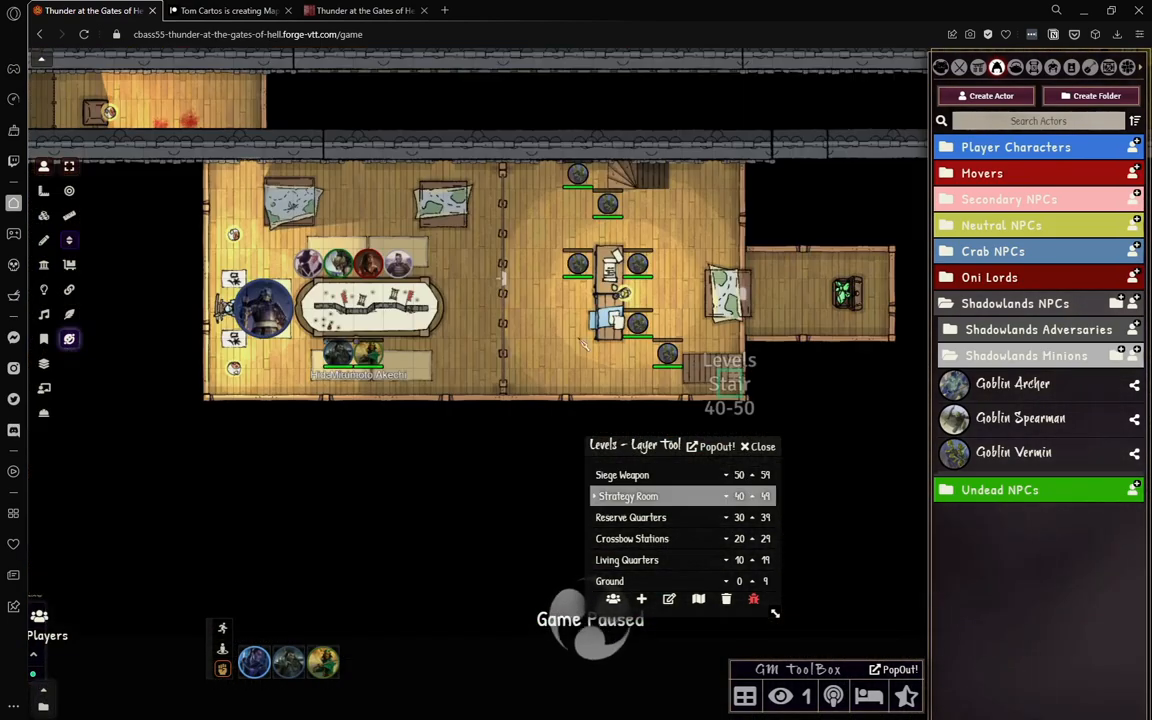
pyautogui.moveTo(360, 300)
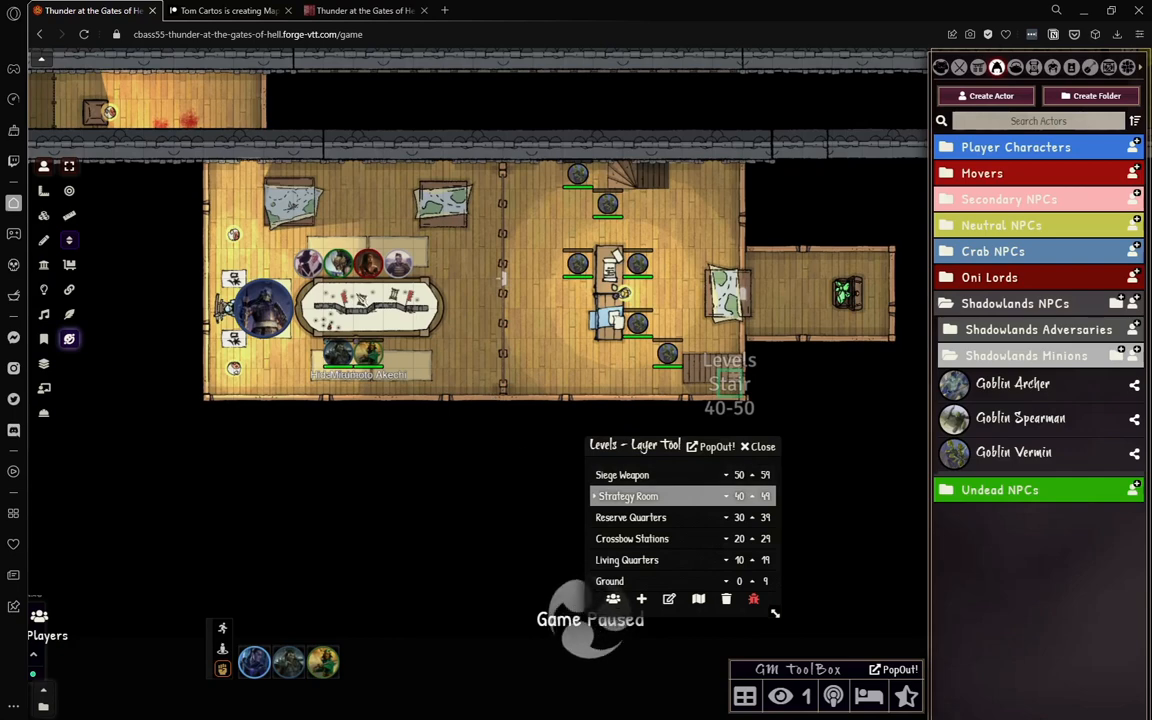
# Step: Switch from the Strategy Room level to the Dungeondraft website
pyautogui.click(368, 10)
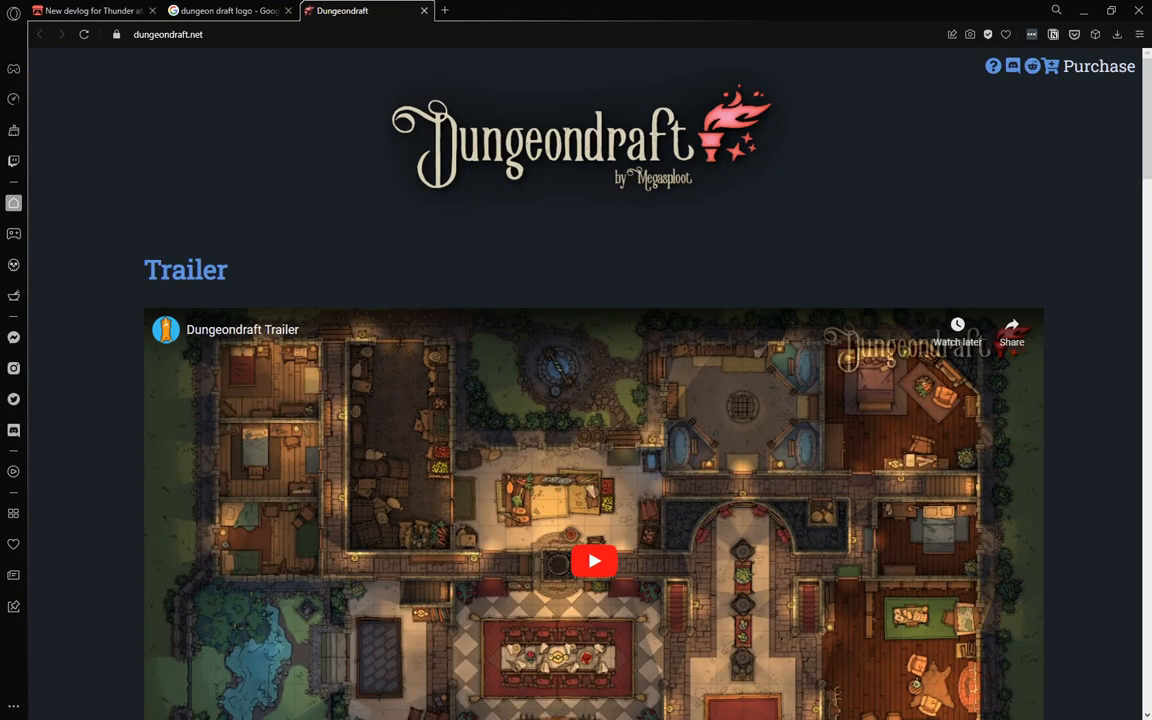